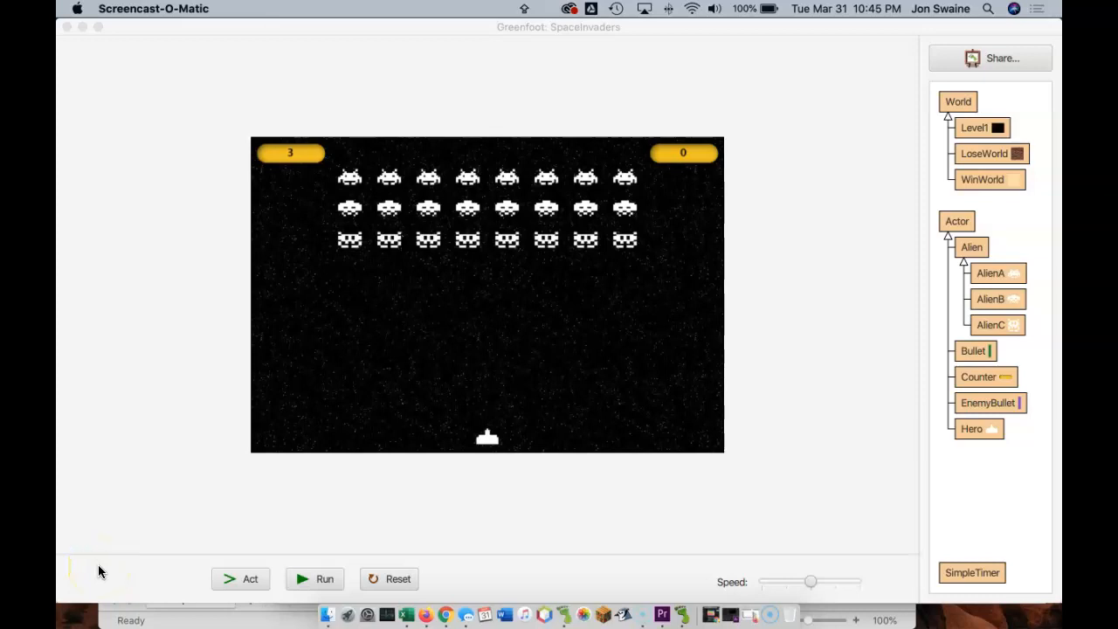
mouse_move(306, 410)
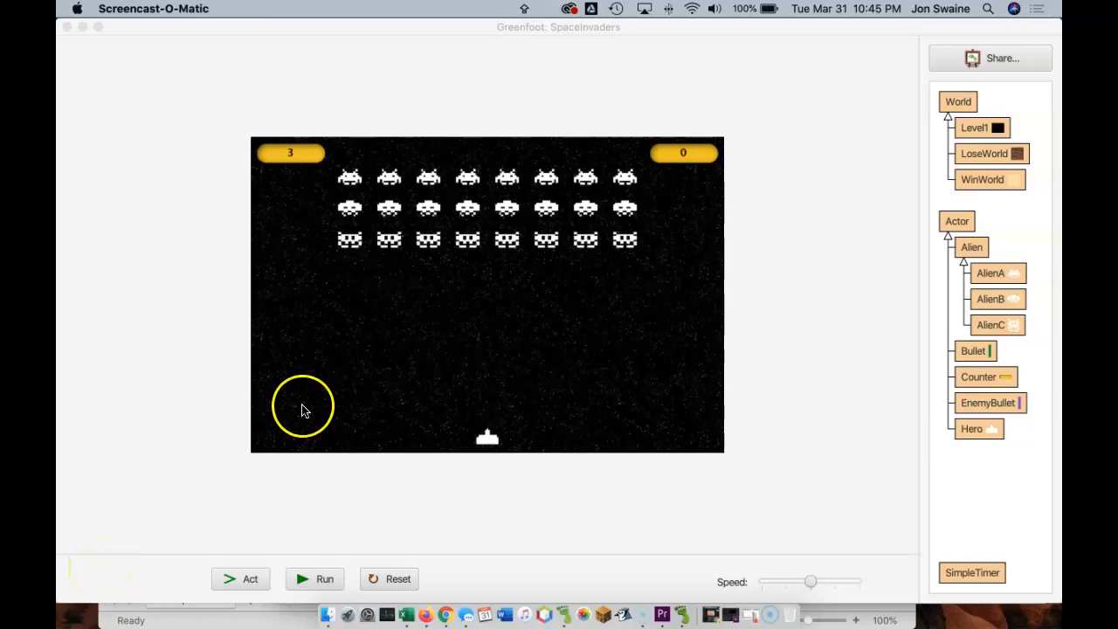
mouse_move(344, 385)
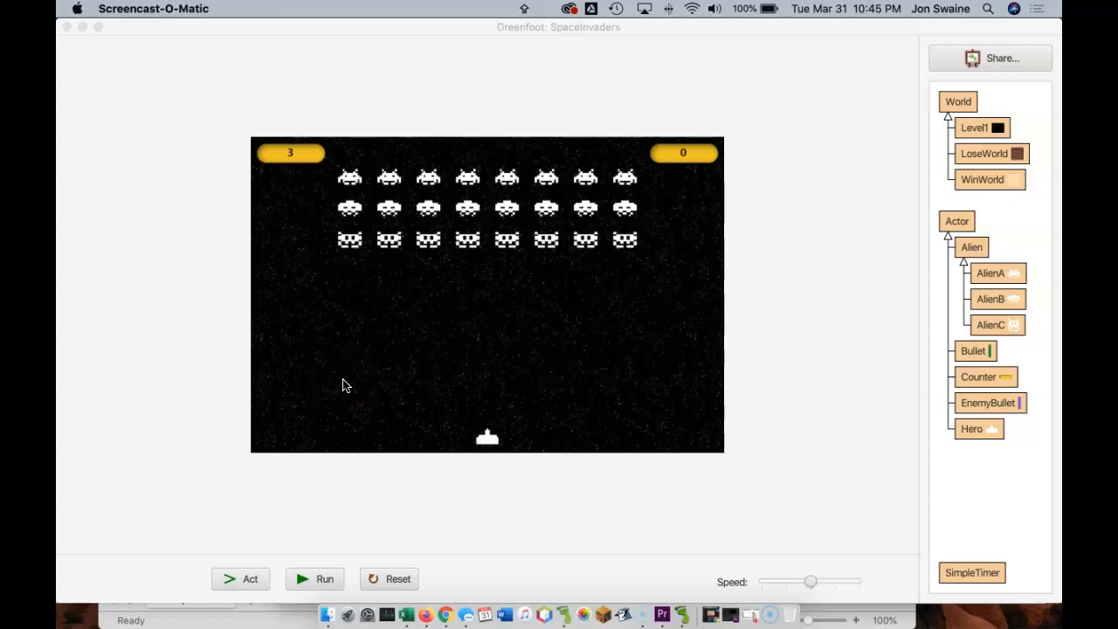
mouse_move(625, 383)
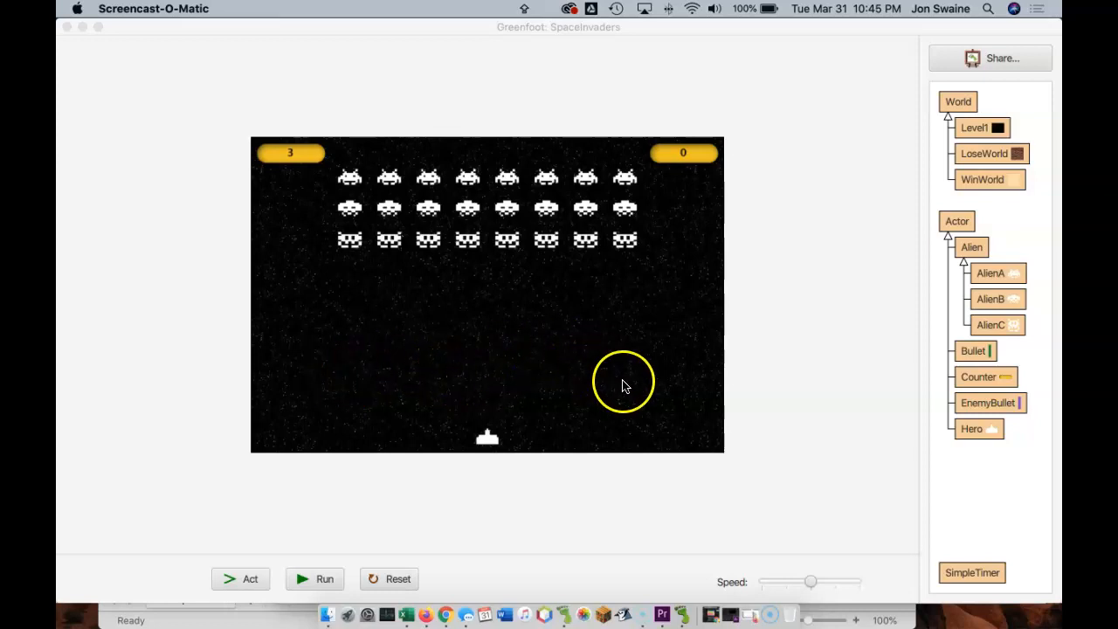
mouse_move(479, 439)
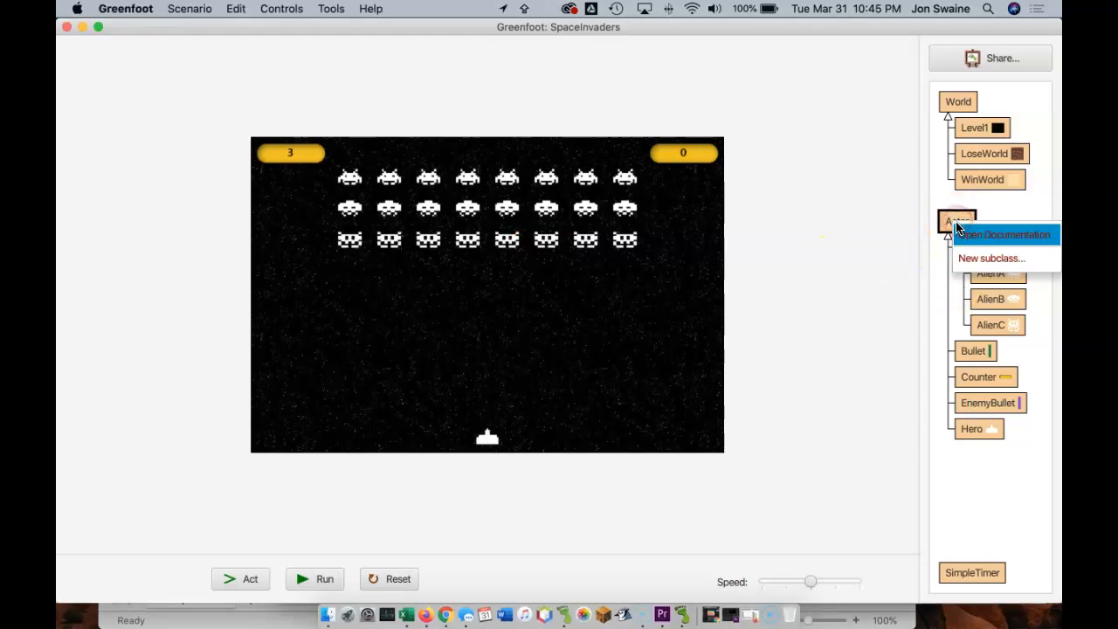
Create a BunkerPiece Actor subclass using the BunkerPiece image, then reset the world
click(991, 258)
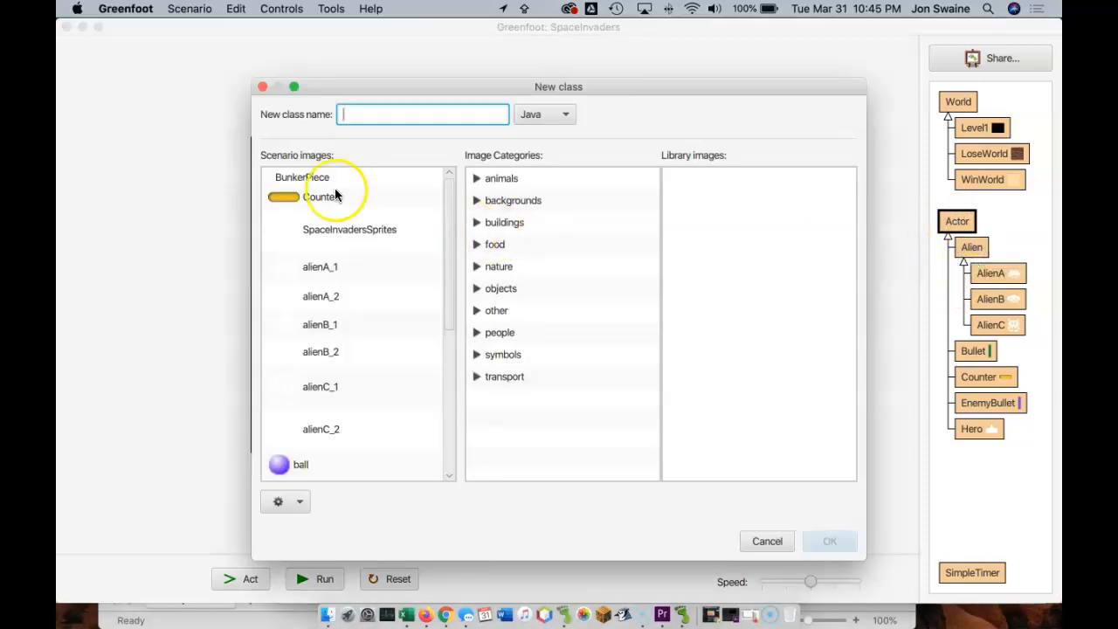
mouse_move(310, 177)
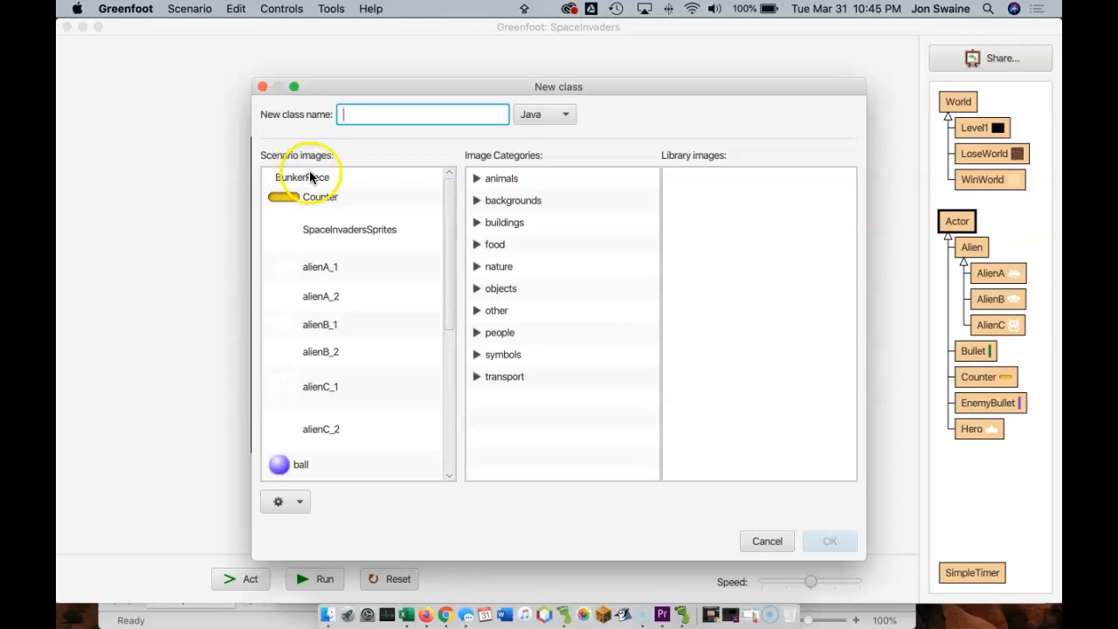
mouse_move(301, 177)
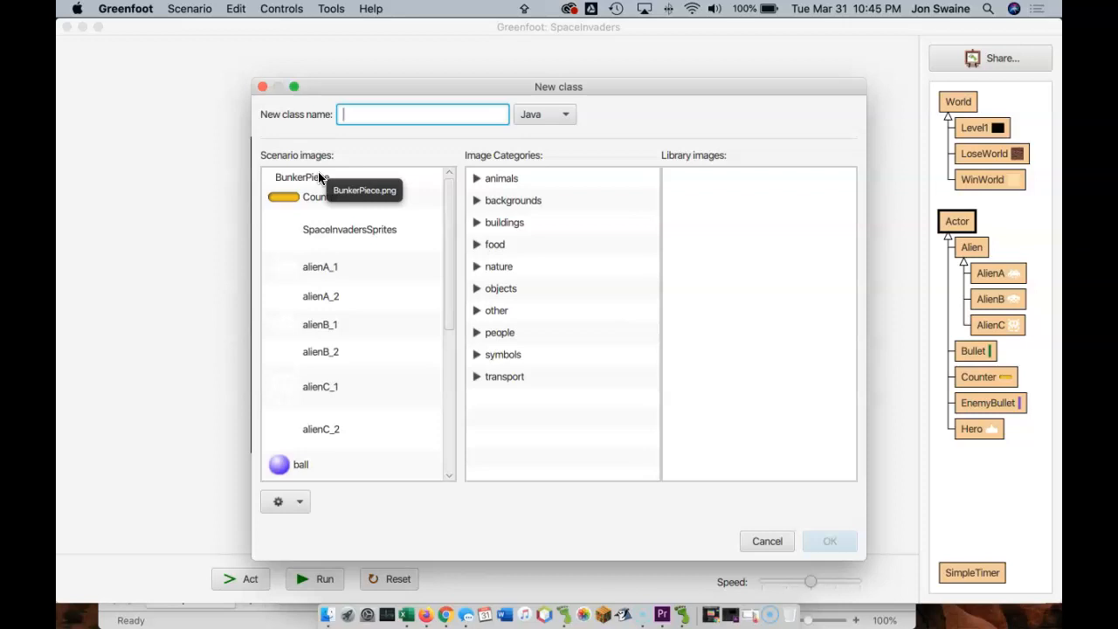
click(301, 177)
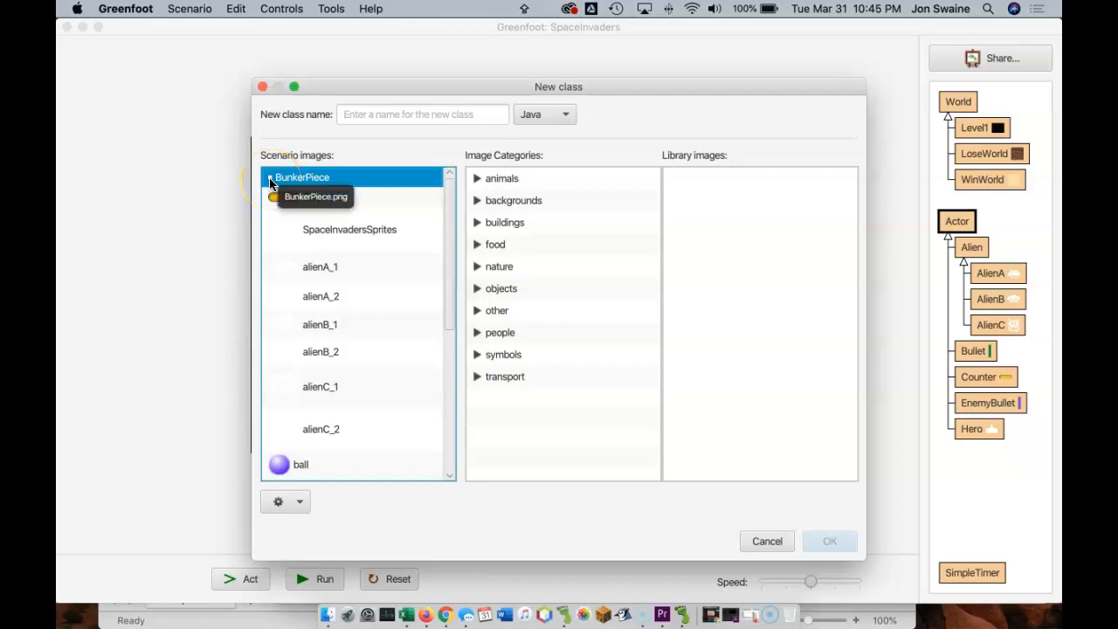
click(390, 115)
text(BunkerPiece)
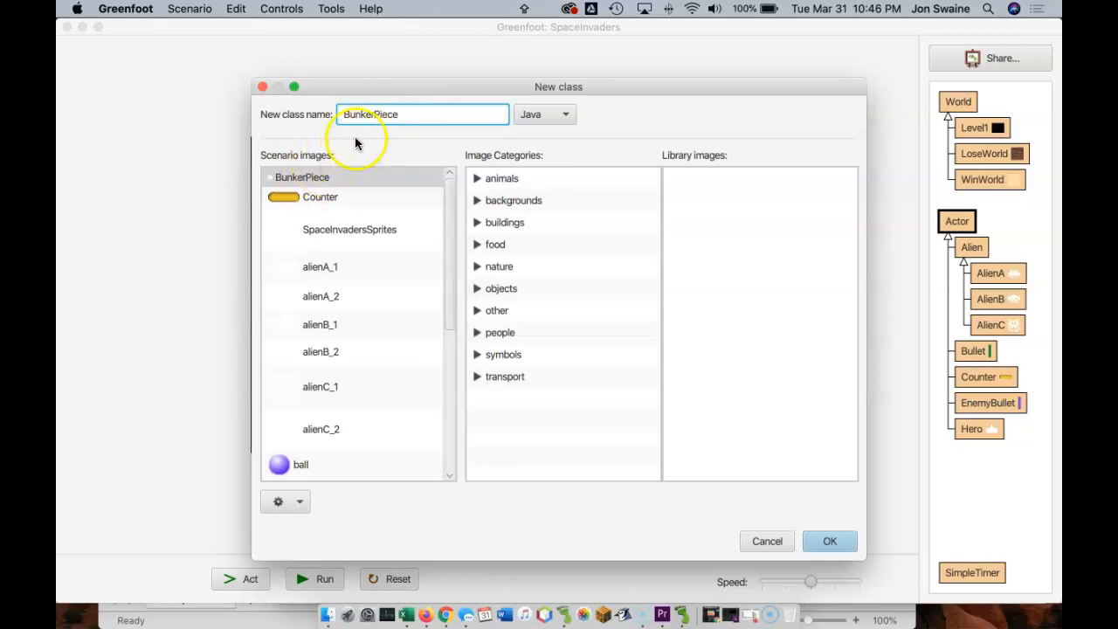
click(829, 541)
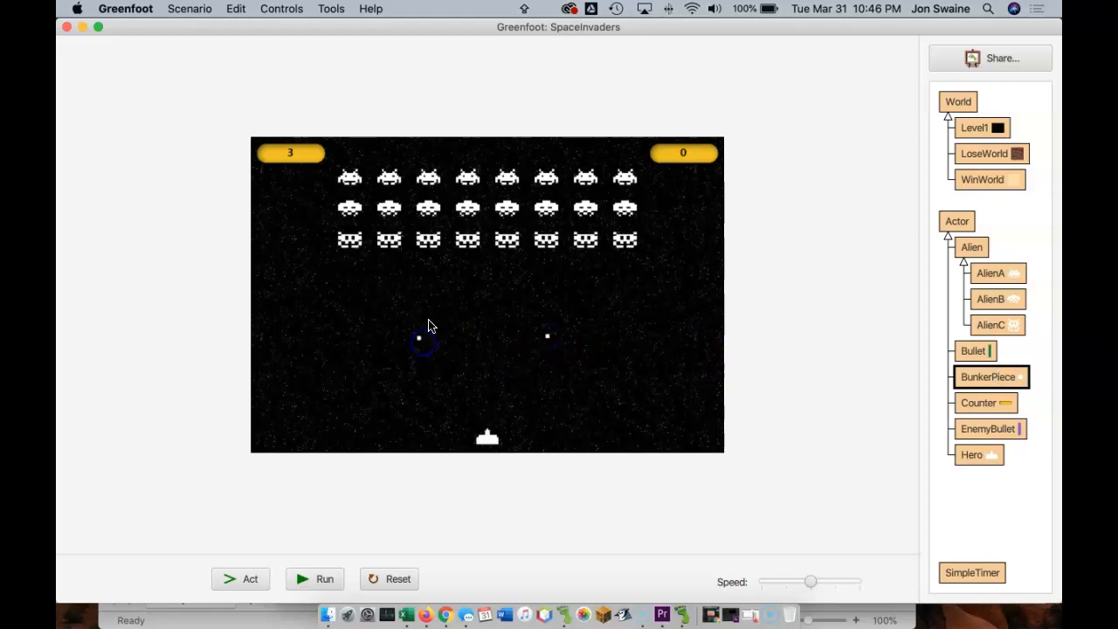
mouse_move(559, 385)
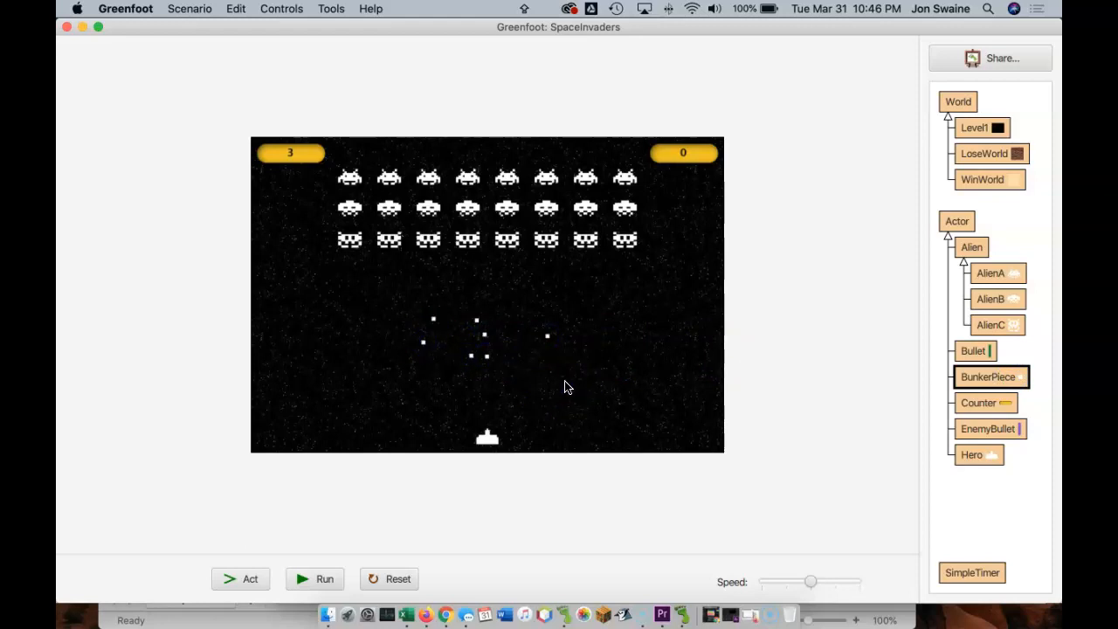
mouse_move(531, 358)
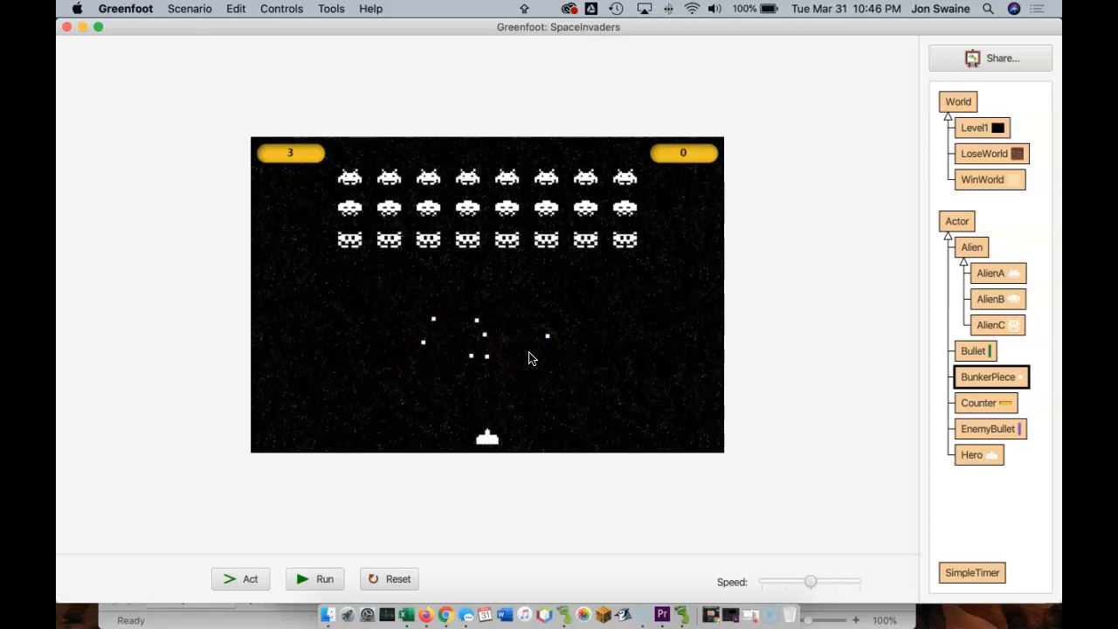
click(389, 578)
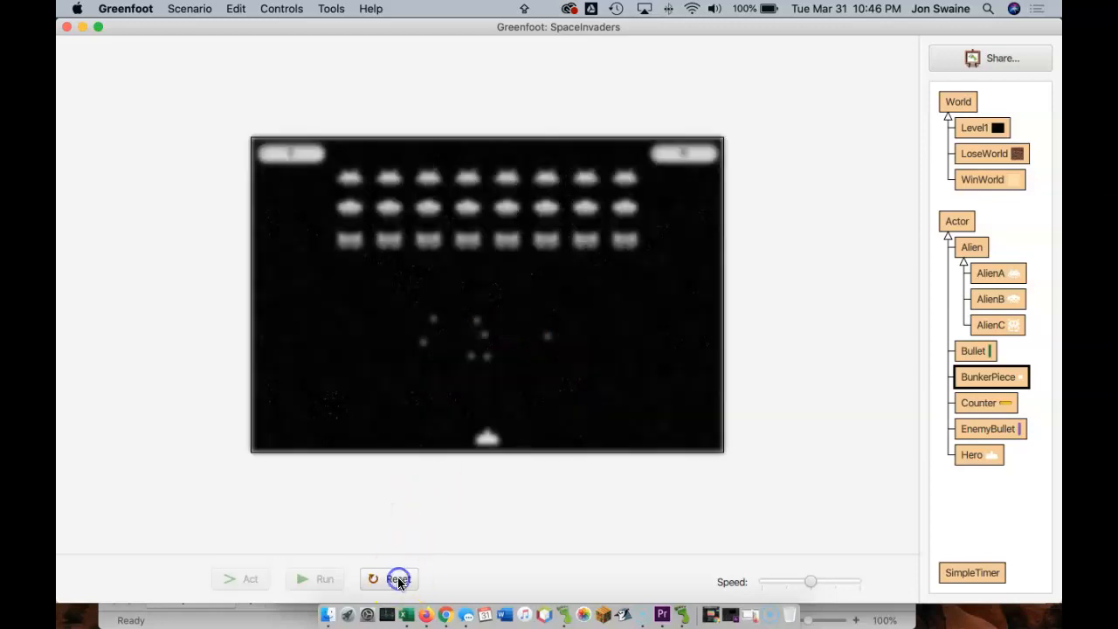
In Level1, copy the addObject(heroLifeCount, 50, 20) line and start replacing heroLifeCount with new BunkerPiece()
click(397, 578)
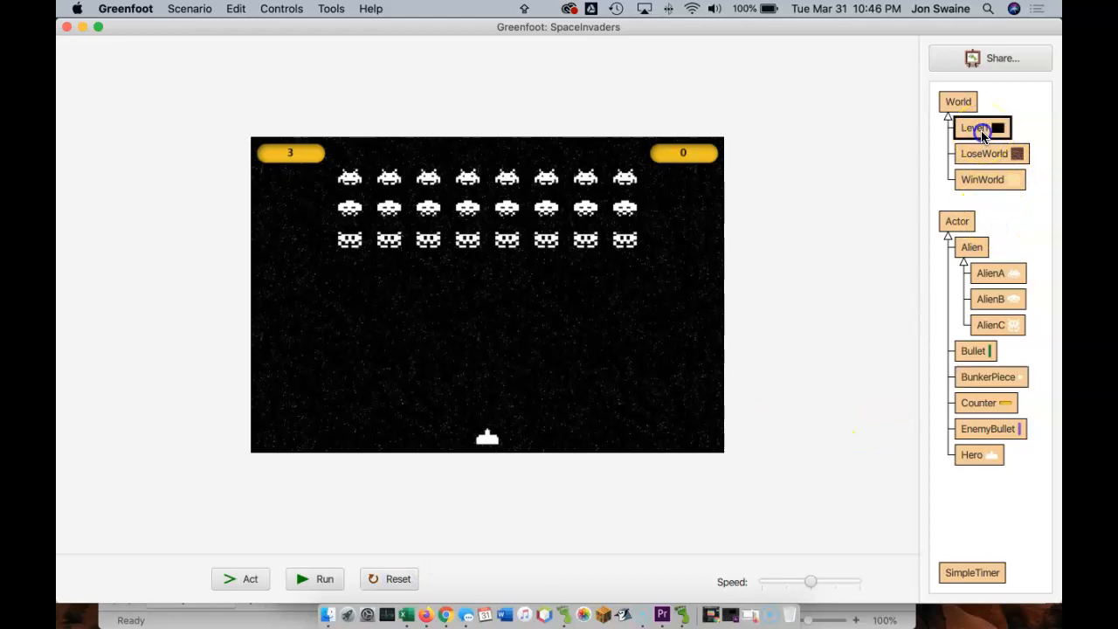
double_click(977, 127)
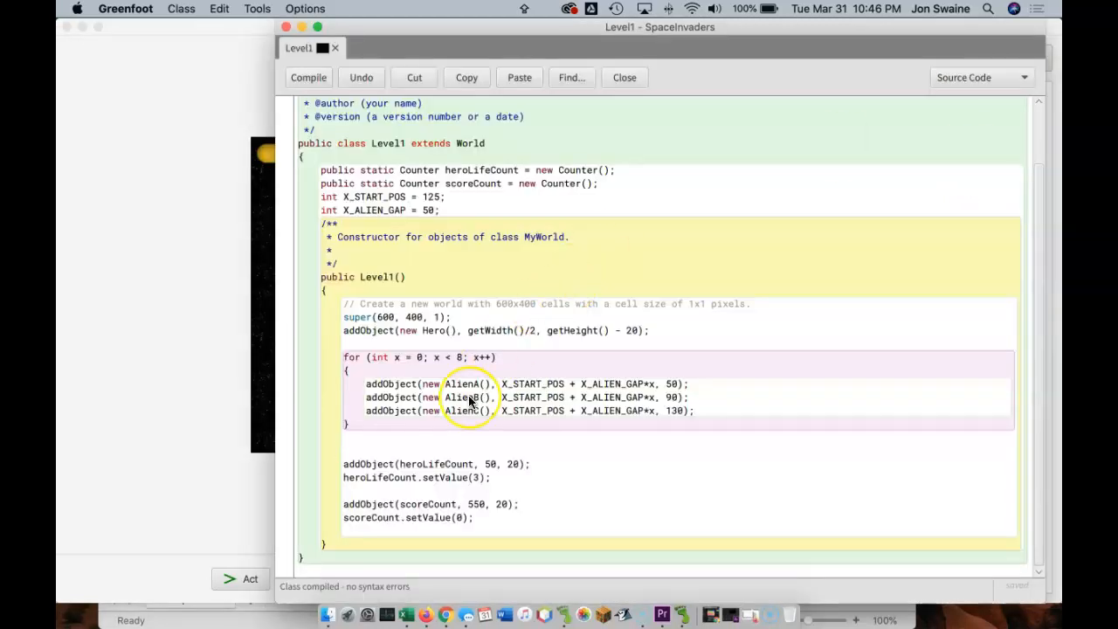
mouse_move(376, 443)
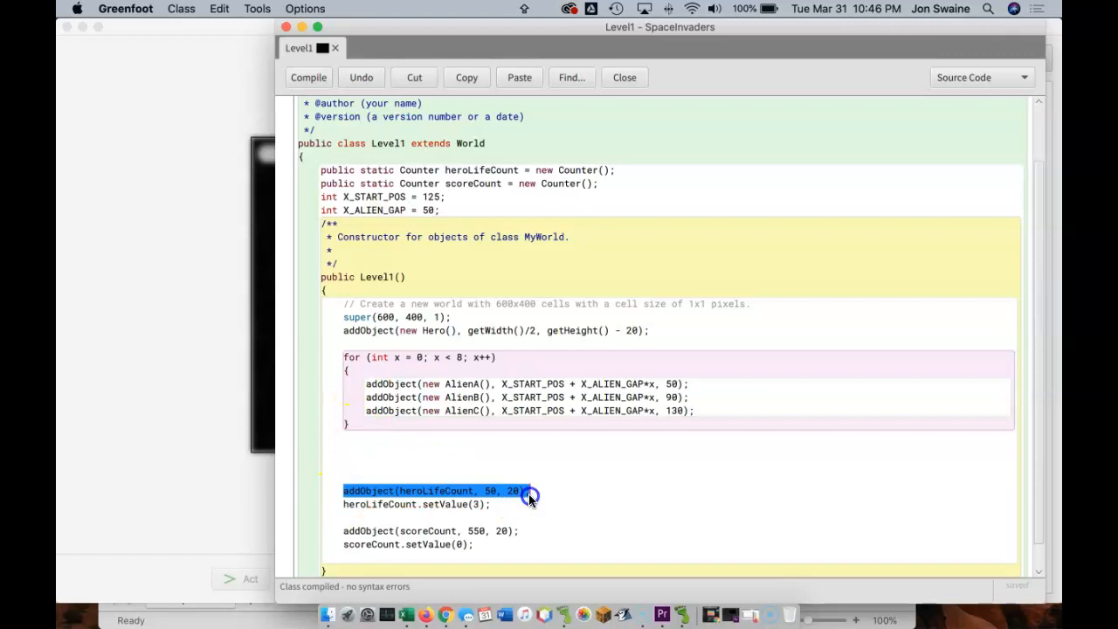
click(462, 451)
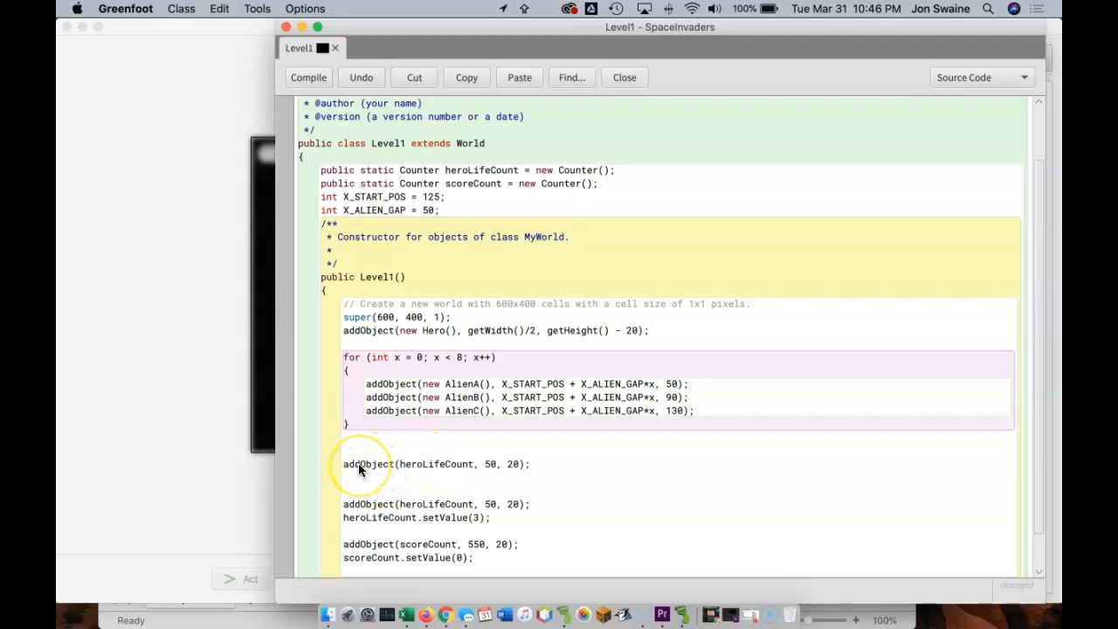
double_click(435, 464)
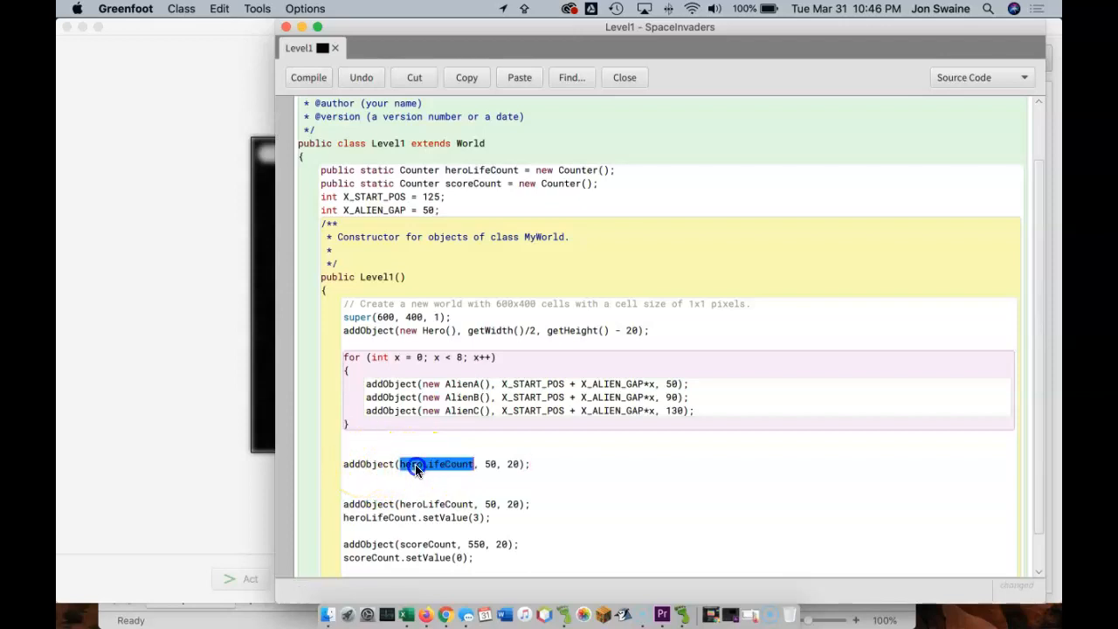
text(new)
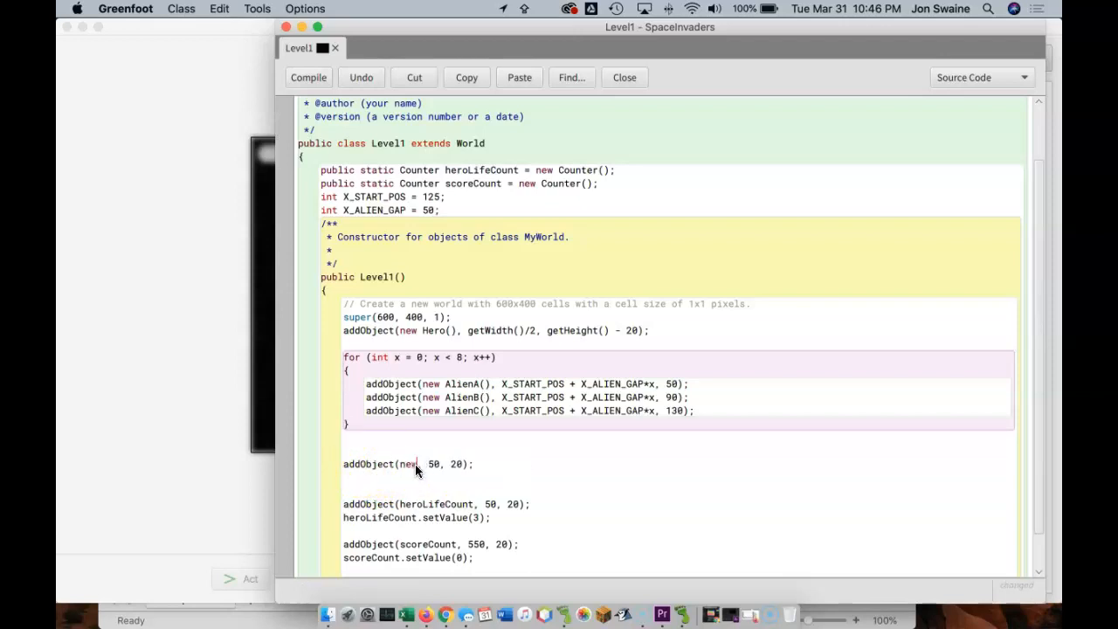
text(BunkerPi)
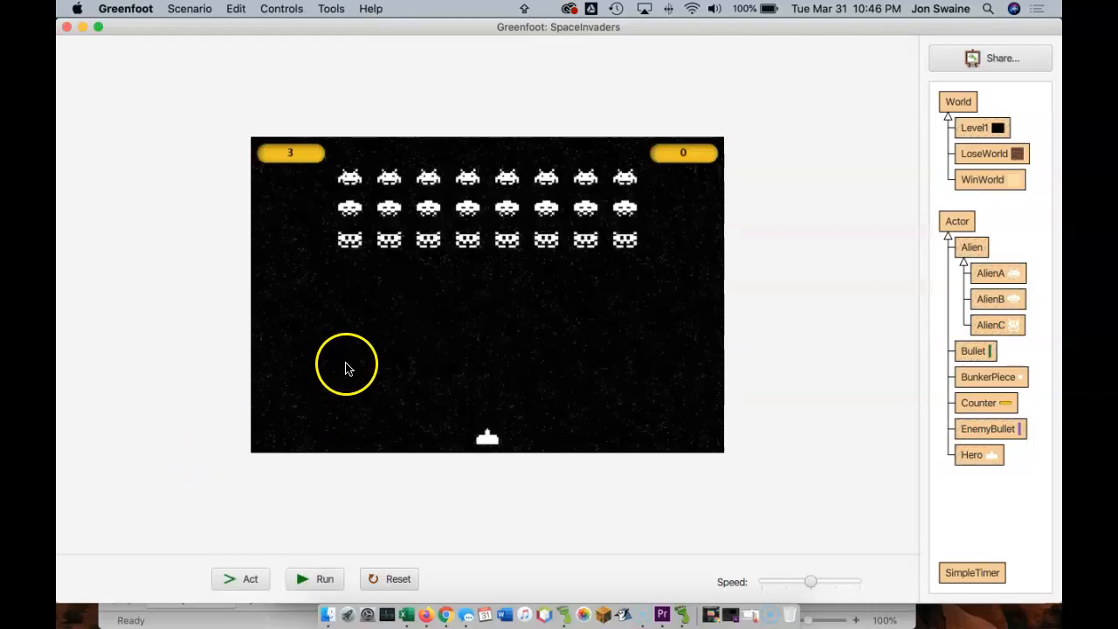
mouse_move(343, 363)
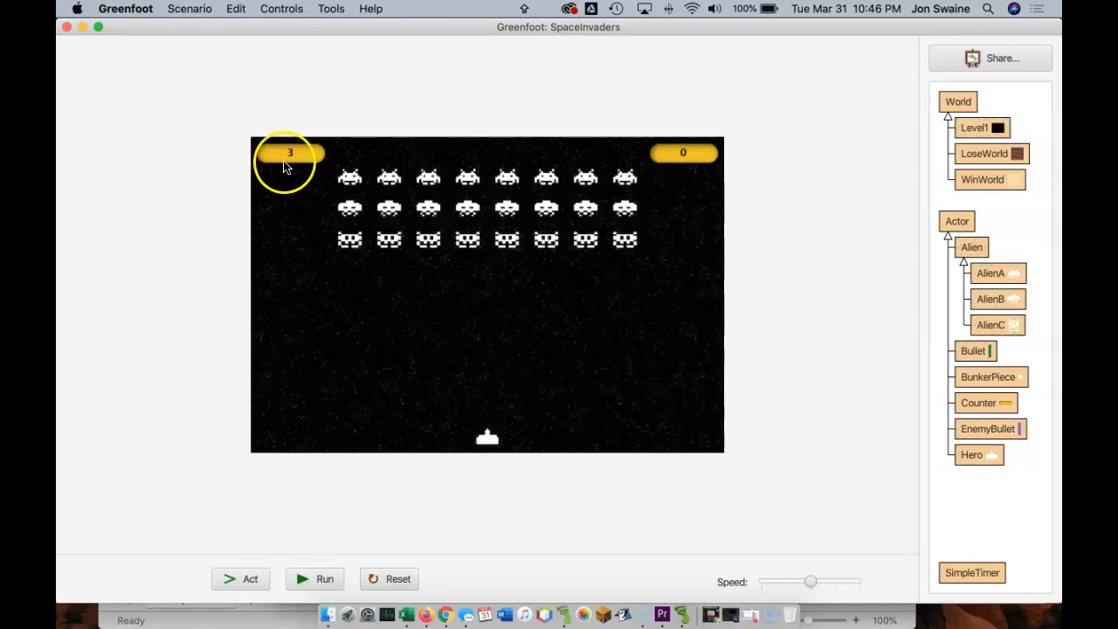
mouse_move(330, 260)
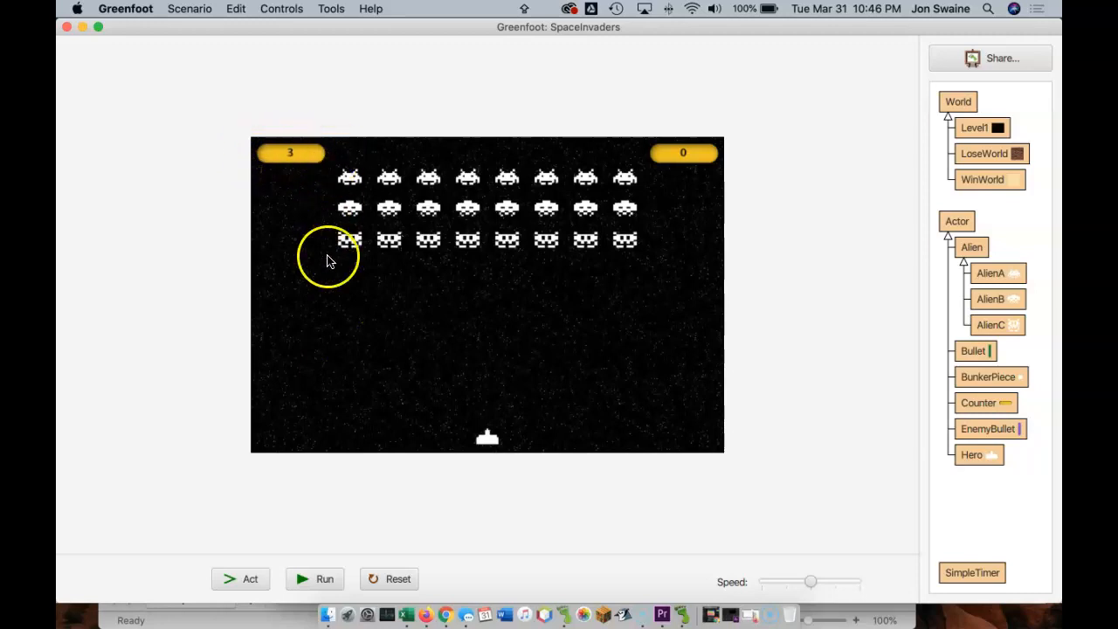
mouse_move(341, 386)
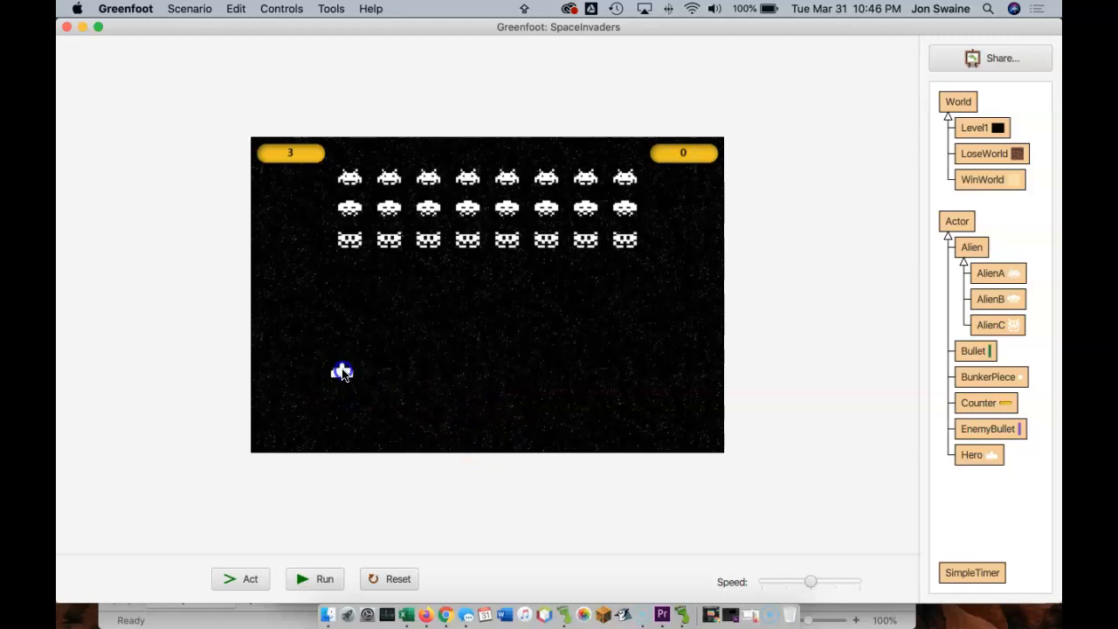
right_click(342, 368)
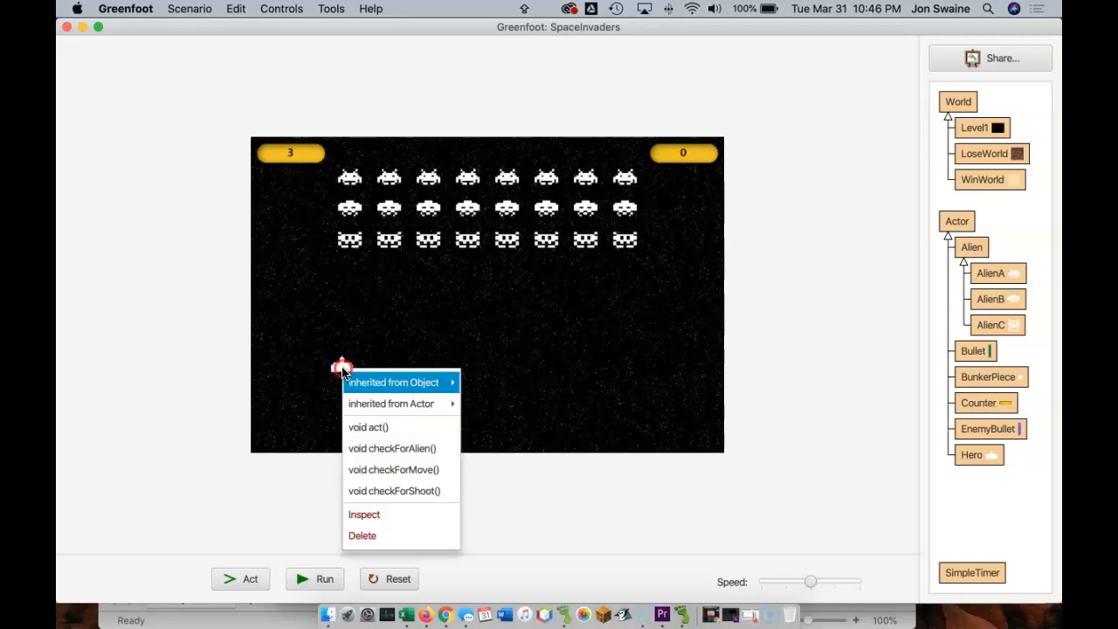
click(365, 514)
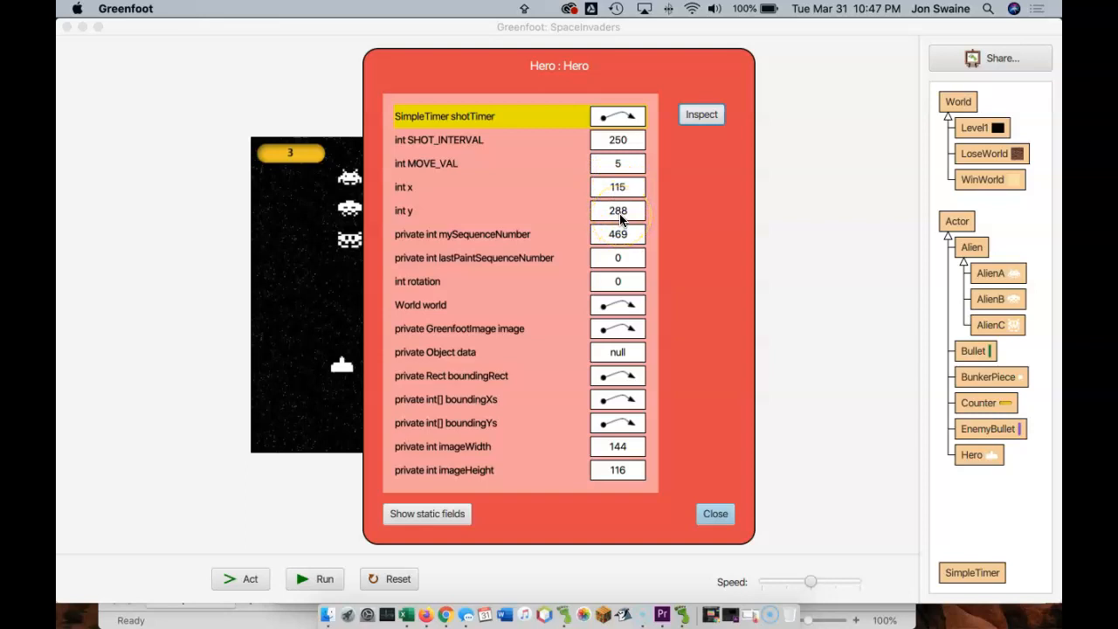
click(715, 514)
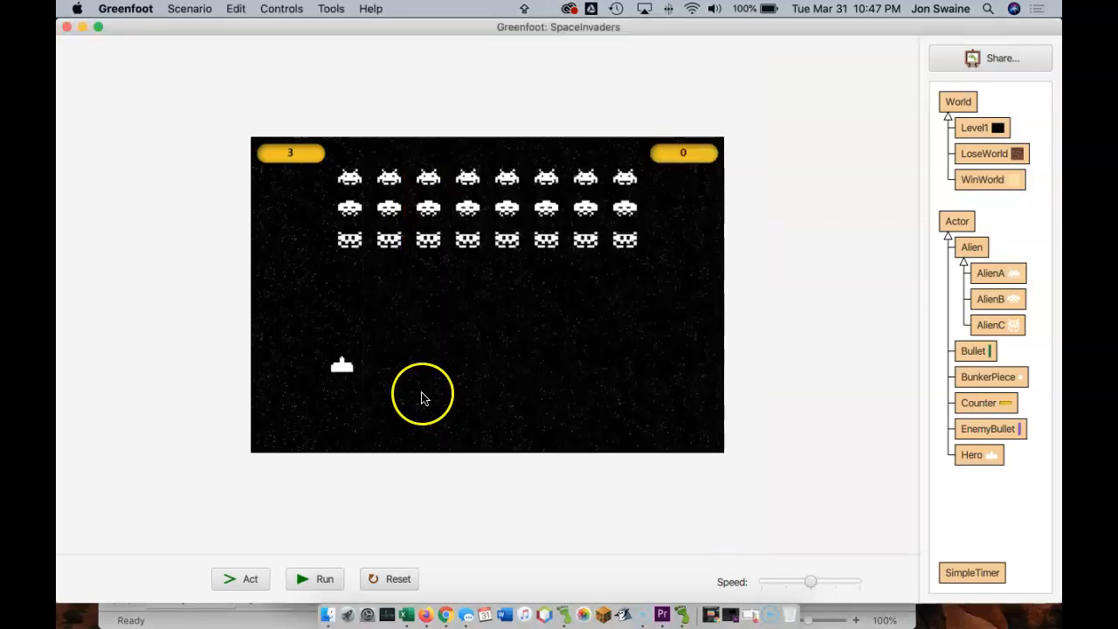
click(390, 578)
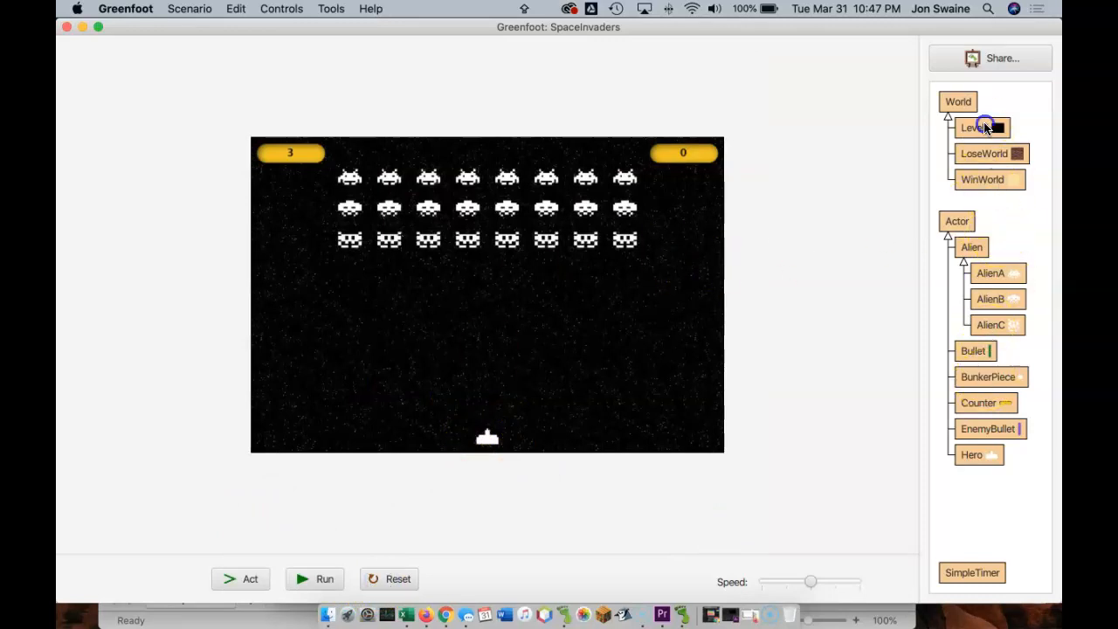
Compile Level1 and check the small bunker piece at 110, 290 in the world
double_click(979, 128)
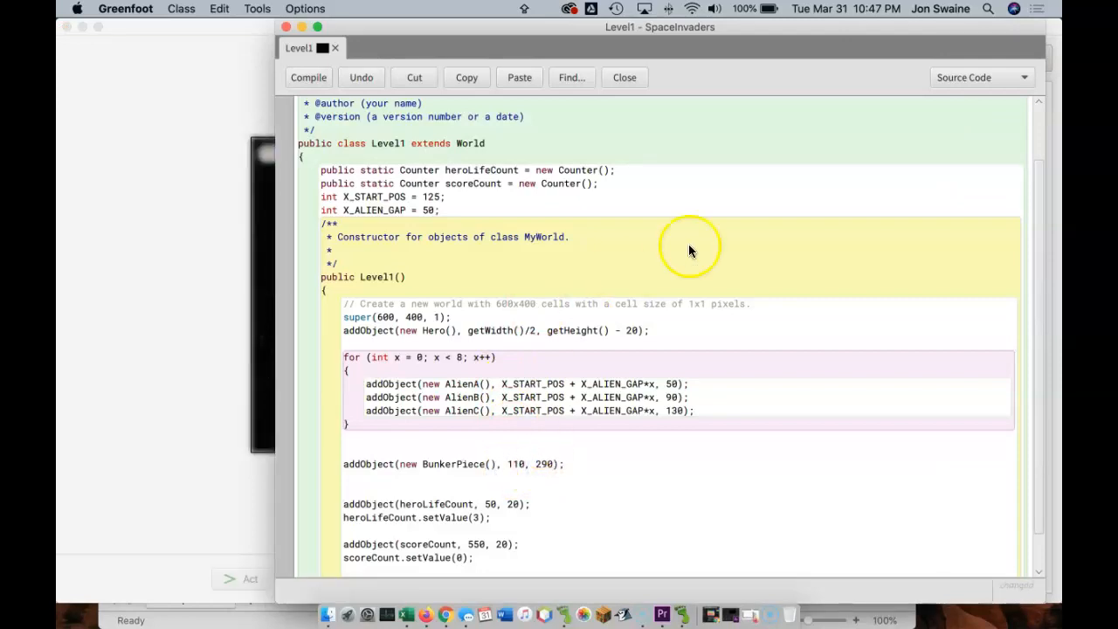
click(624, 77)
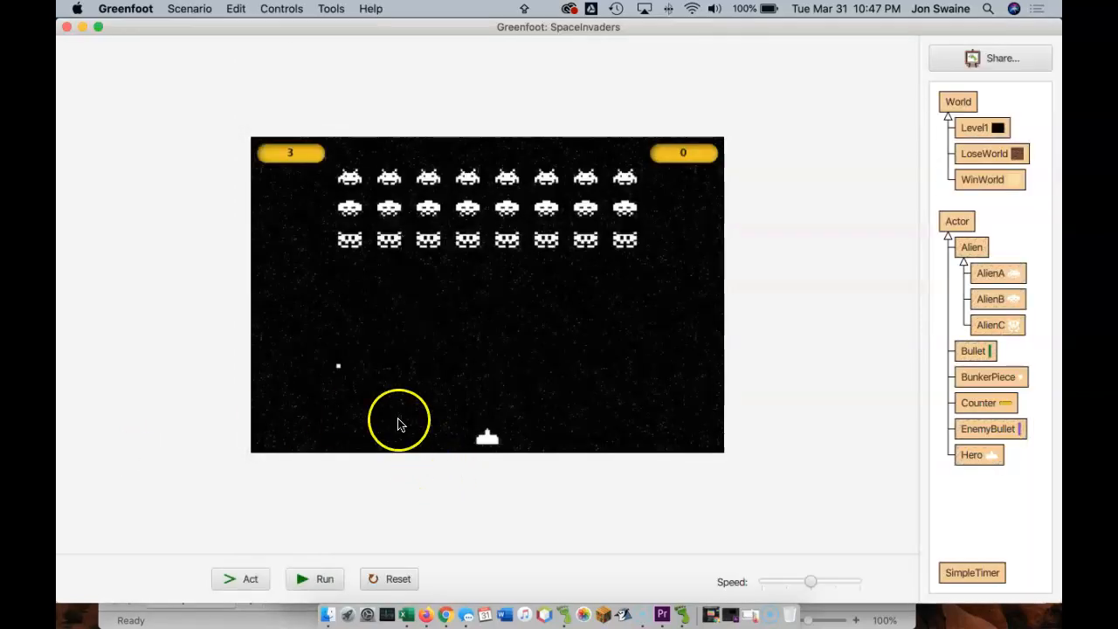
mouse_move(344, 365)
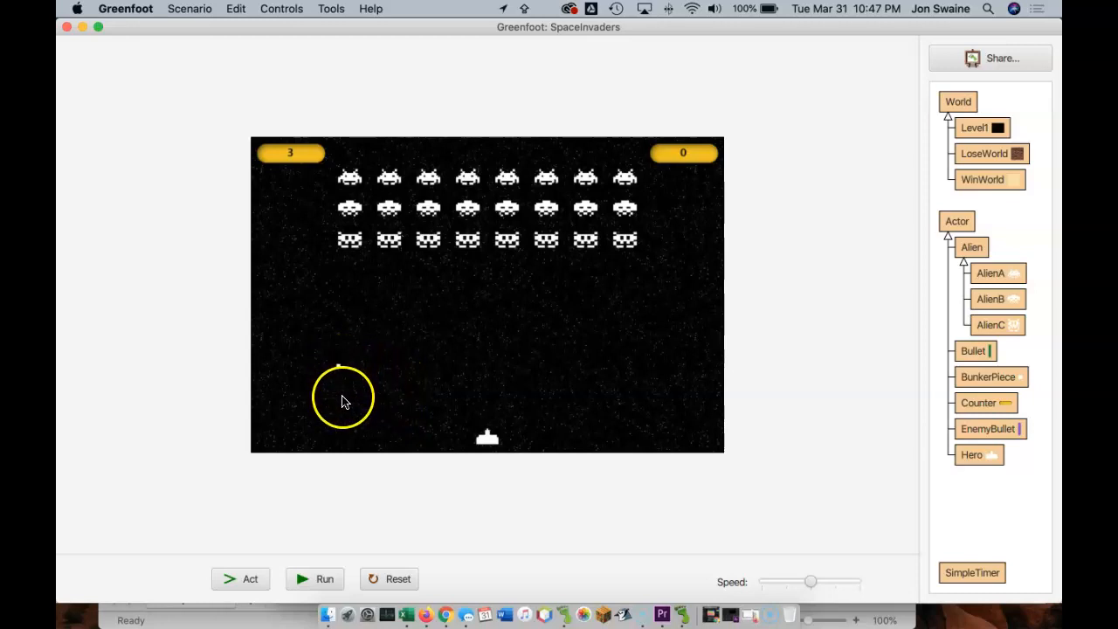
mouse_move(817, 288)
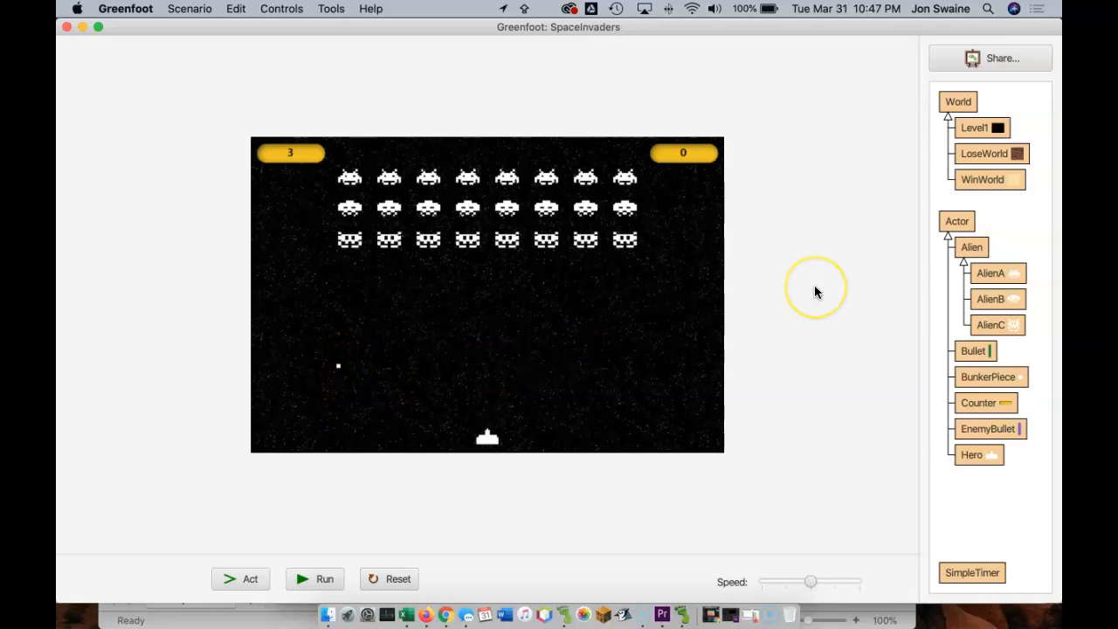
mouse_move(986, 382)
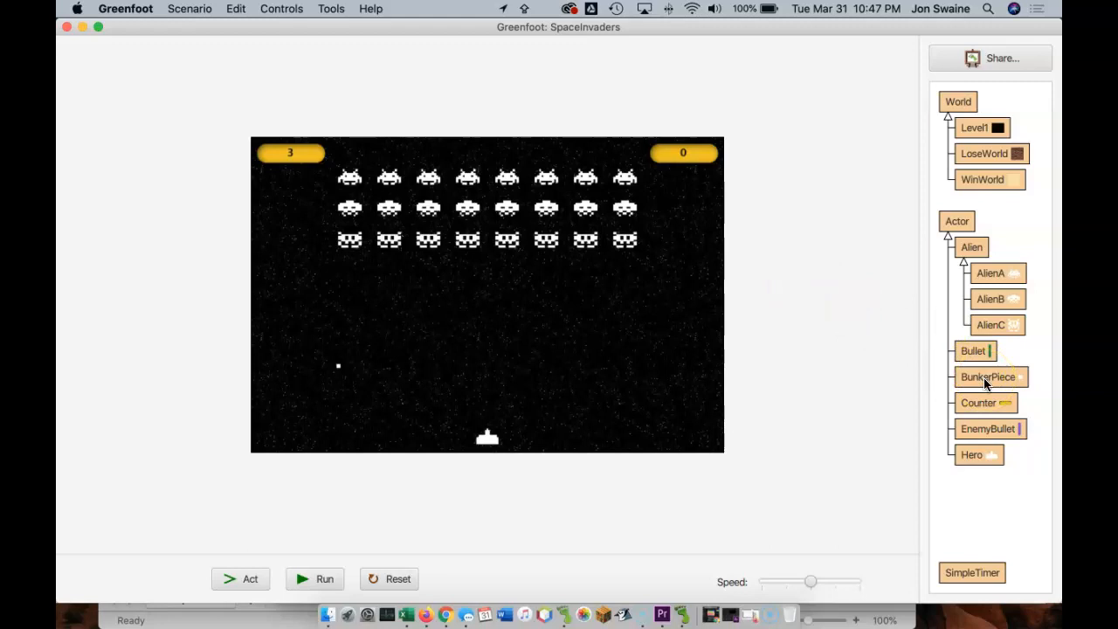
Open Level1 and begin changing the BunkerPiece x values to 115 and 120
double_click(974, 128)
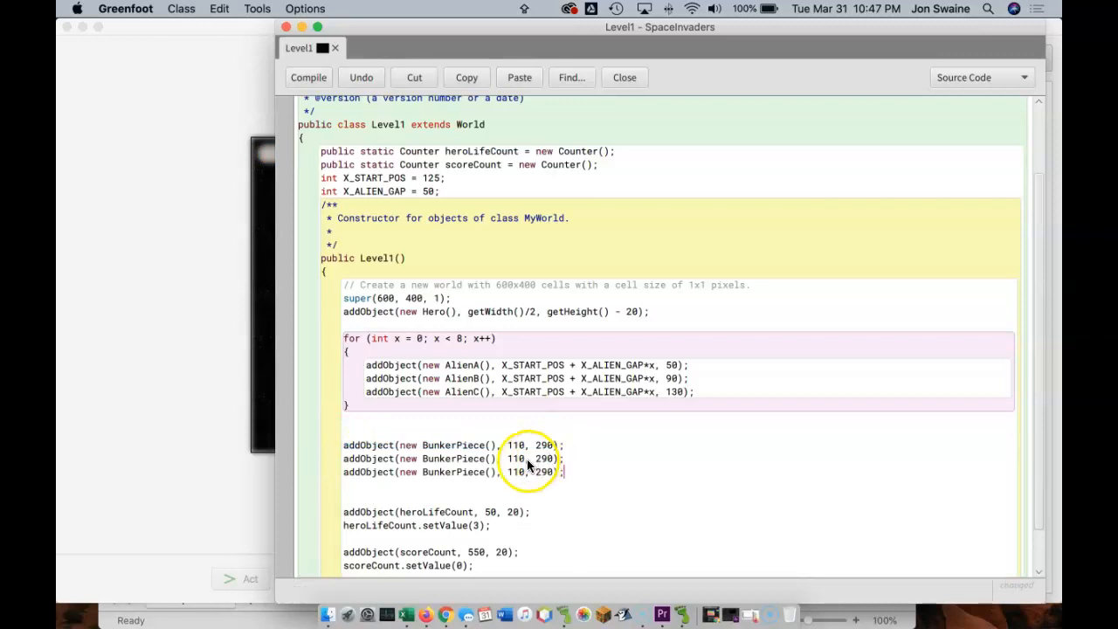
click(308, 76)
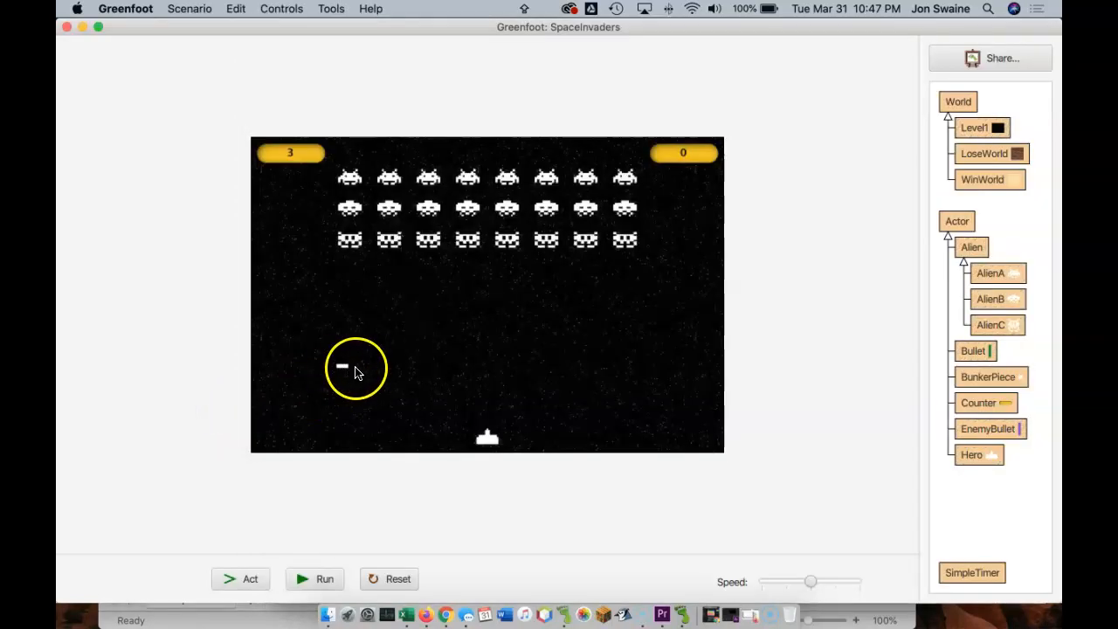
mouse_move(1003, 355)
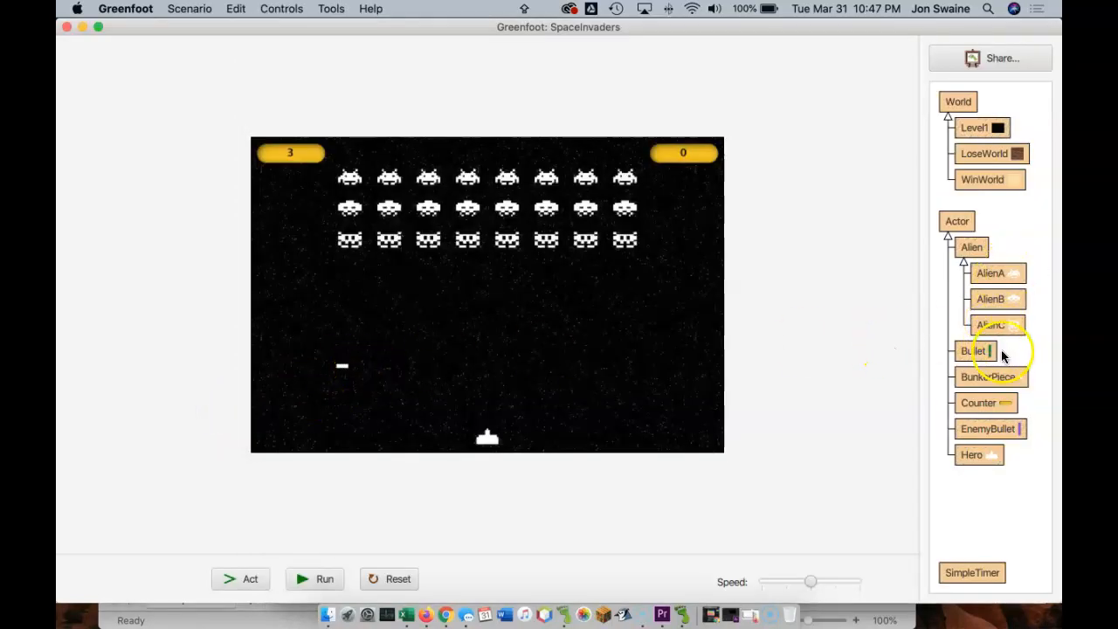
Copy the alien for-loop around one BunkerPiece line and delete the other two bunker lines
double_click(975, 128)
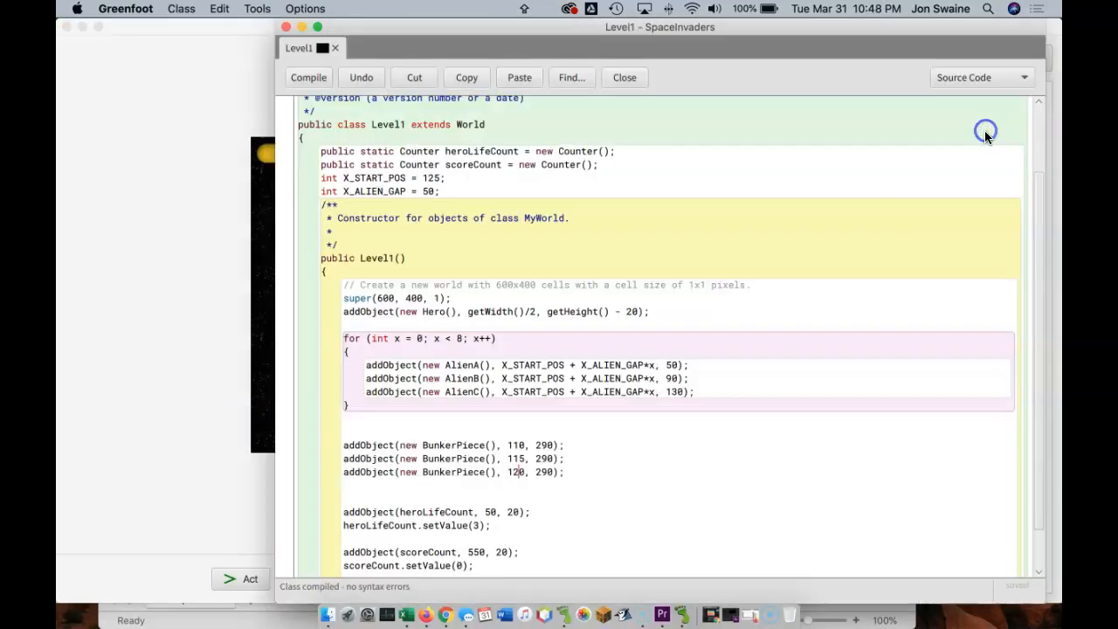
mouse_move(348, 340)
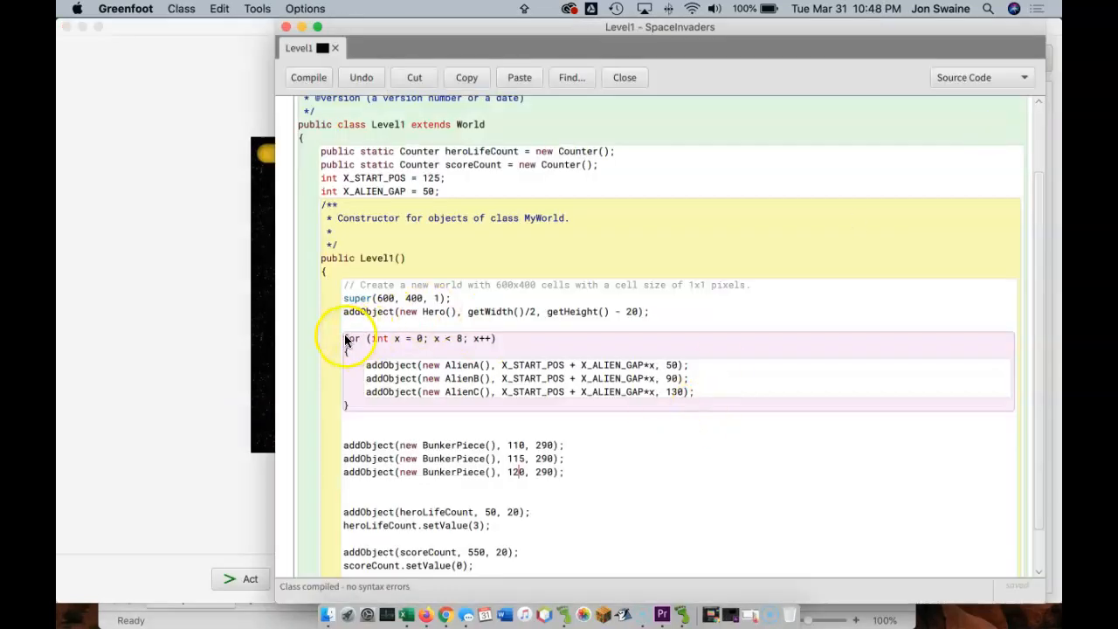
drag(344, 338, 350, 404)
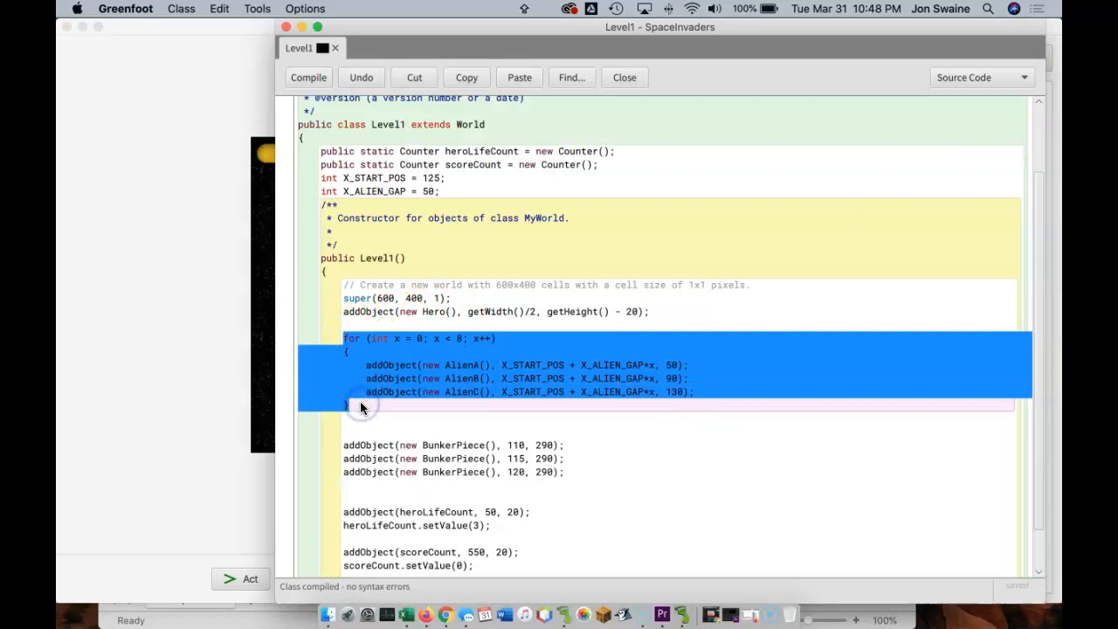
click(538, 393)
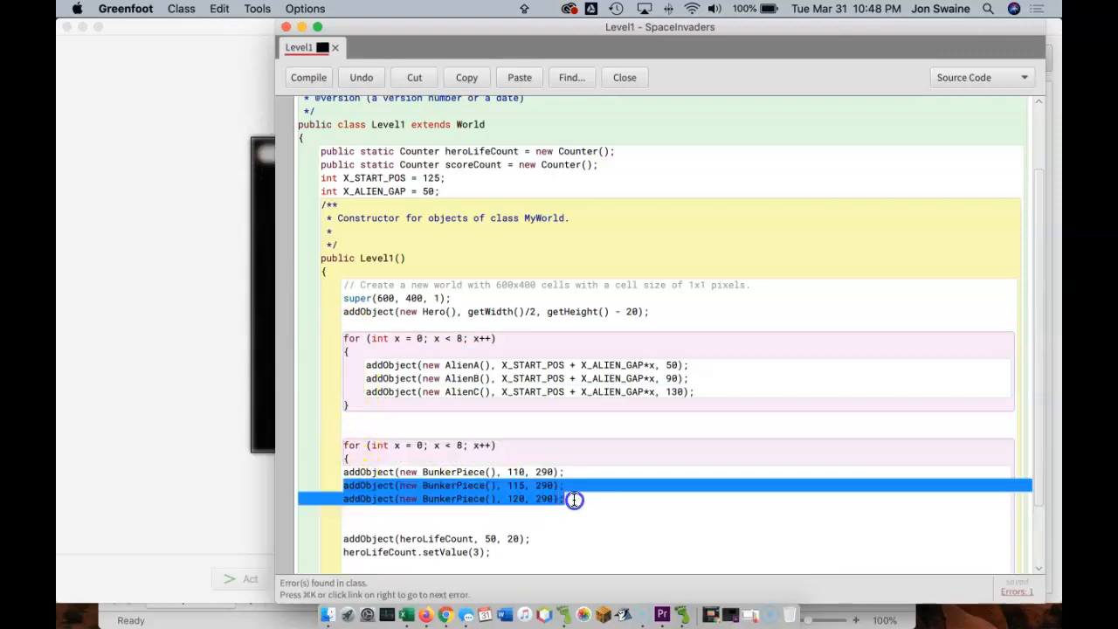
key(Delete)
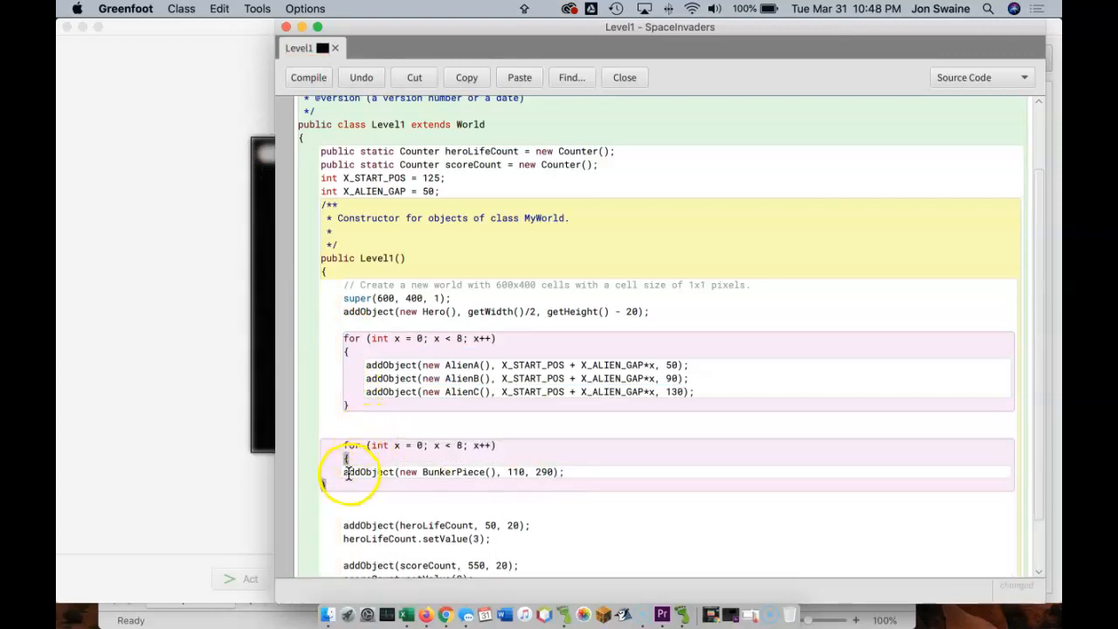
Set the bunker x to 110 + 5*x and the loop limit to x < 12
click(380, 498)
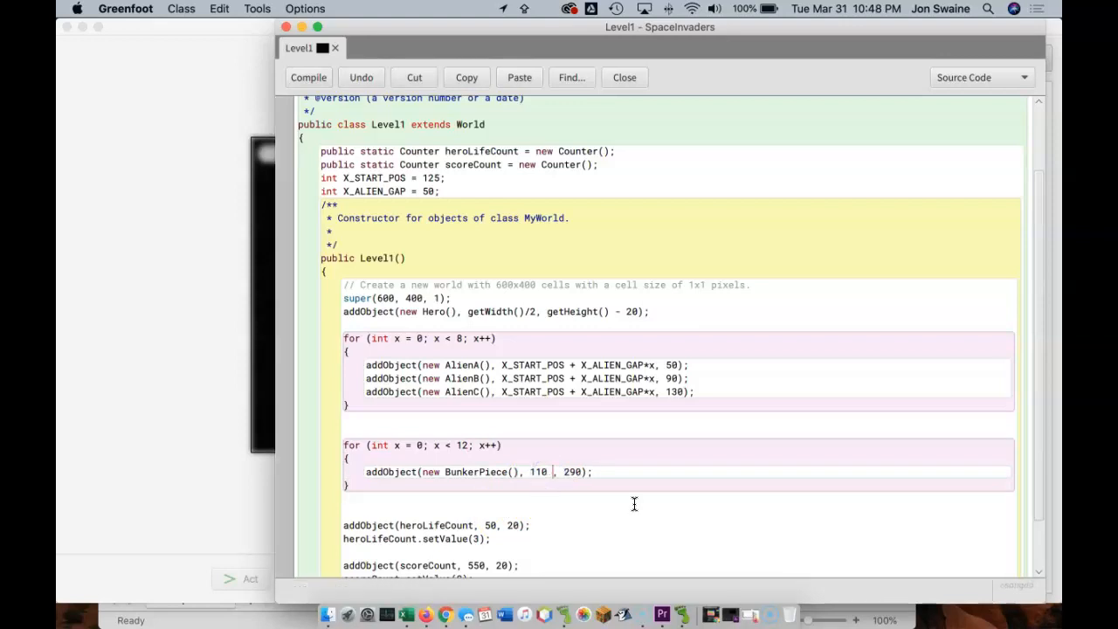
text(+)
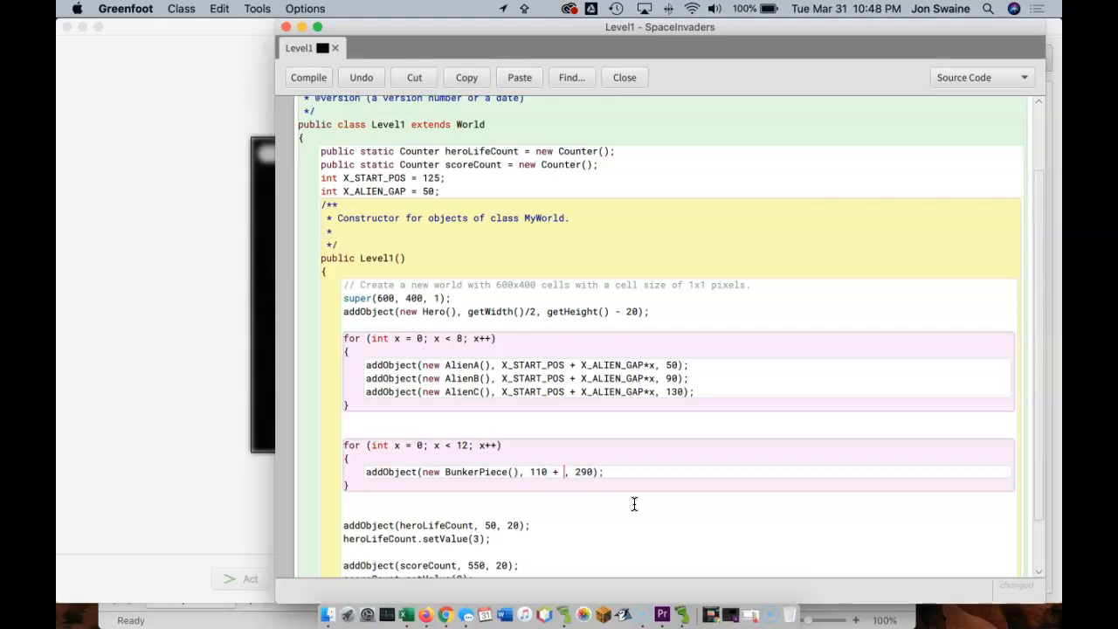
text(5*)
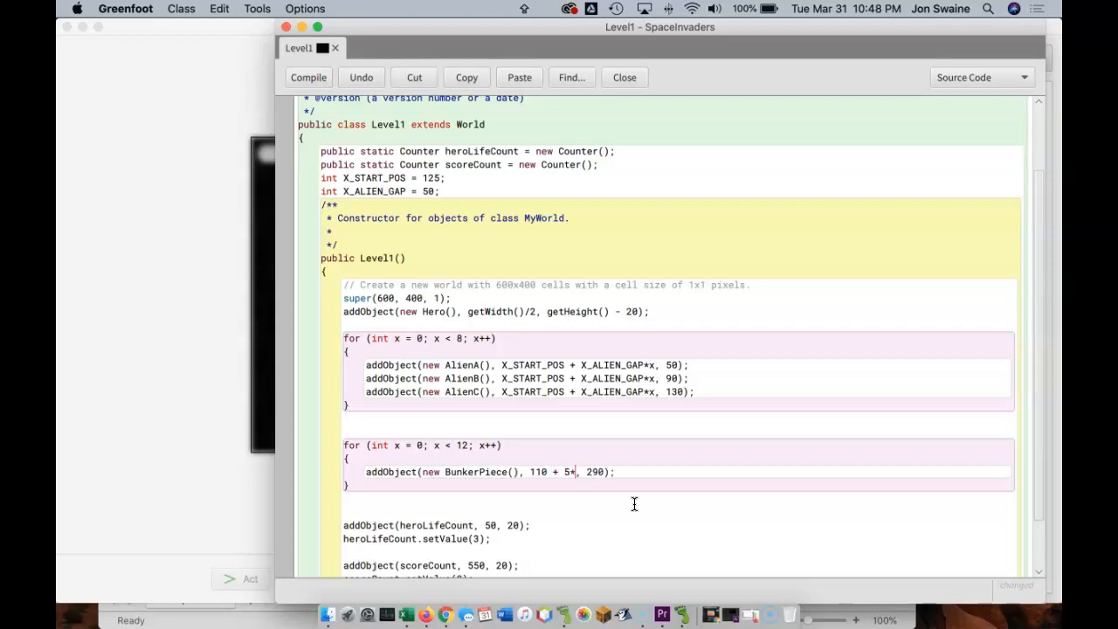
text(x)
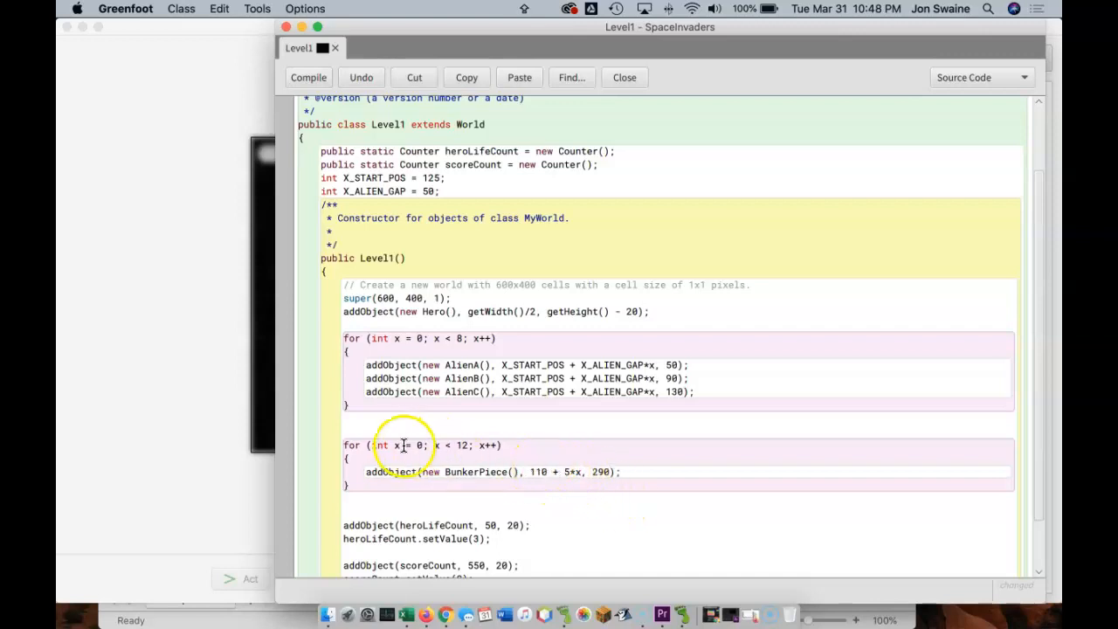
double_click(401, 446)
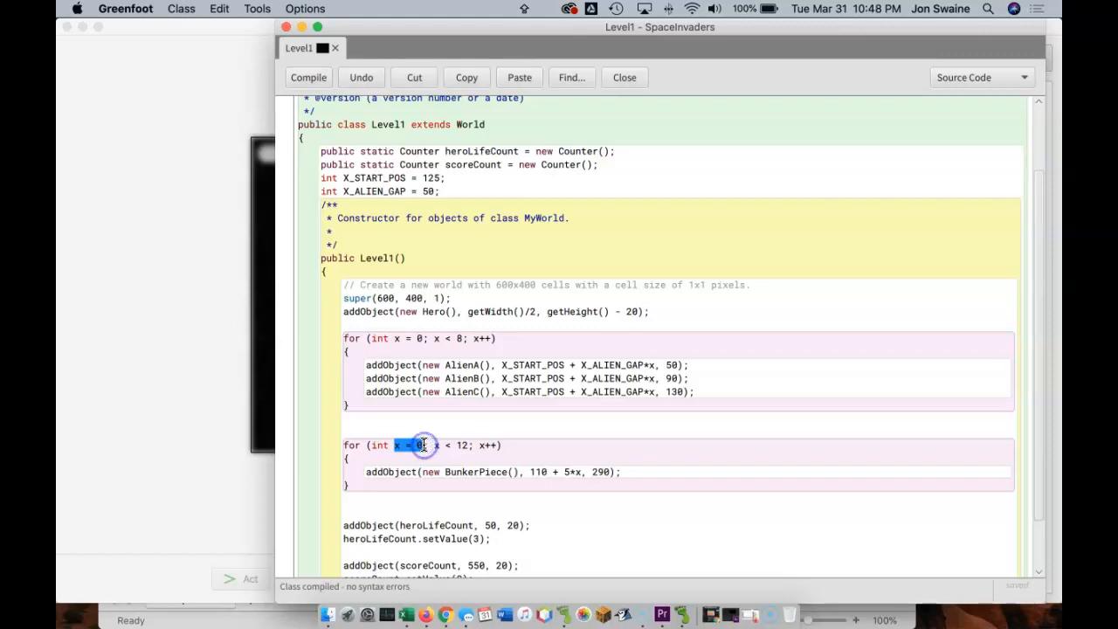
mouse_move(408, 484)
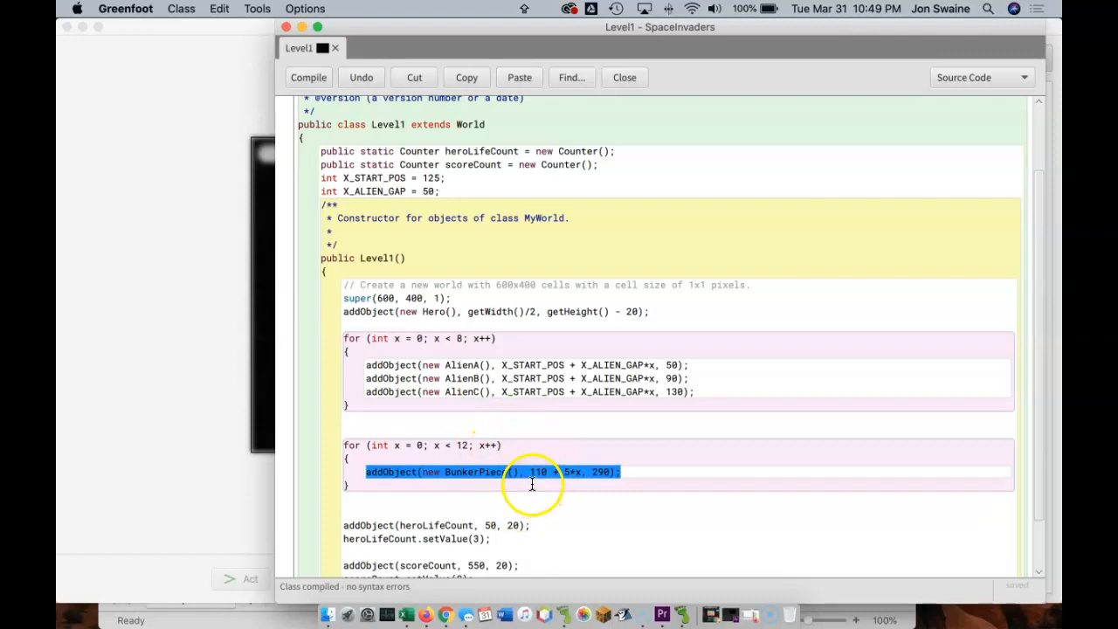
click(573, 472)
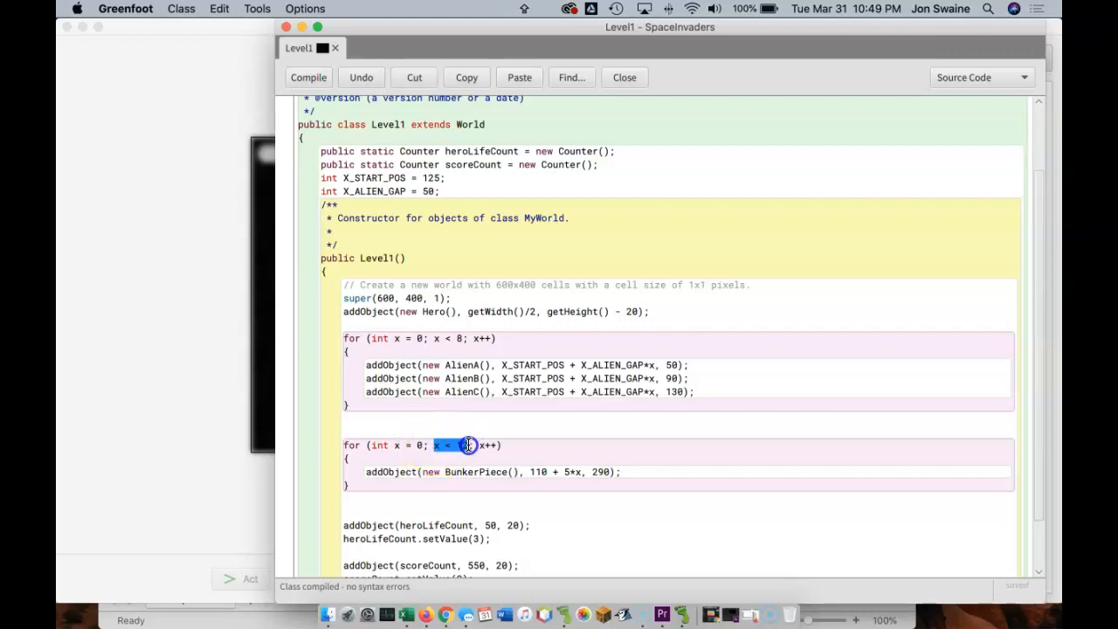
text(2)
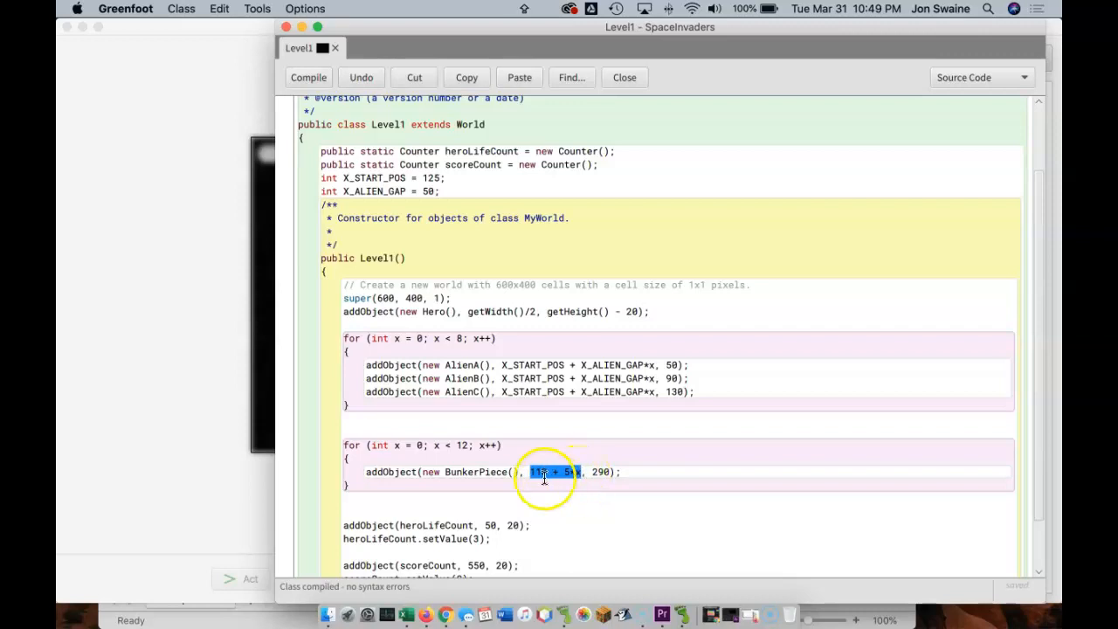
mouse_move(571, 457)
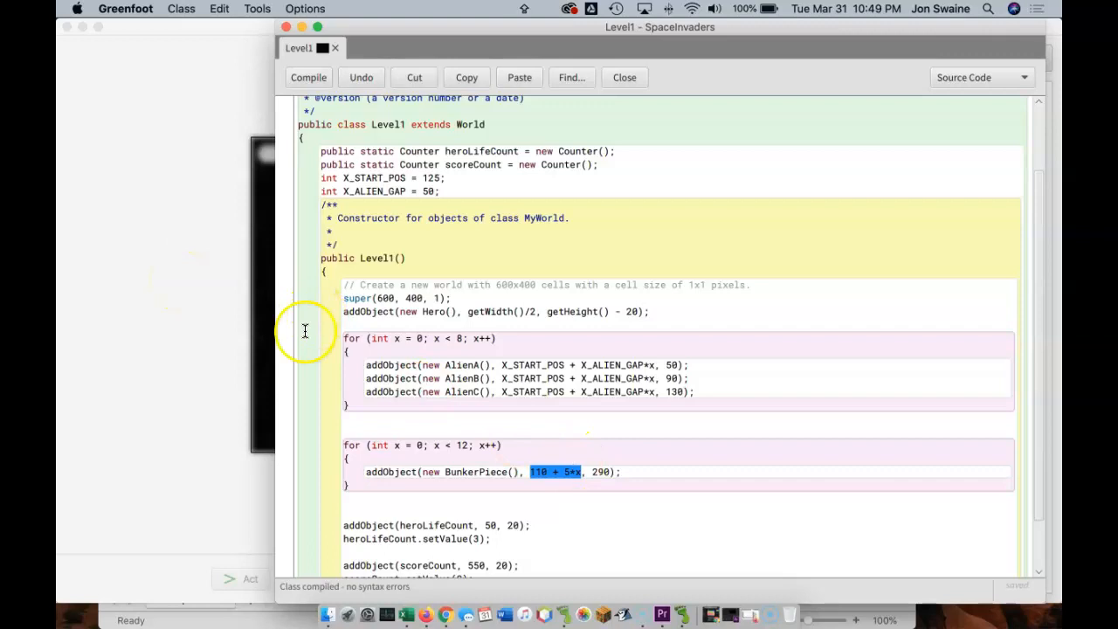
mouse_move(244, 387)
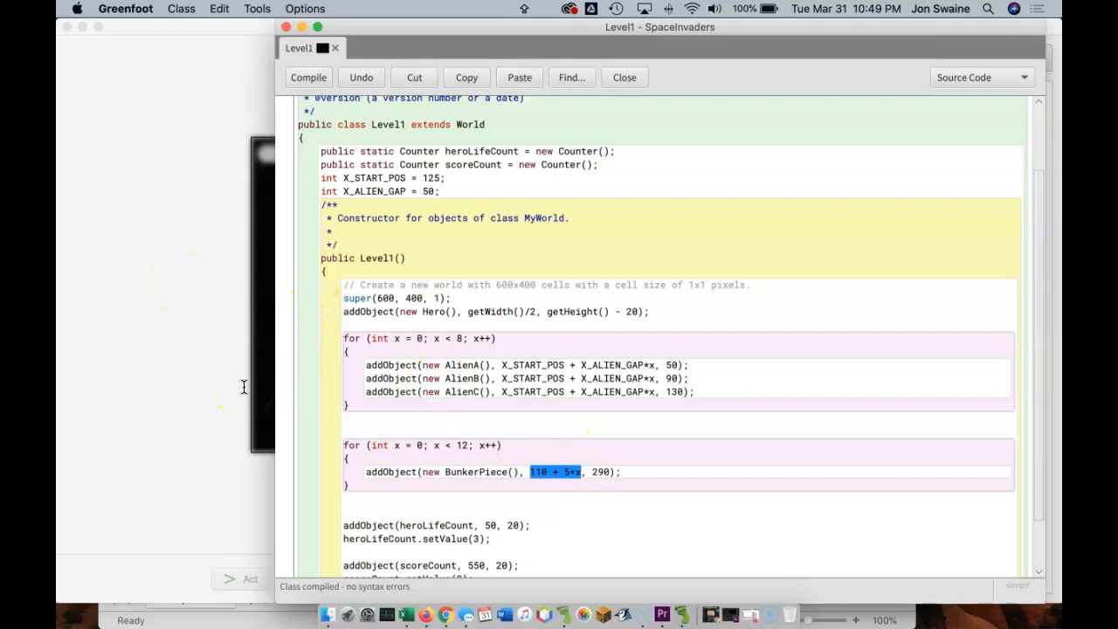
Raise the bunker loop's upper limit and recompile to see a longer white bar
click(624, 77)
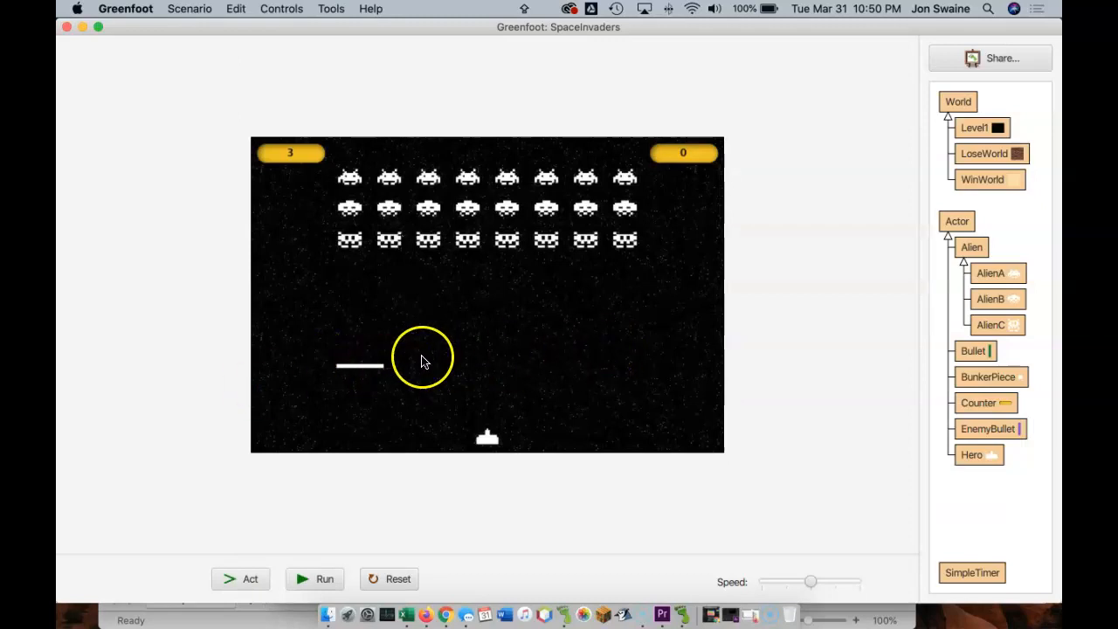
mouse_move(1058, 376)
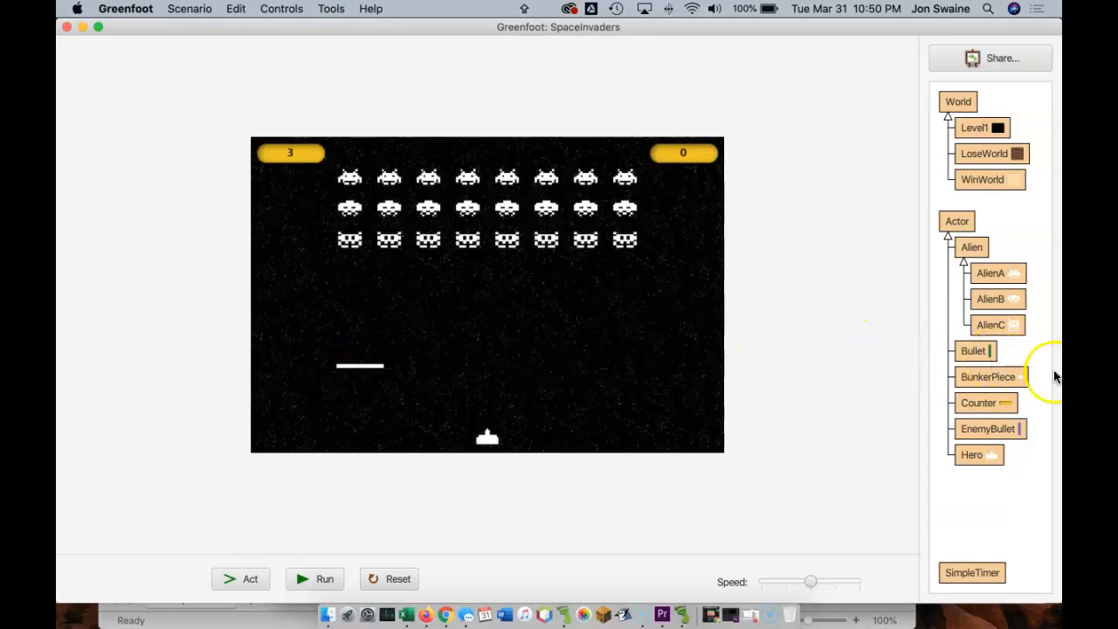
double_click(975, 128)
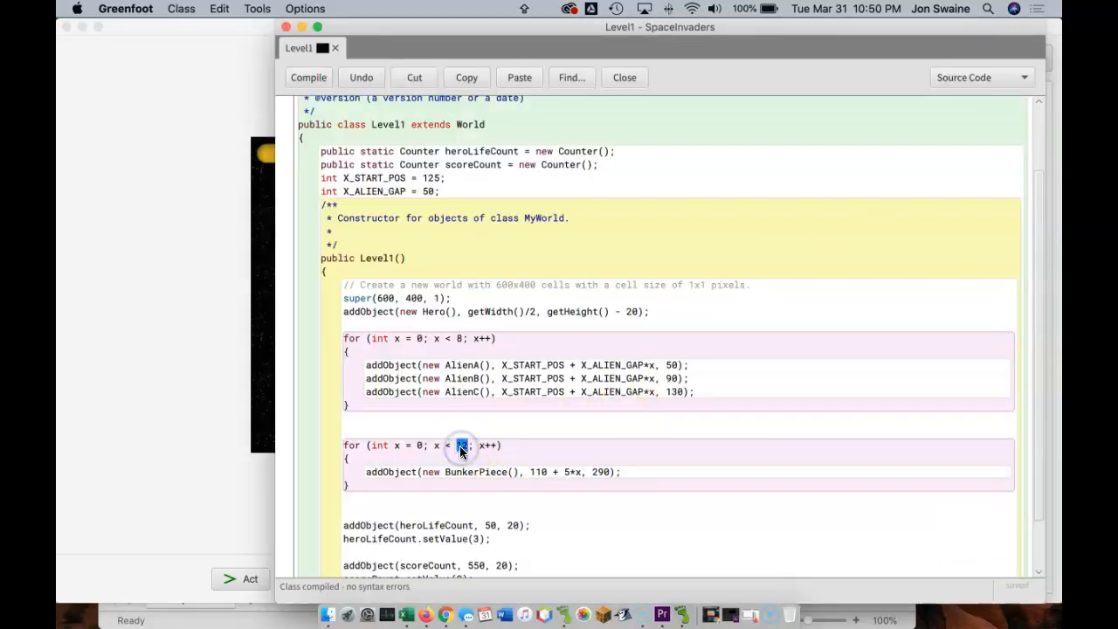
click(625, 77)
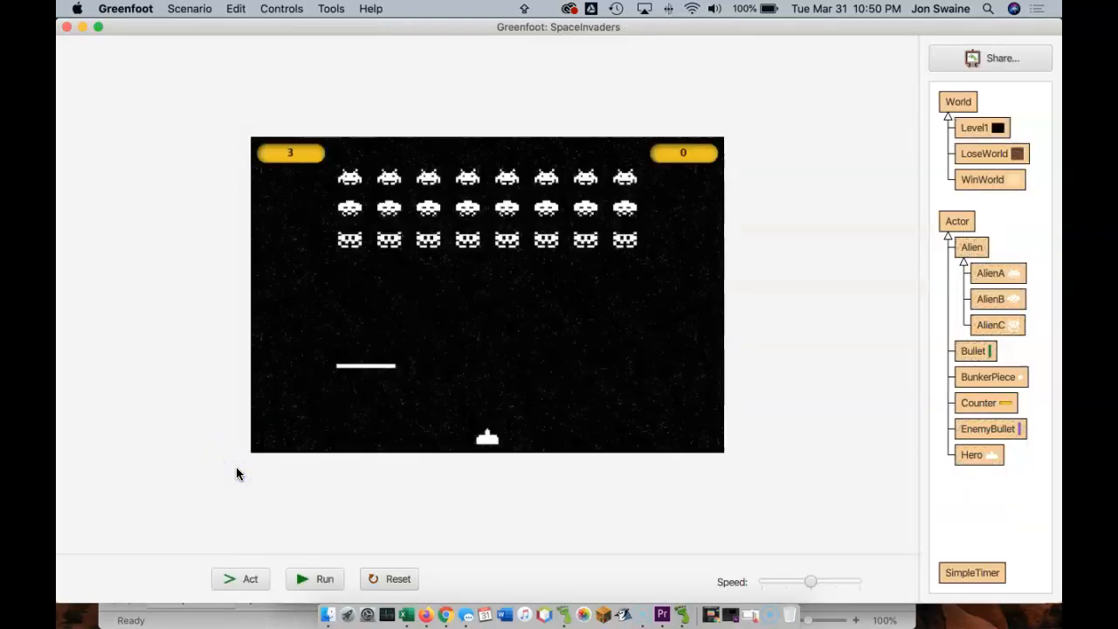
mouse_move(979, 278)
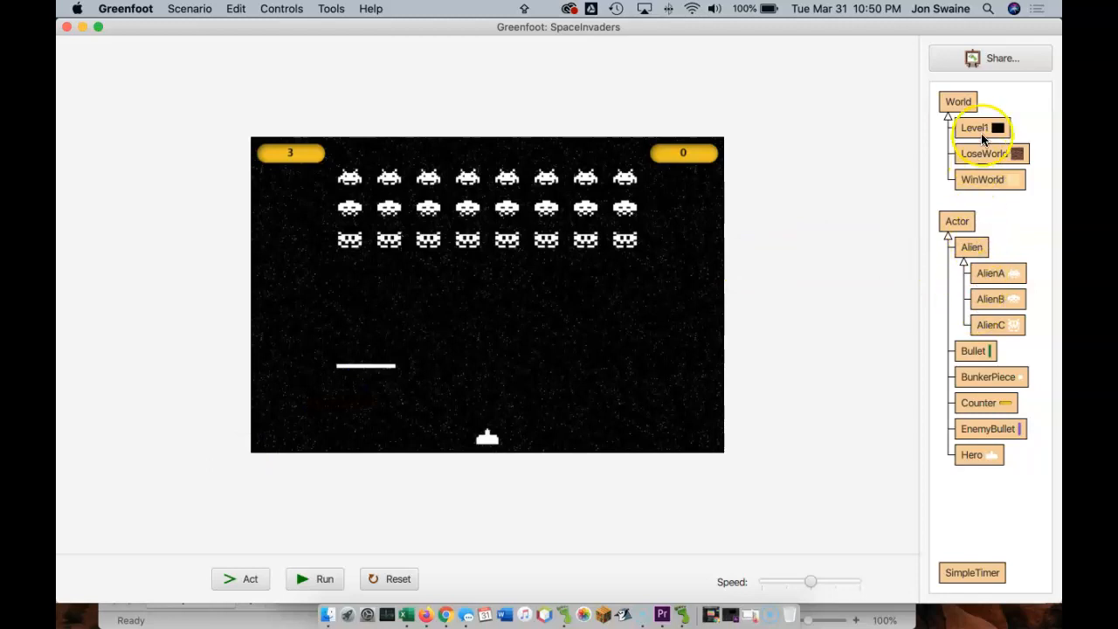
mouse_move(349, 367)
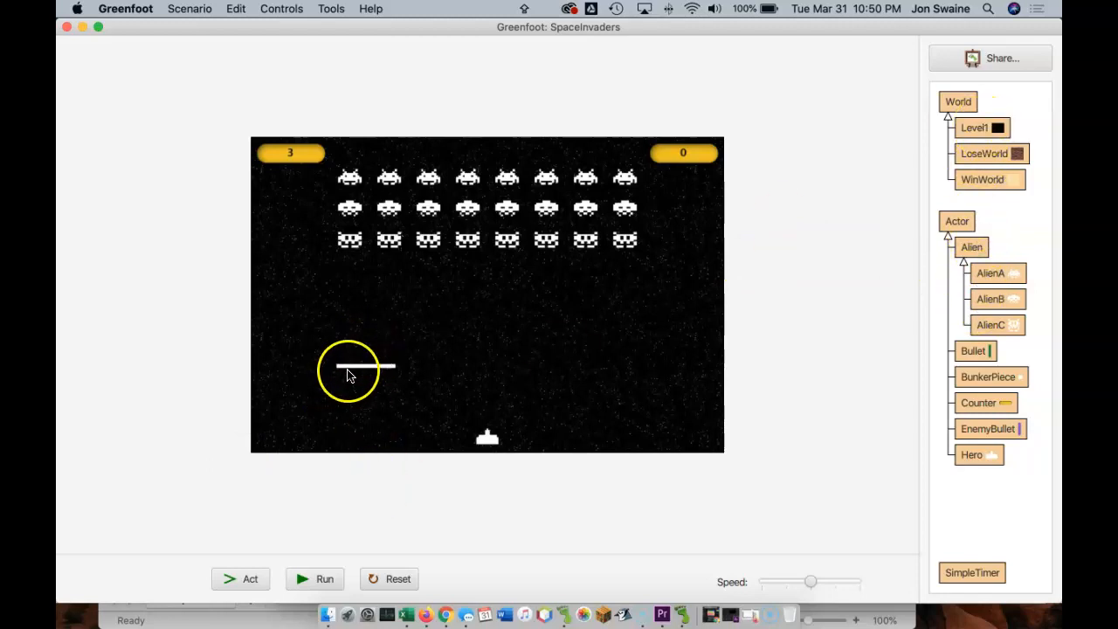
mouse_move(939, 172)
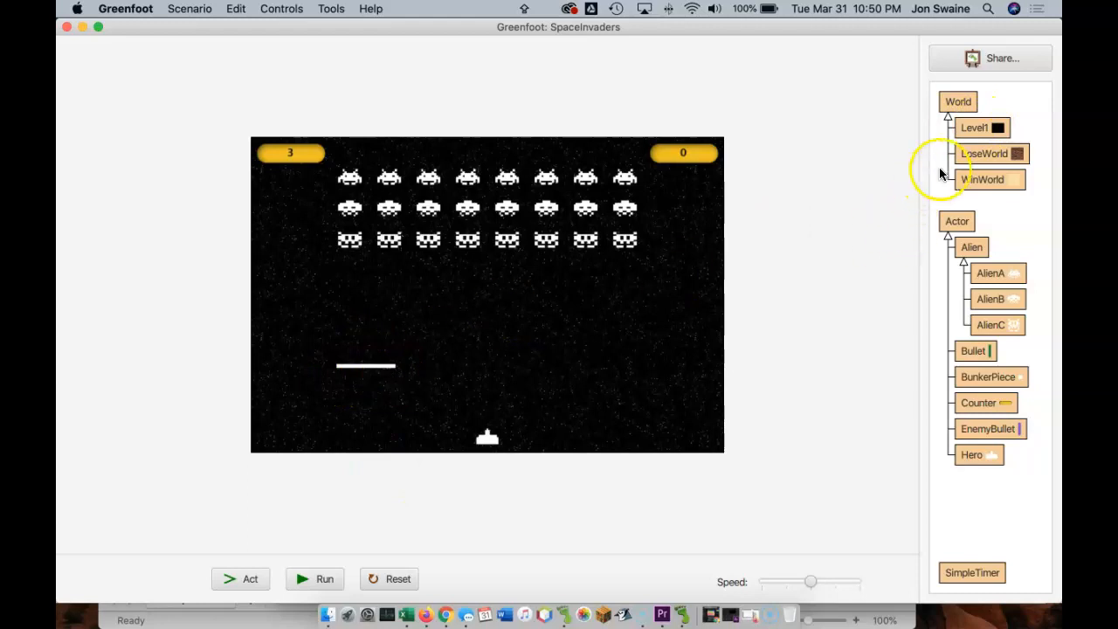
Change the third bunker loop's y to 300, recompile, and view the thicker bar
double_click(975, 127)
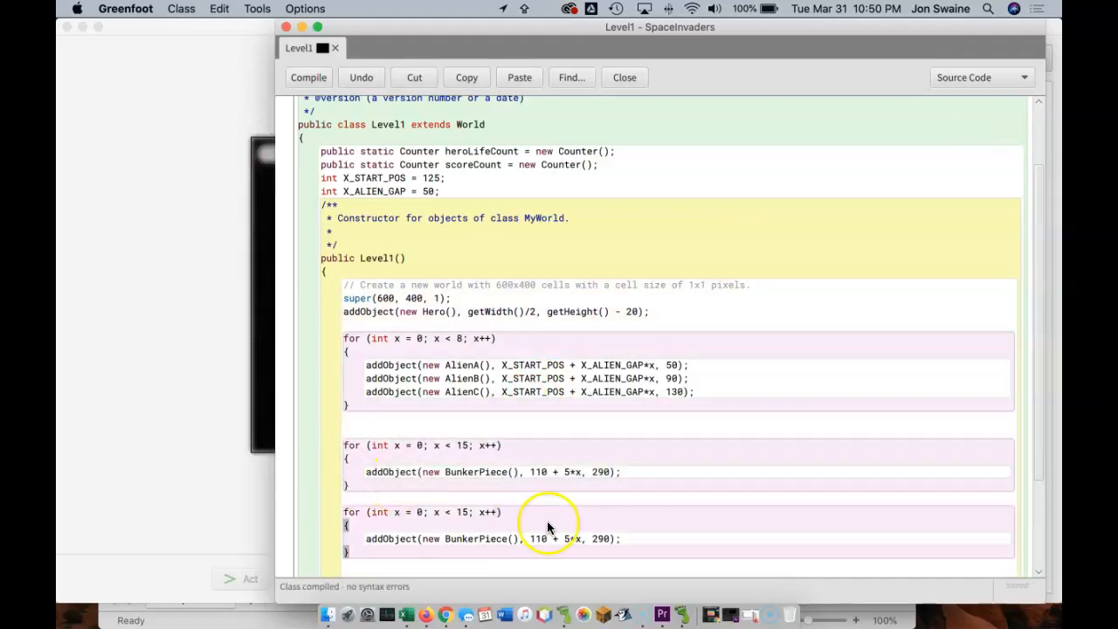
double_click(601, 539)
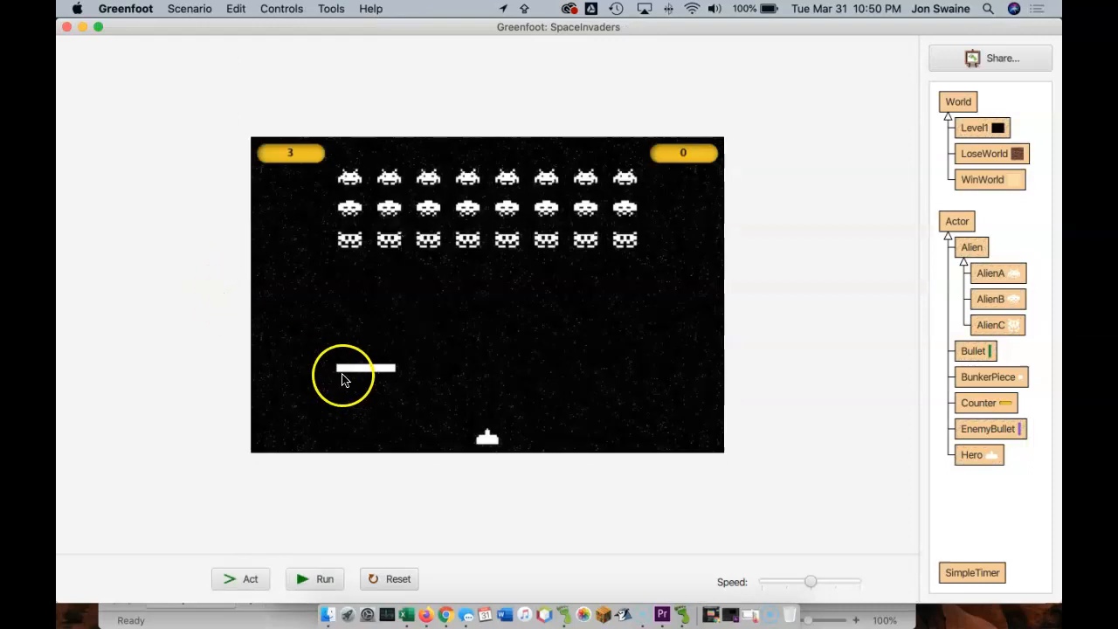
mouse_move(1009, 168)
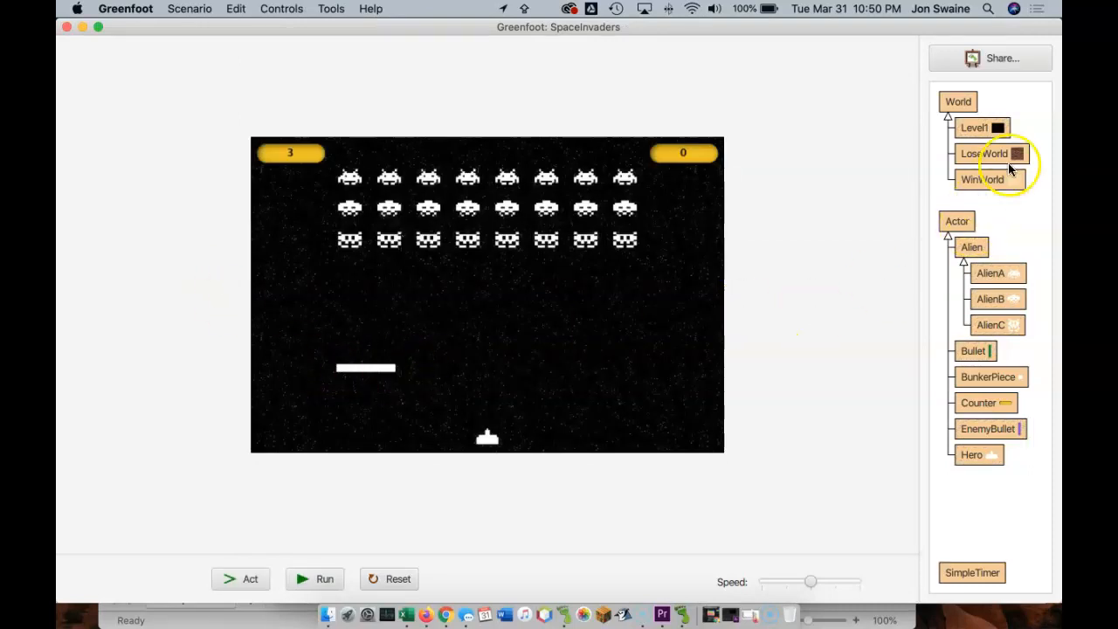
double_click(974, 127)
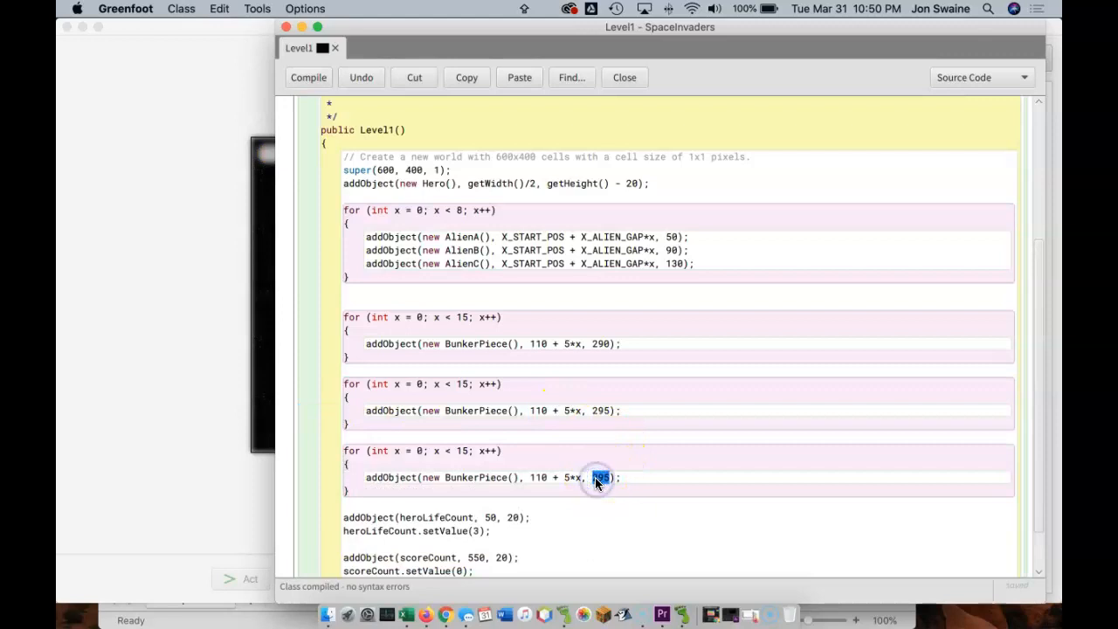
click(624, 77)
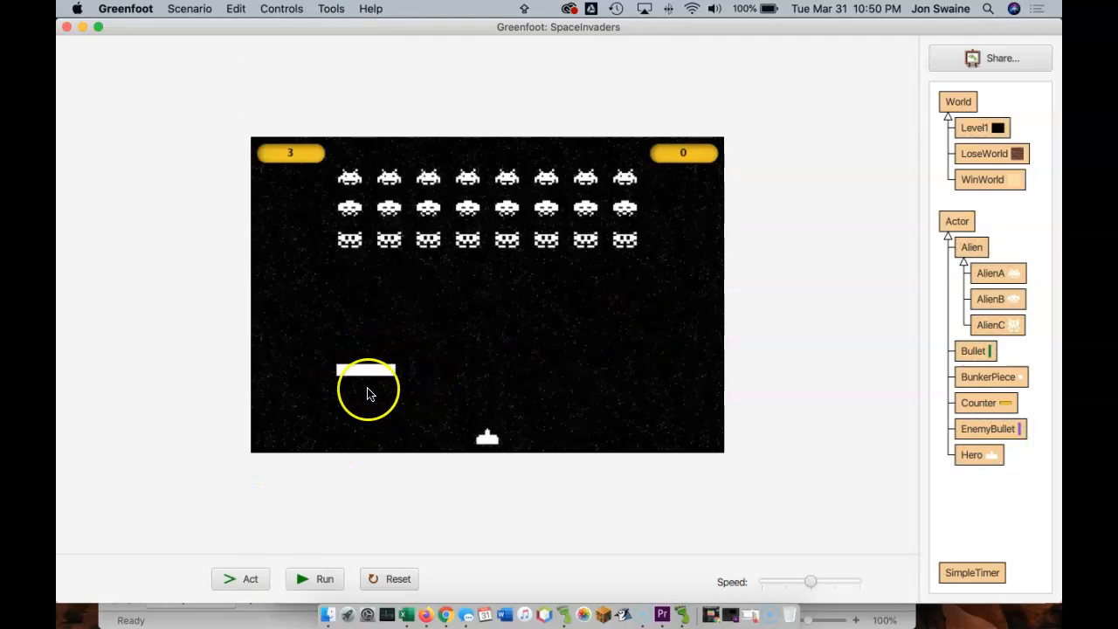
mouse_move(520, 383)
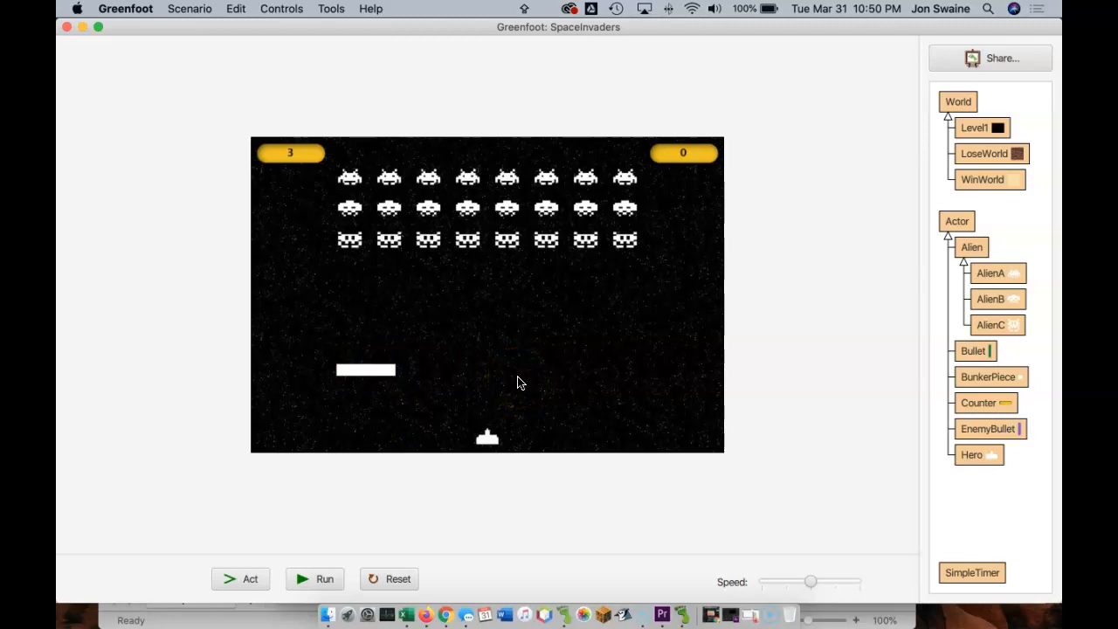
mouse_move(397, 578)
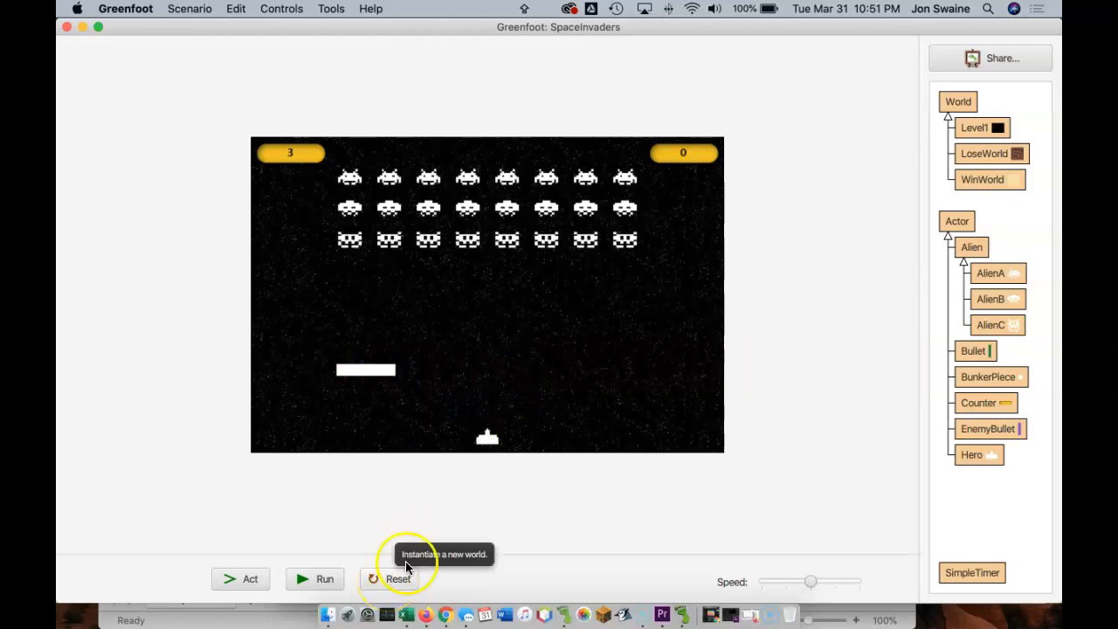
mouse_move(955, 284)
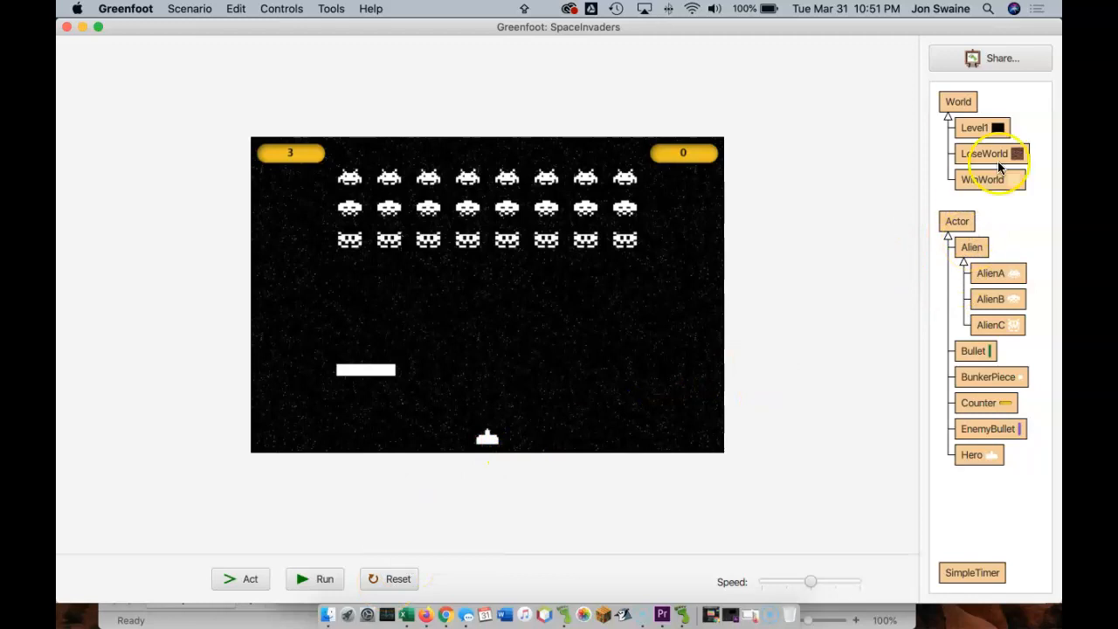
Above the first bunker loop, type the outer loop header for (int z = 0; z < 5
double_click(974, 128)
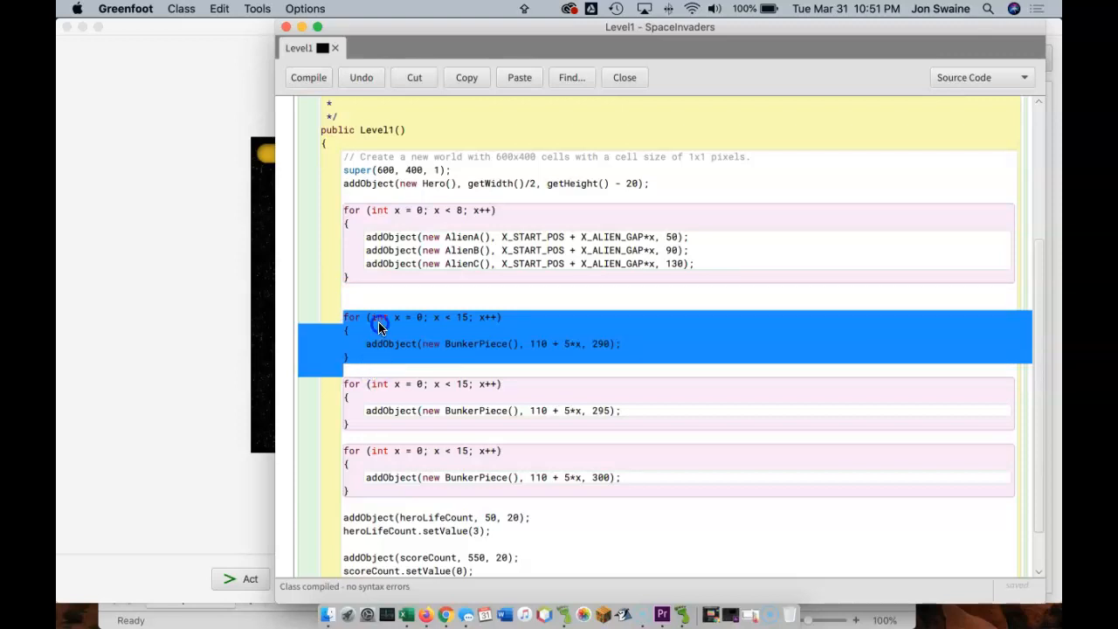
click(379, 327)
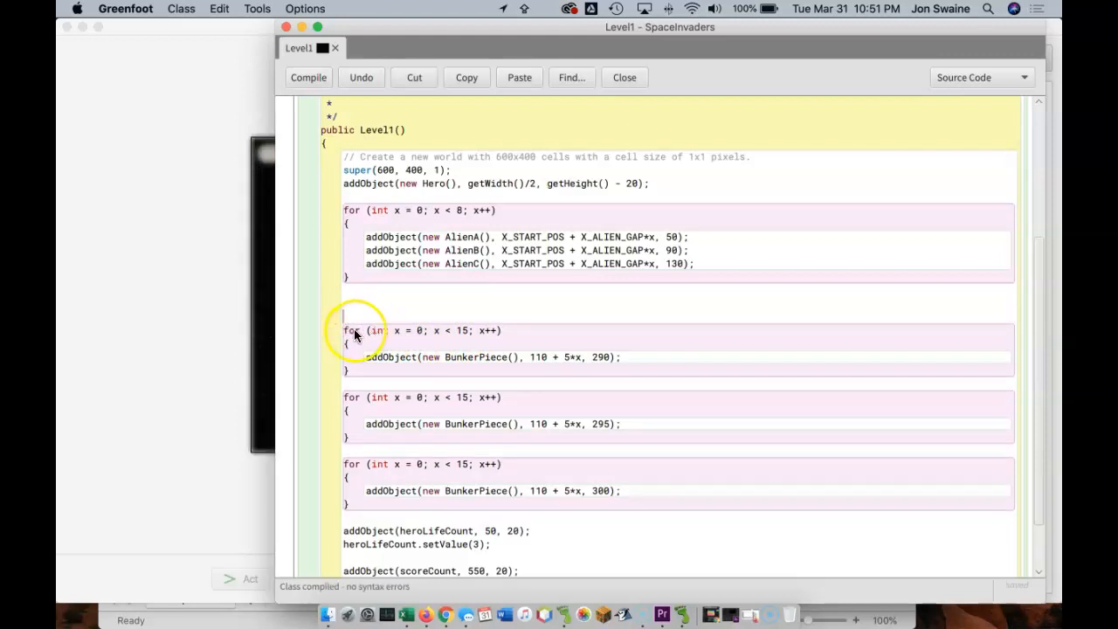
drag(344, 330, 367, 370)
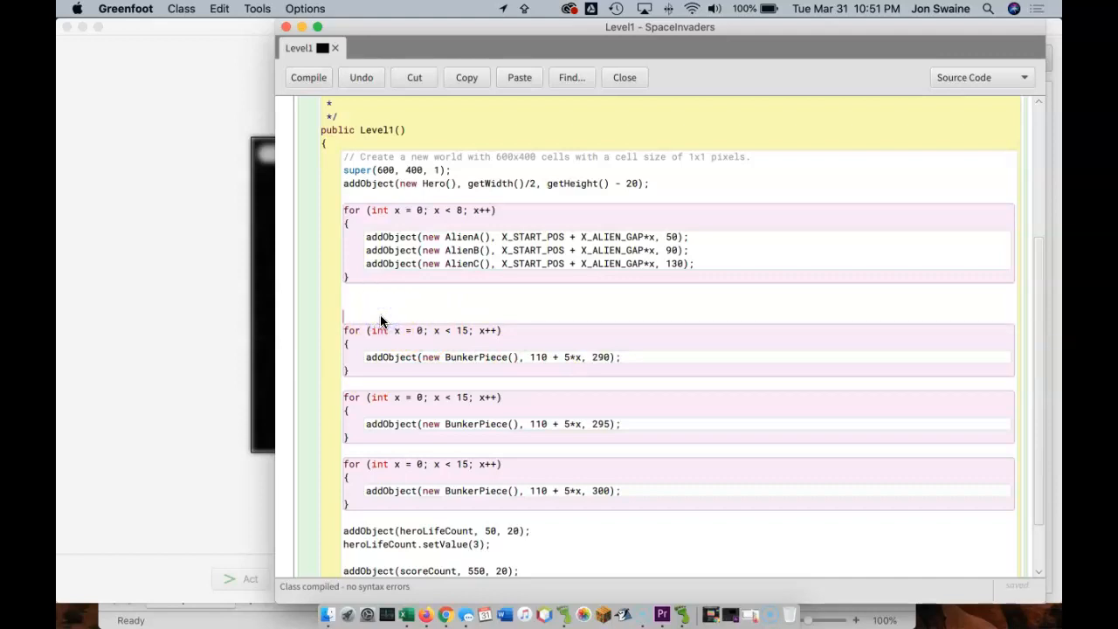
text(for ()
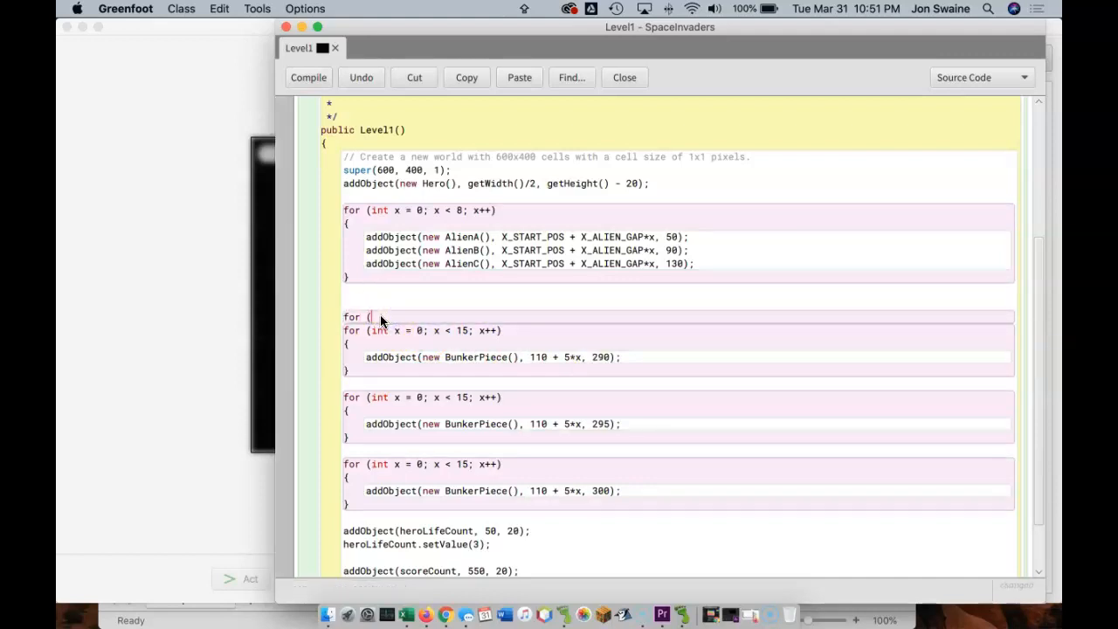
text(int)
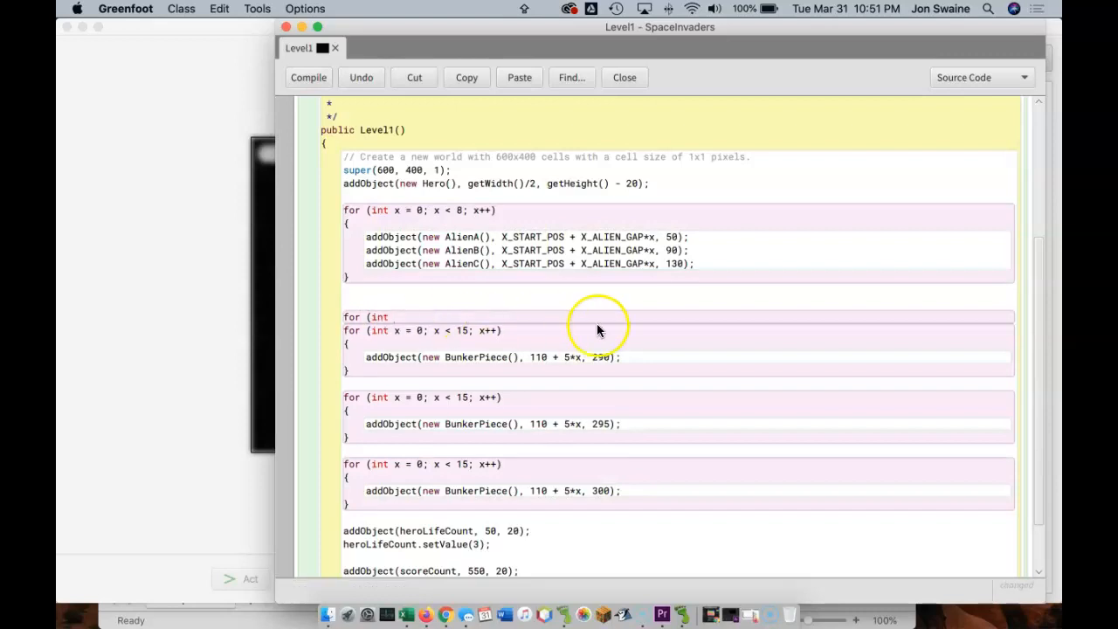
text(z)
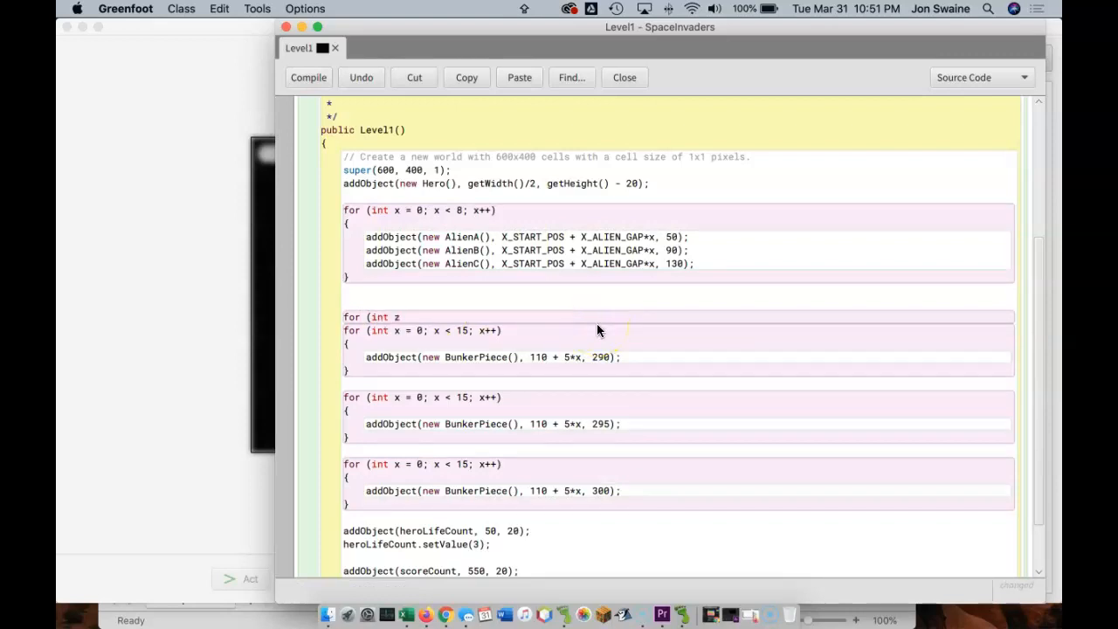
text(= 0;)
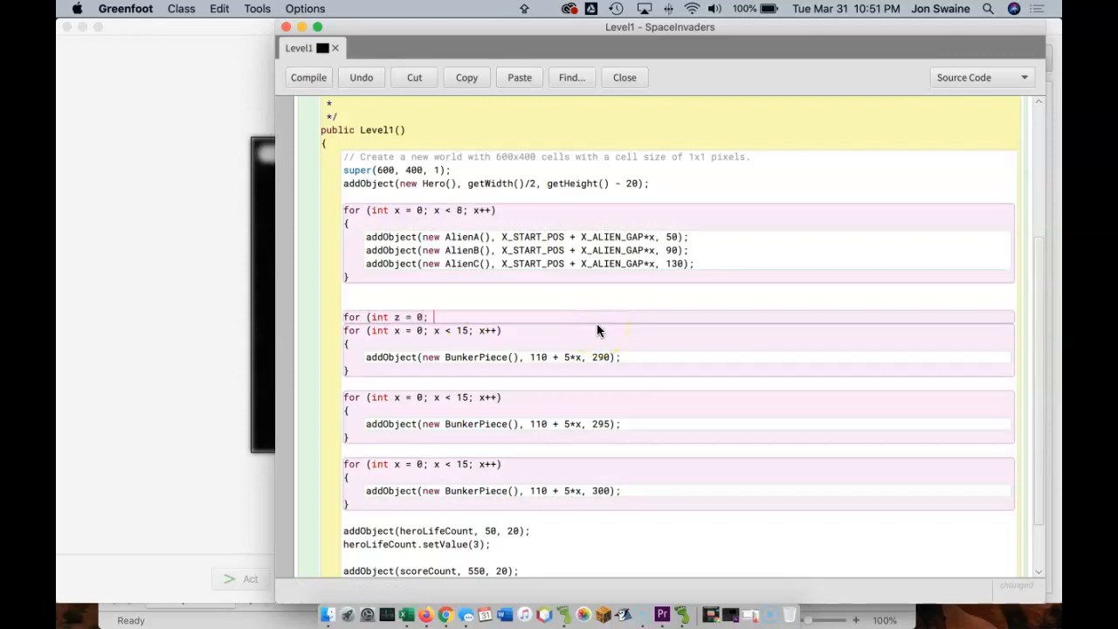
text(z)
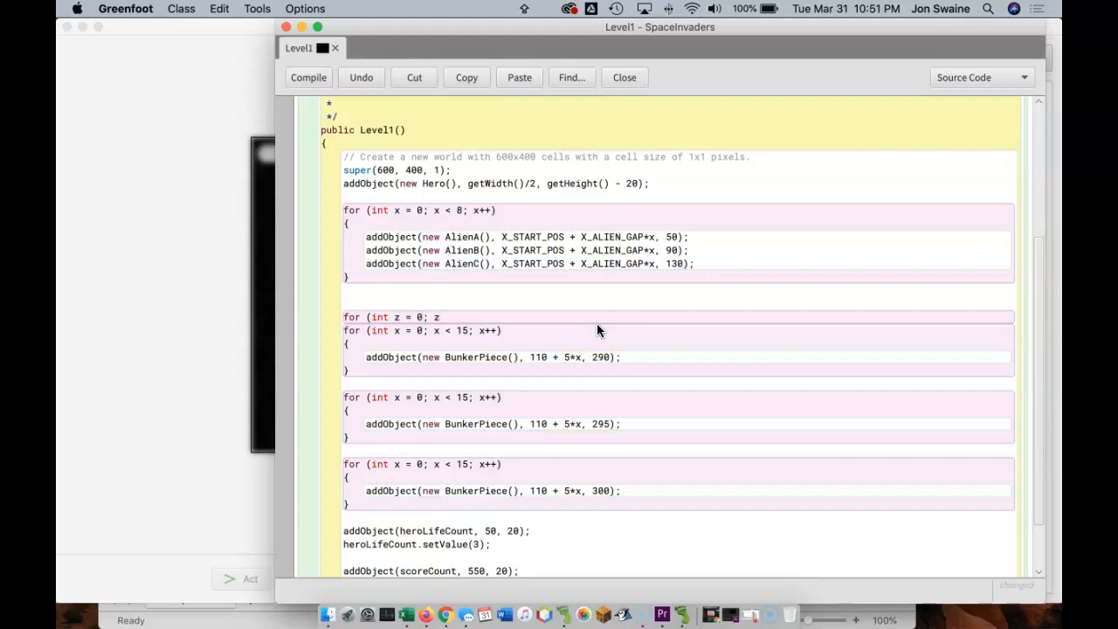
text(<)
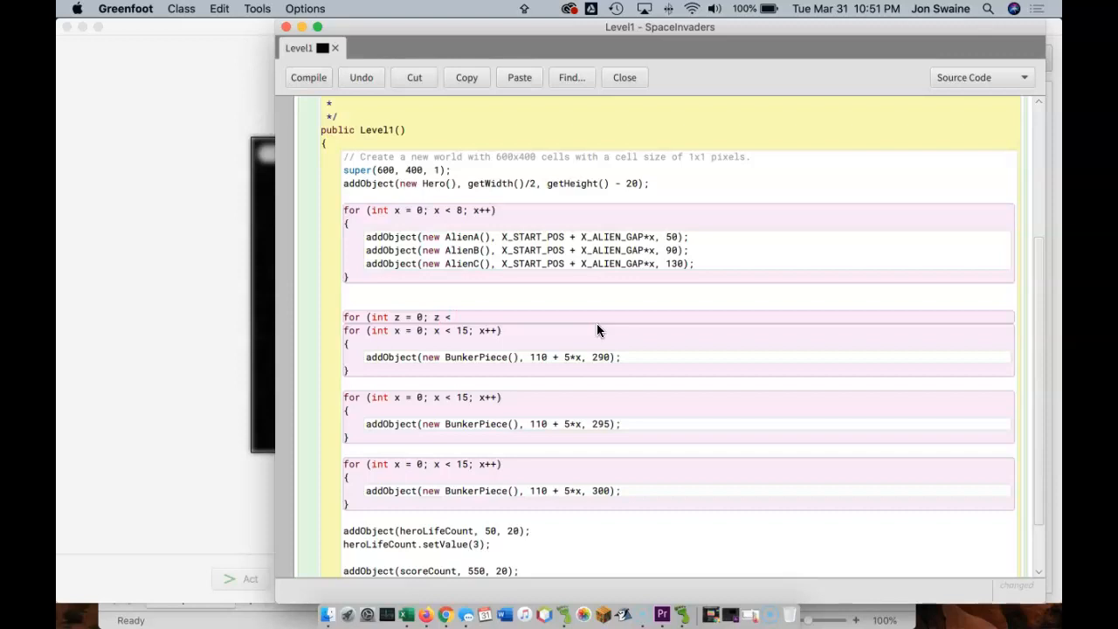
text(5; z++)
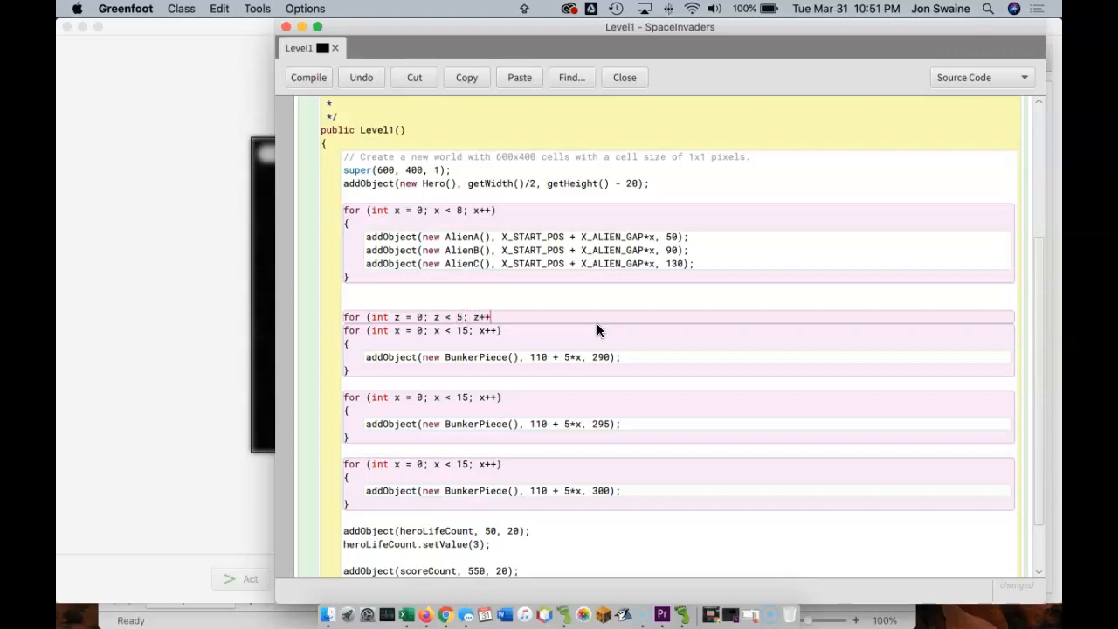
Delete the two leftover bunker loops below the first one
click(309, 77)
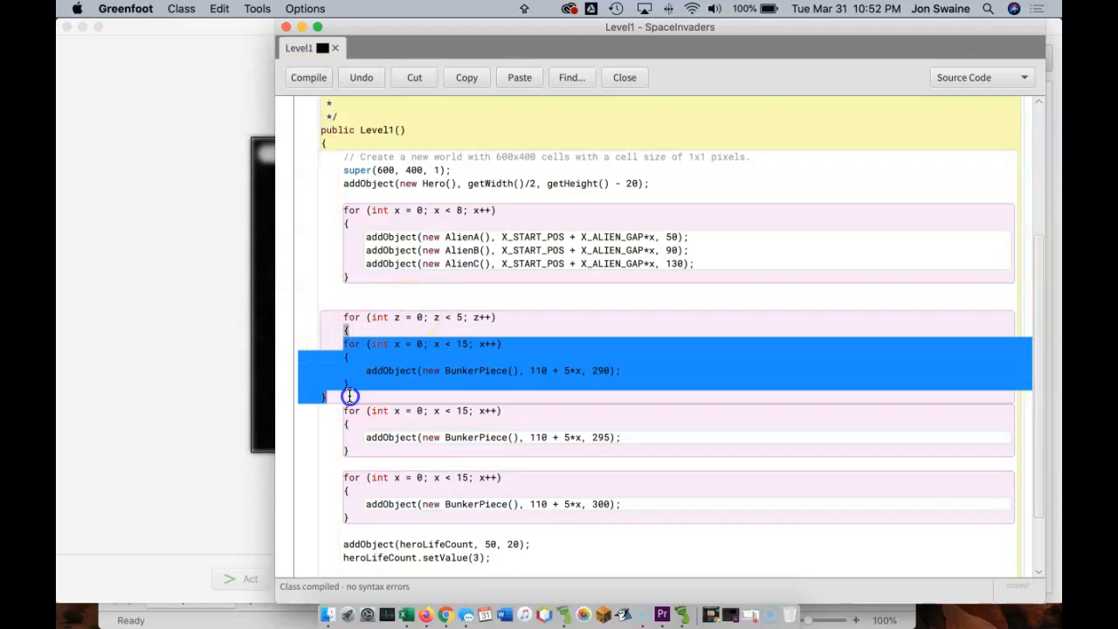
drag(350, 396, 367, 504)
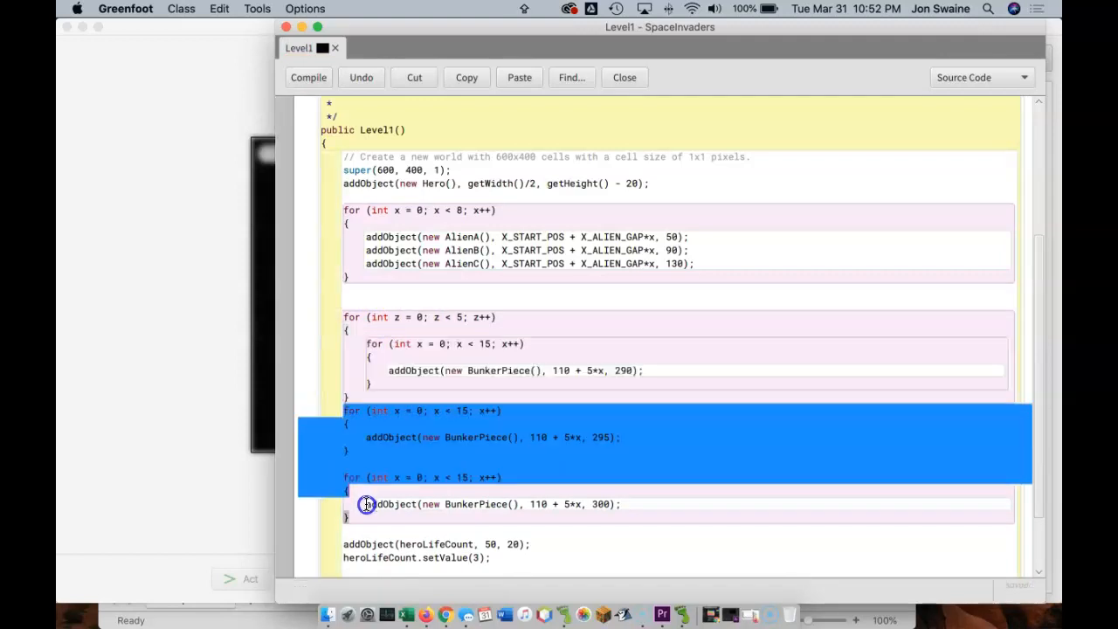
key(Delete)
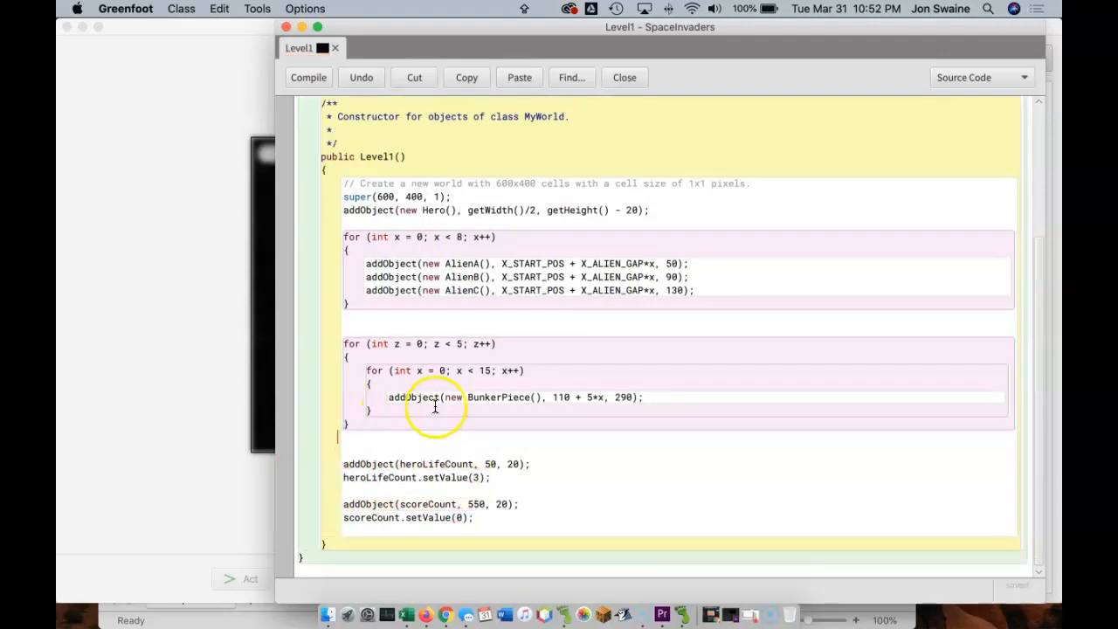
Nest the remaining bunker loop in the z loop and edit its y to 290 + 5*z
click(309, 77)
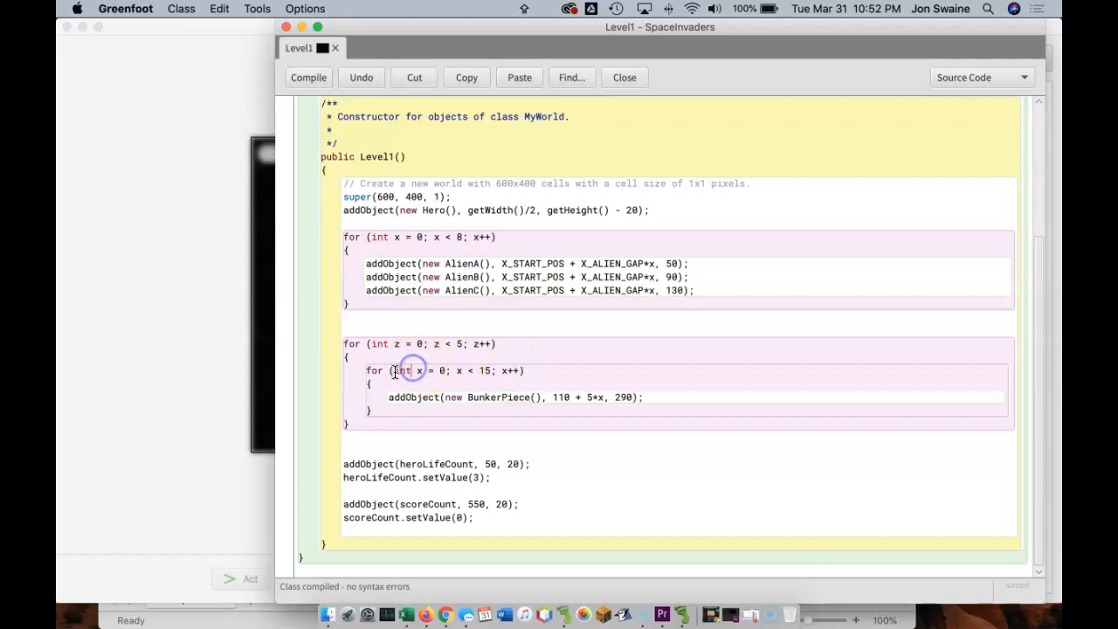
drag(400, 371, 374, 382)
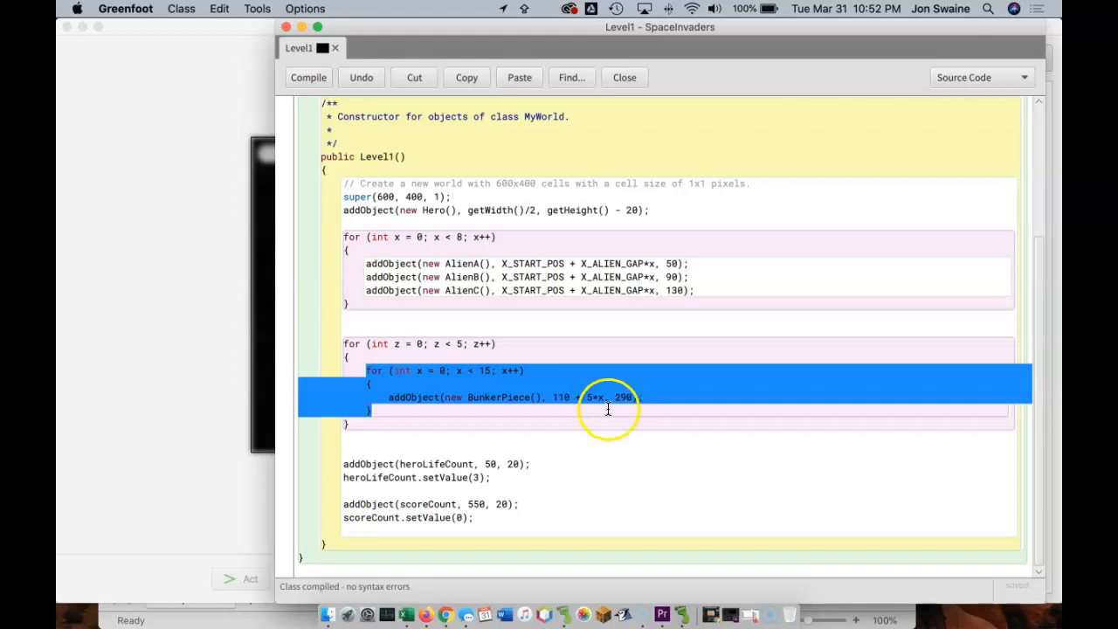
mouse_move(463, 341)
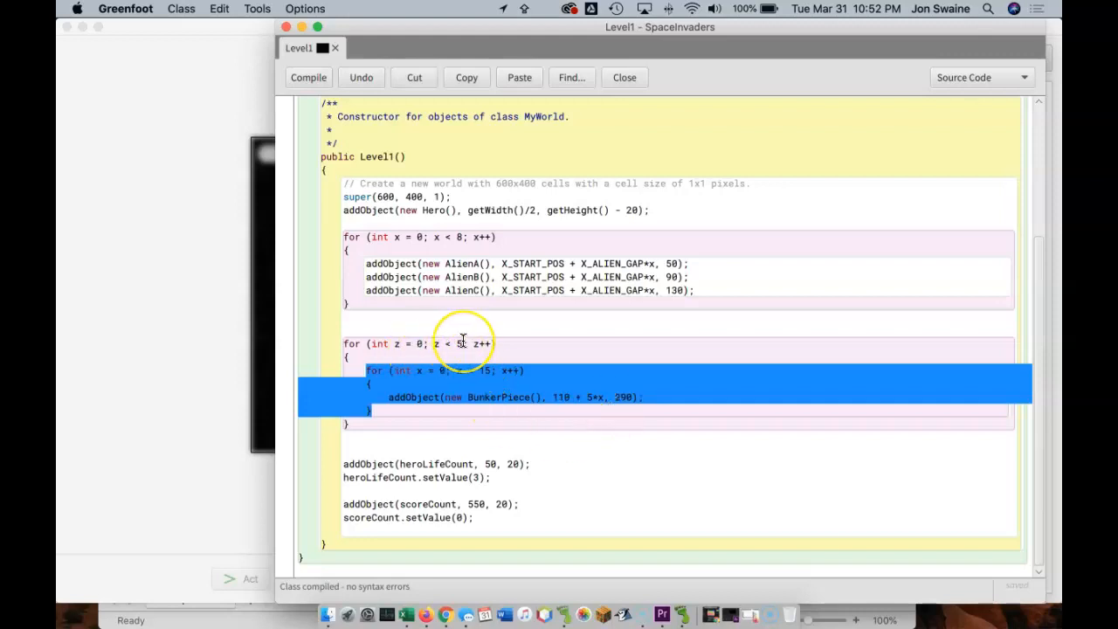
mouse_move(587, 438)
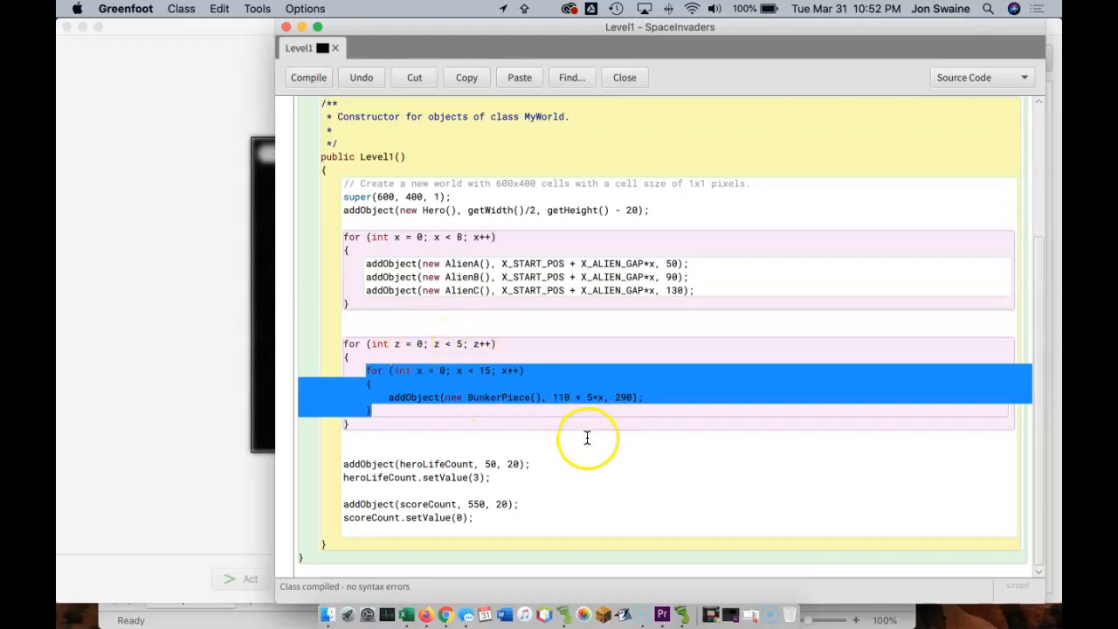
click(647, 398)
text(+5*z)
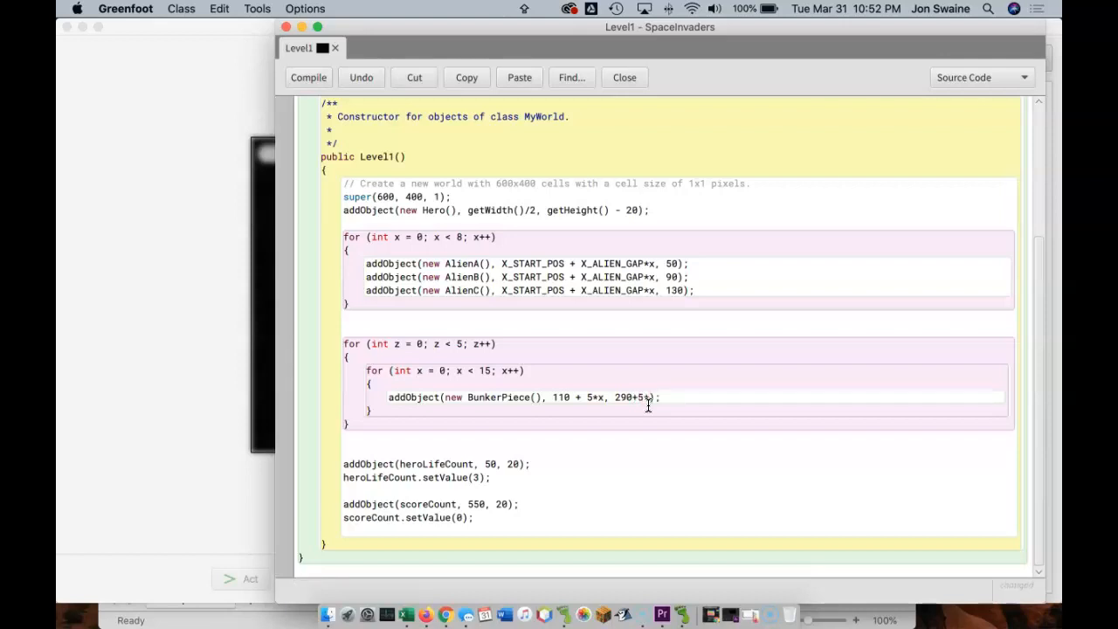
click(309, 76)
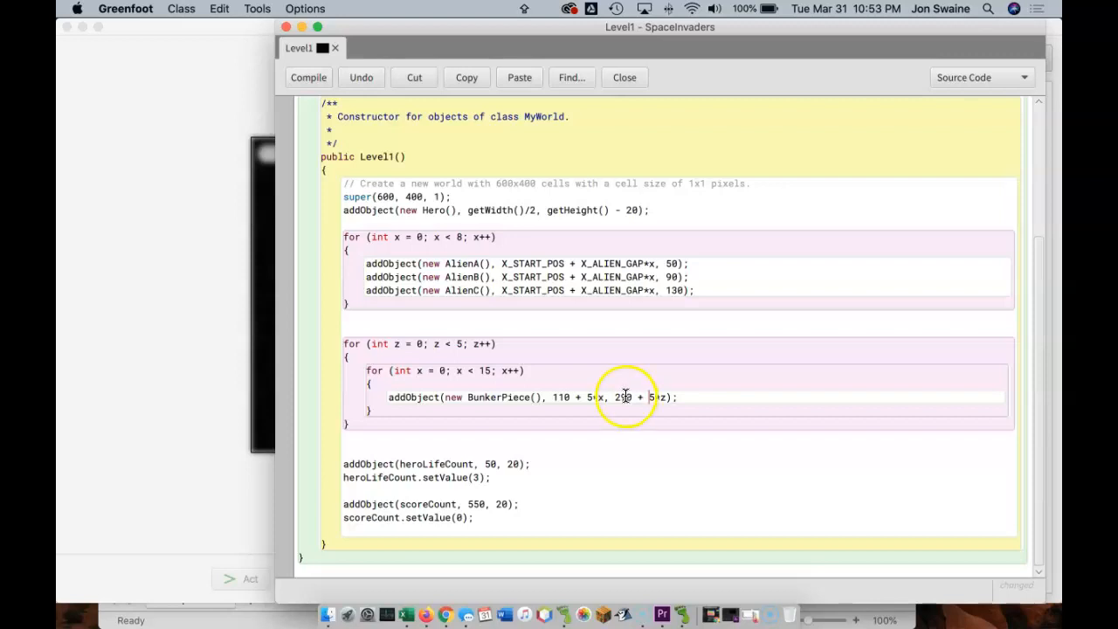
mouse_move(689, 371)
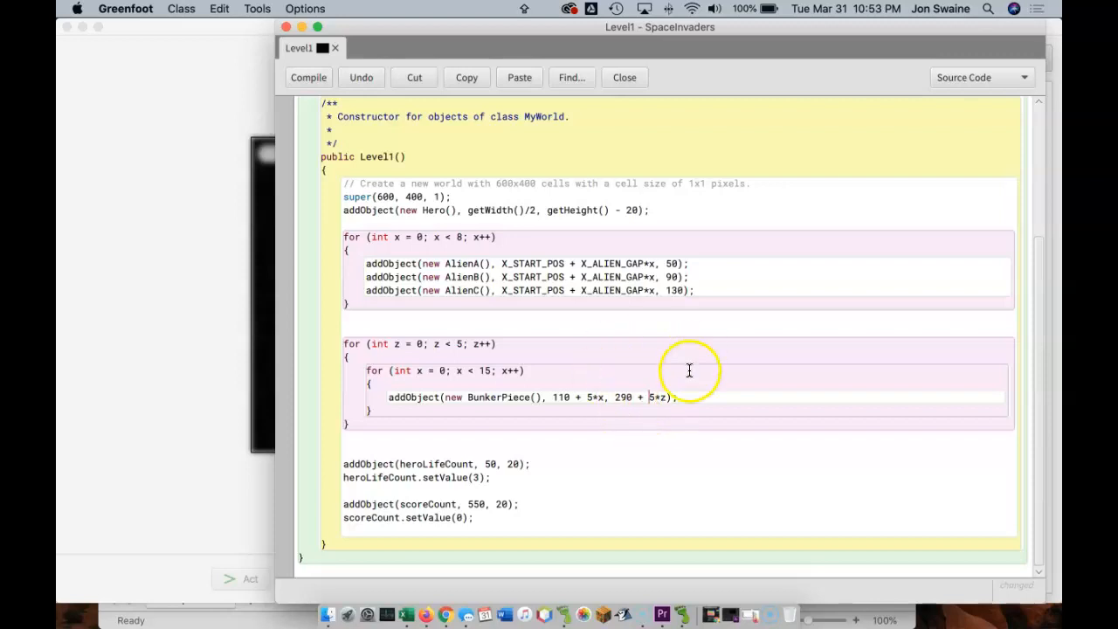
mouse_move(481, 397)
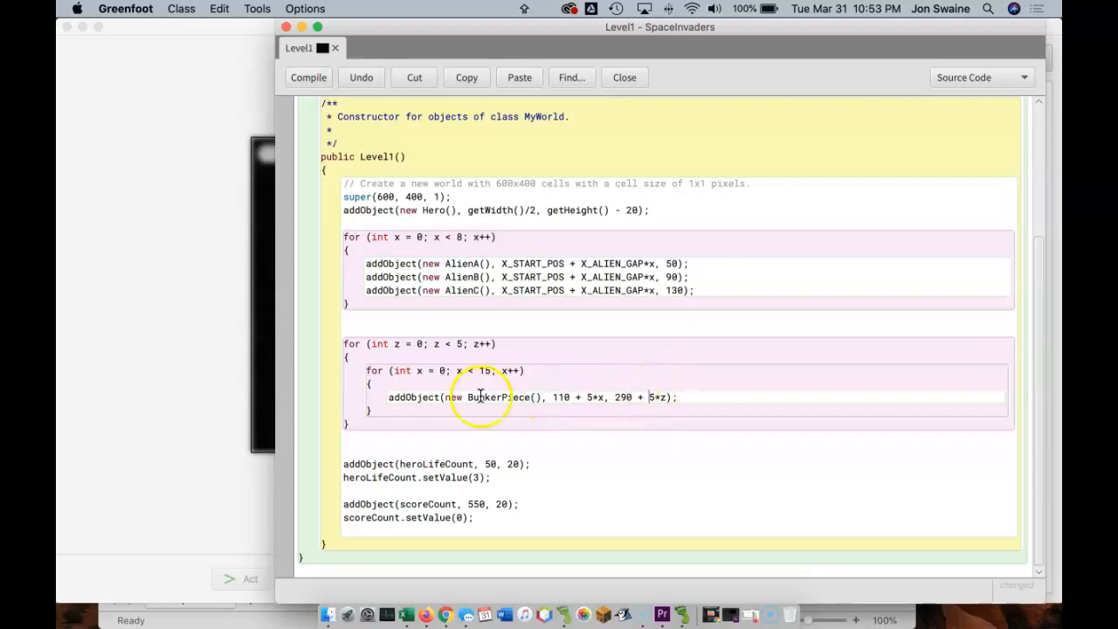
click(623, 77)
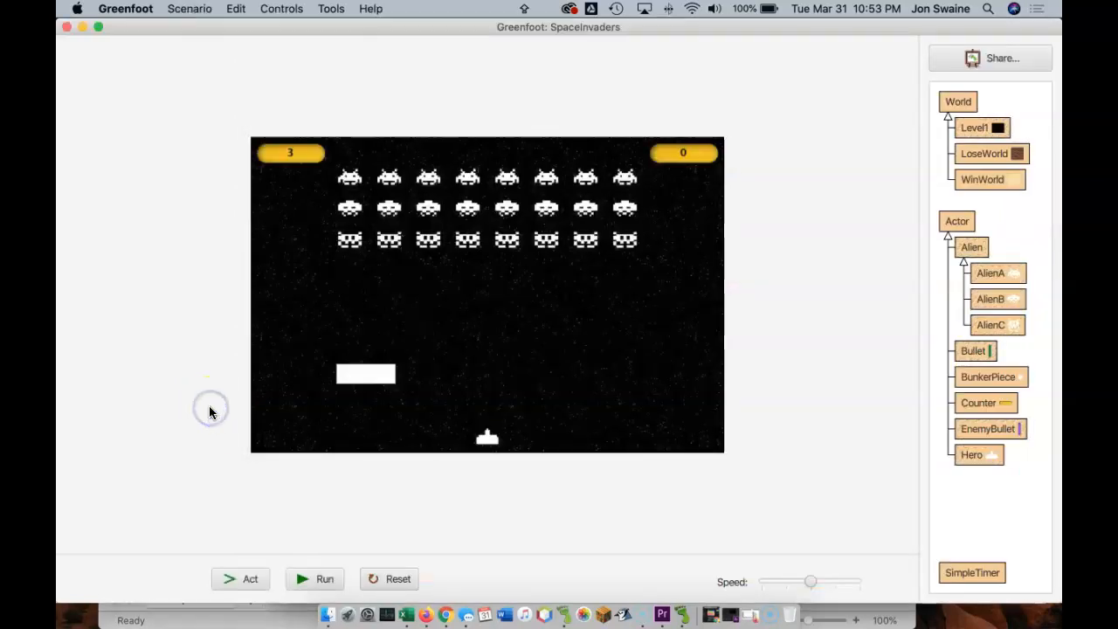
mouse_move(927, 246)
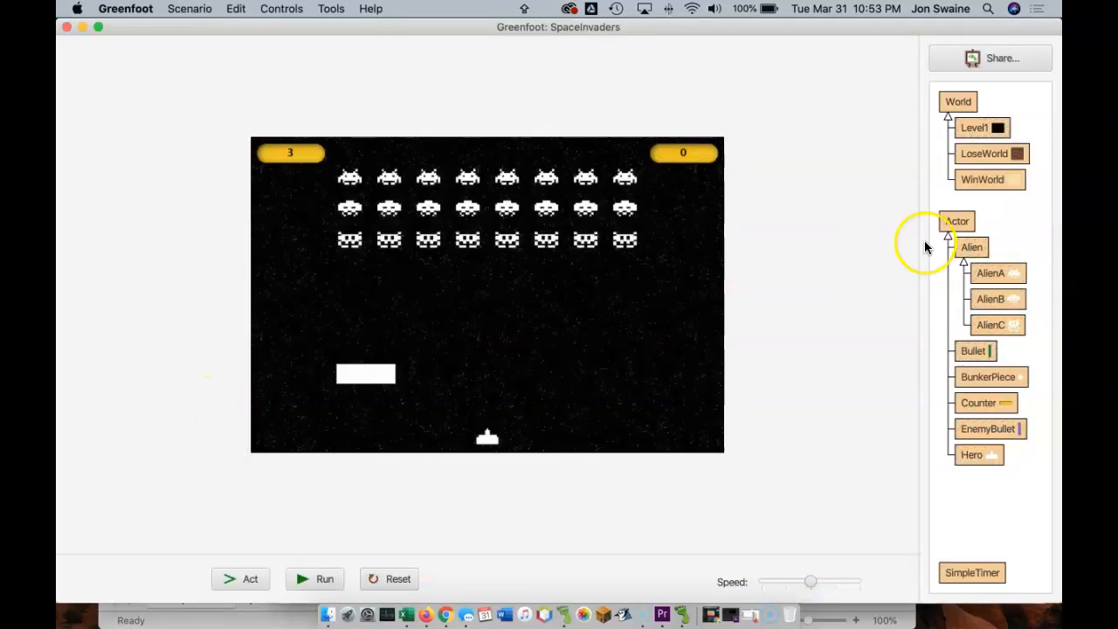
double_click(982, 127)
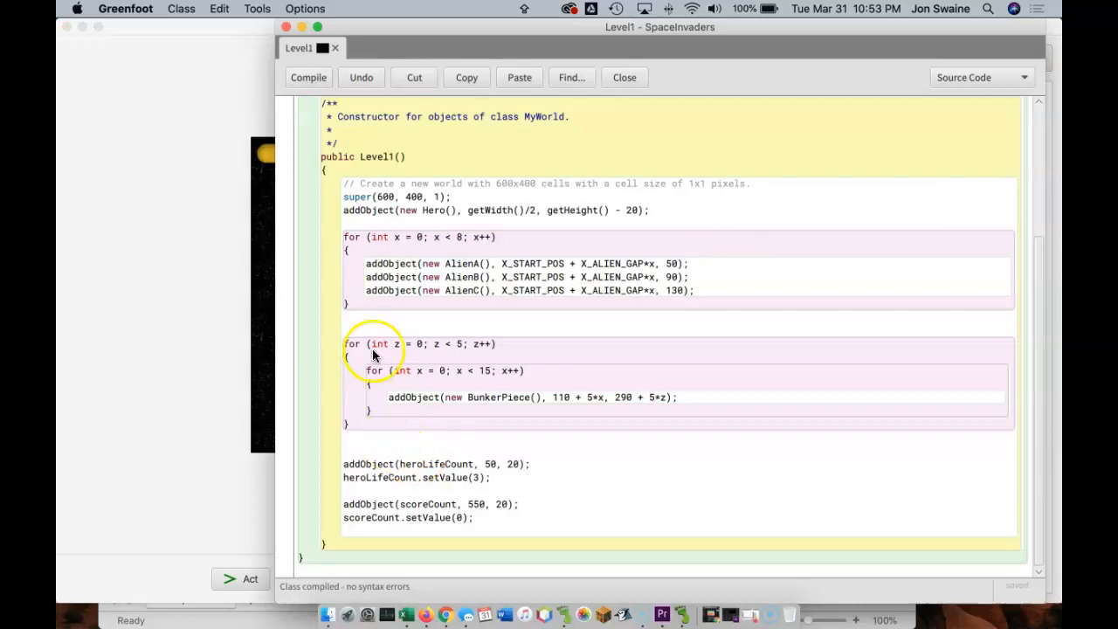
drag(345, 343, 345, 423)
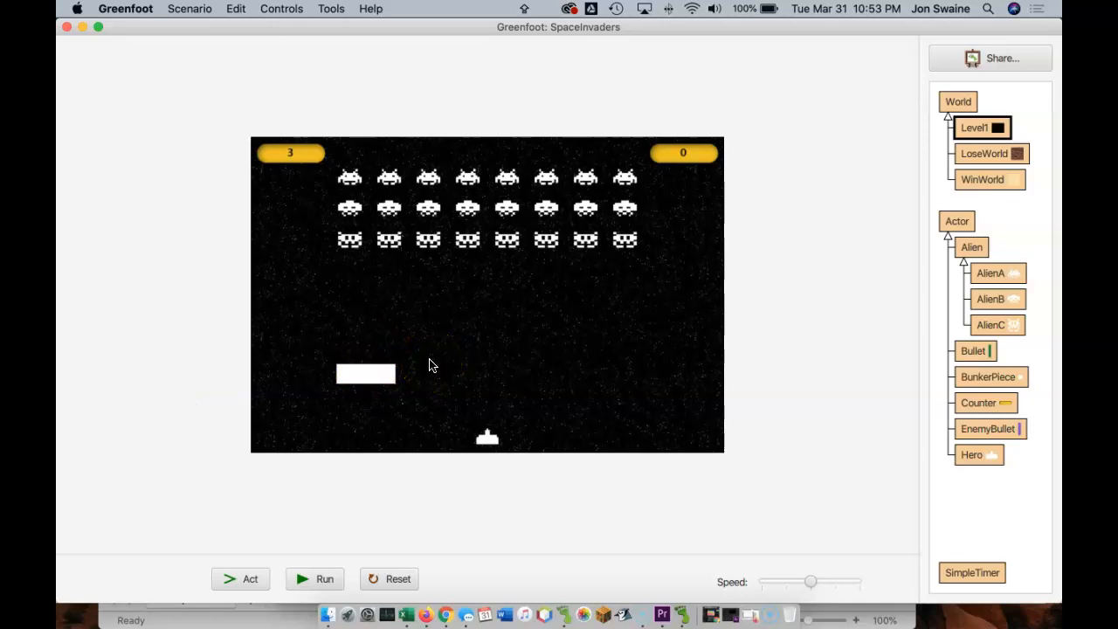
click(376, 374)
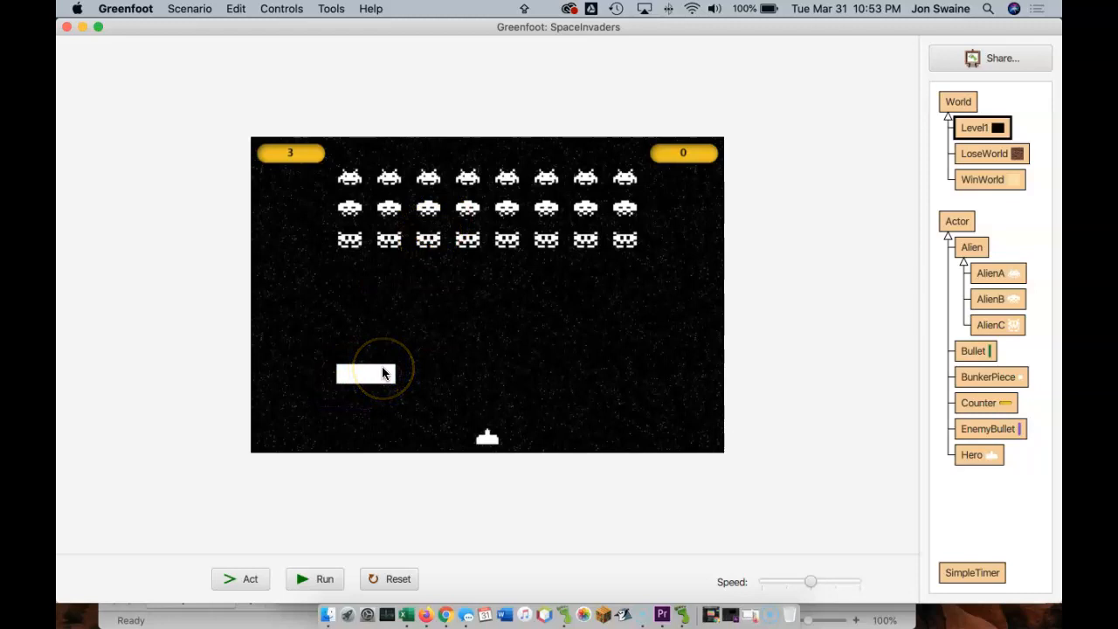
mouse_move(1010, 150)
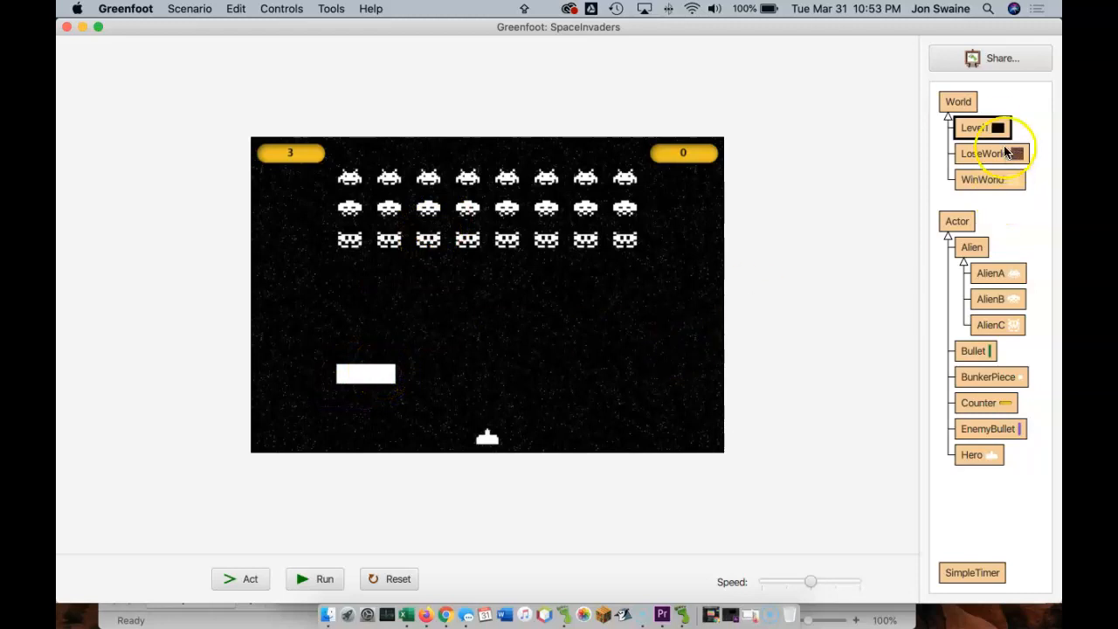
double_click(976, 128)
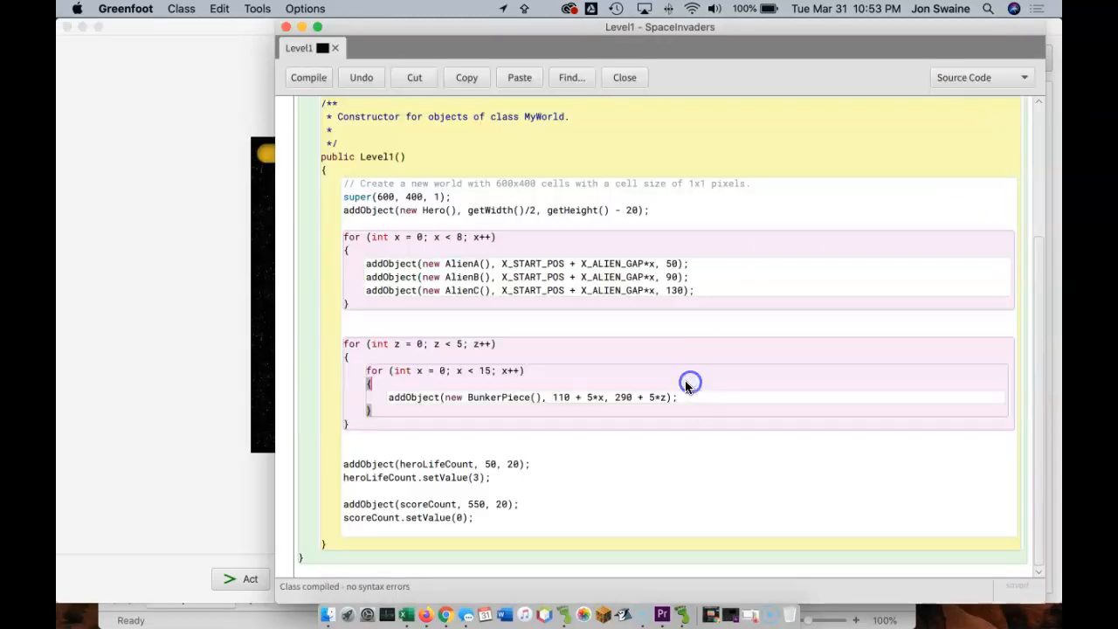
double_click(560, 397)
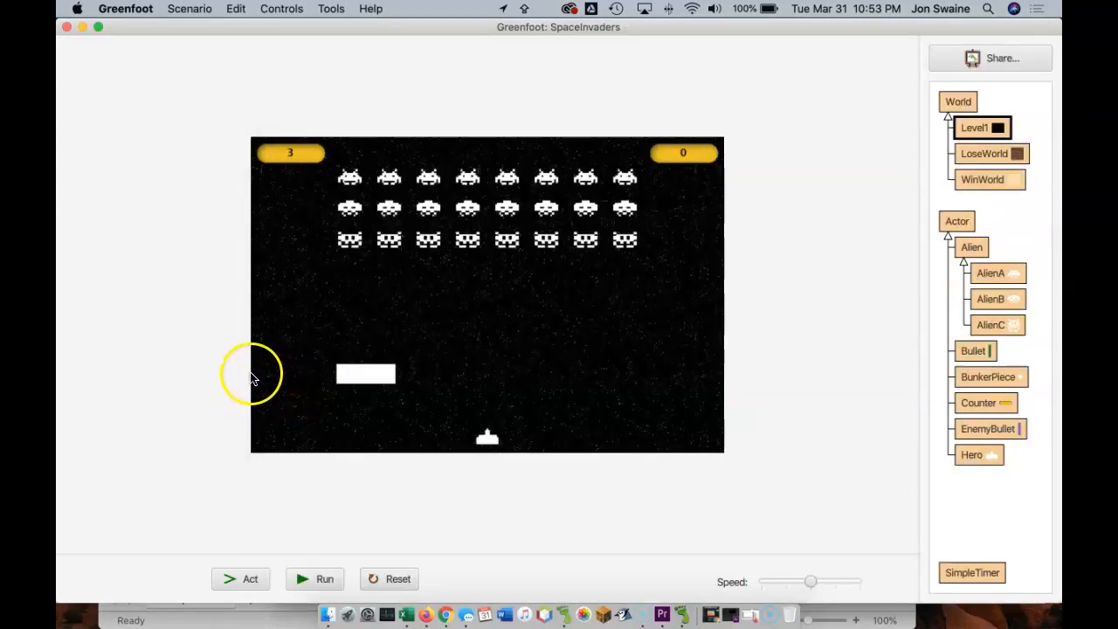
mouse_move(338, 371)
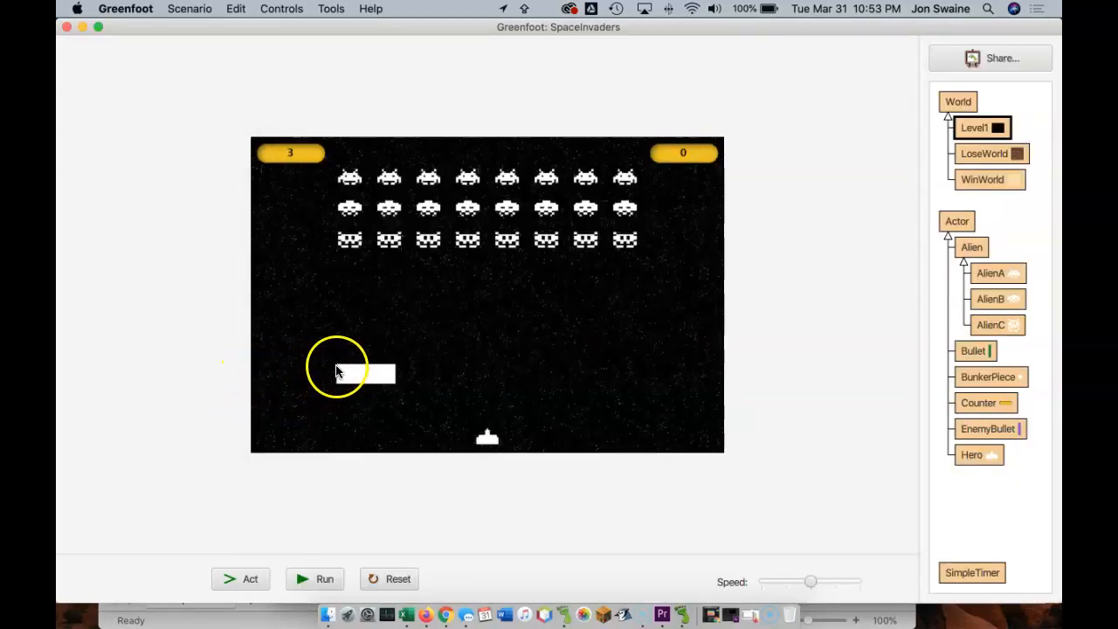
mouse_move(1001, 162)
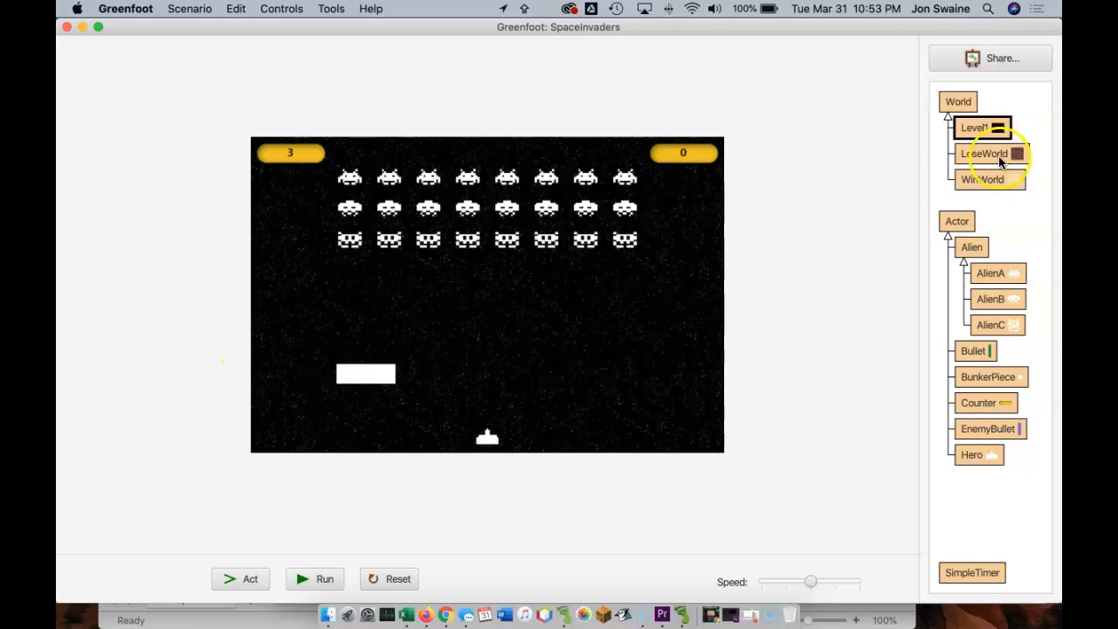
double_click(974, 128)
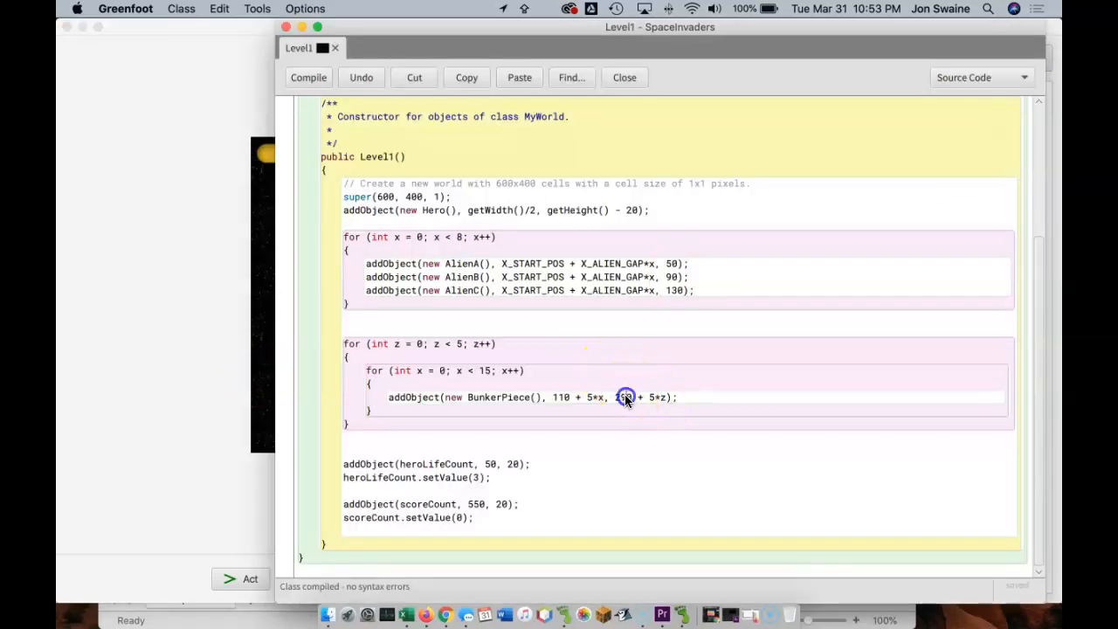
click(624, 77)
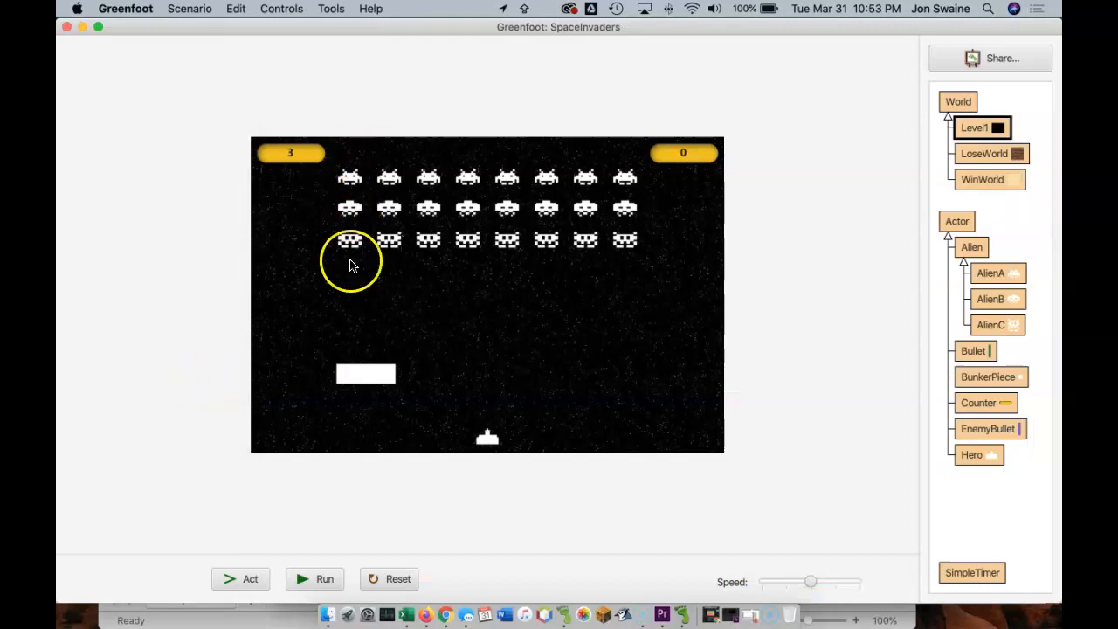
mouse_move(948, 179)
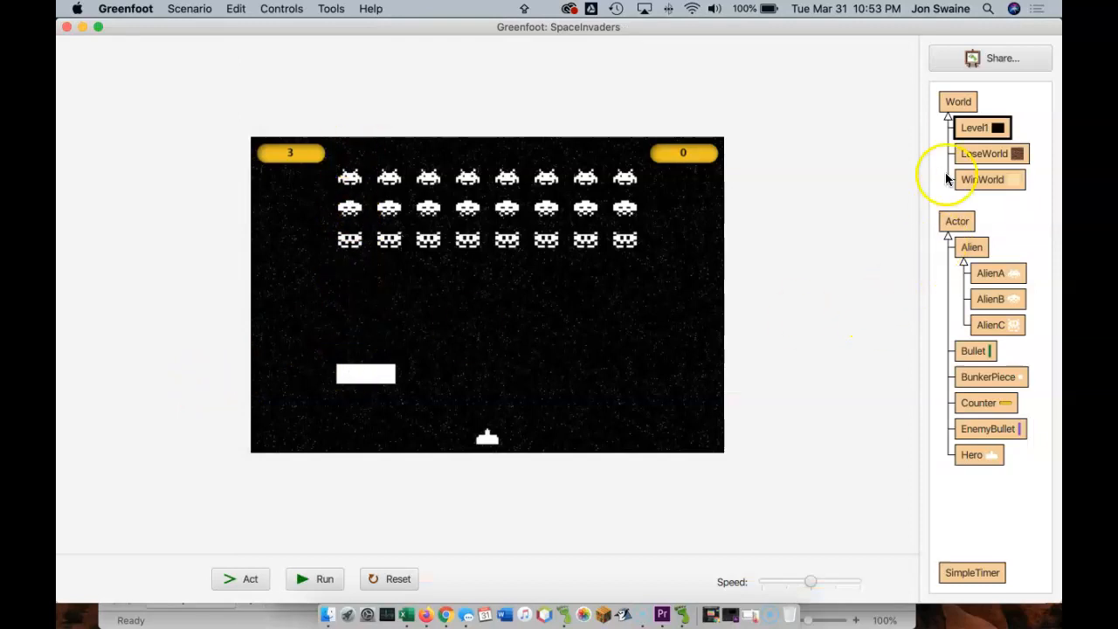
Declare int BUNK_Y = 310; in the Level1 constructor
double_click(975, 127)
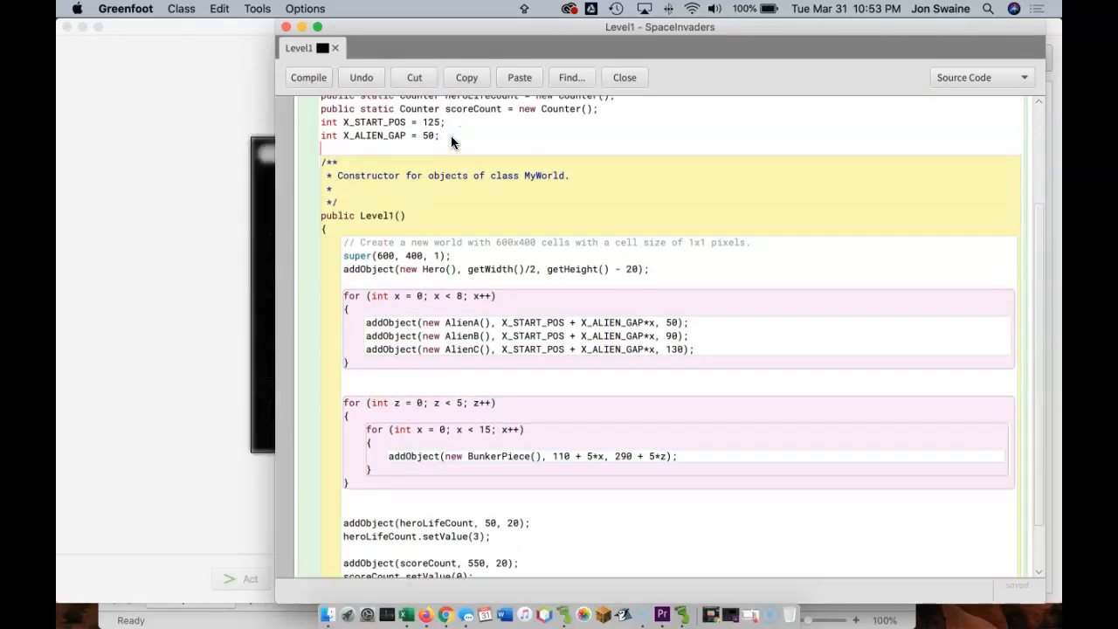
text(int)
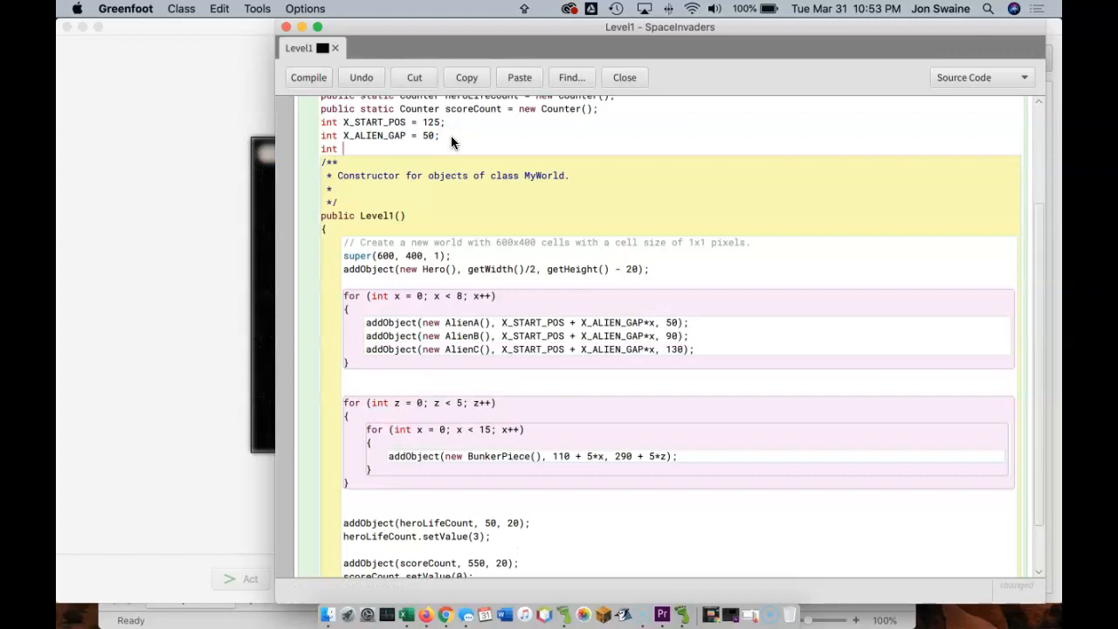
text(BUNK_Y =)
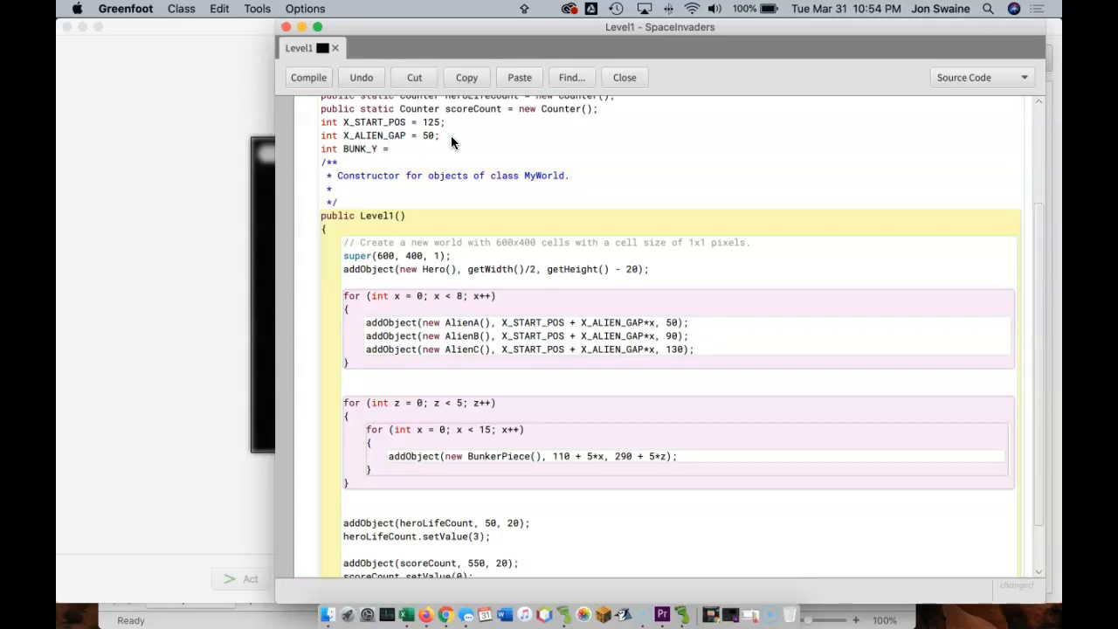
text(310;)
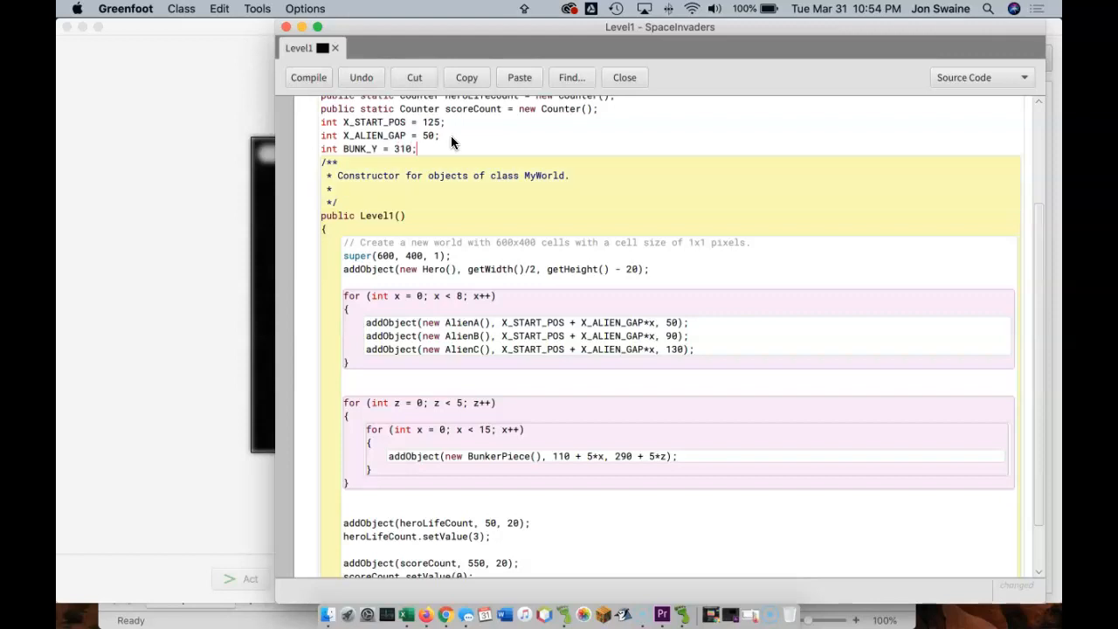
Add BUNK_X1 and use the constants in place of 110 and 290 in addObject
double_click(355, 149)
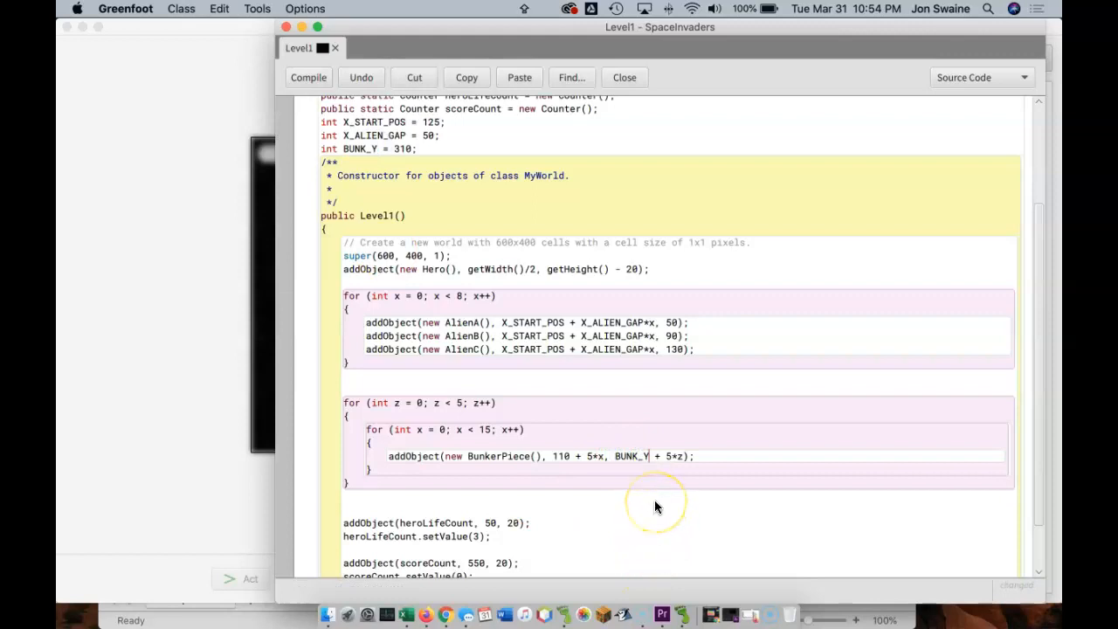
mouse_move(437, 153)
text(int)
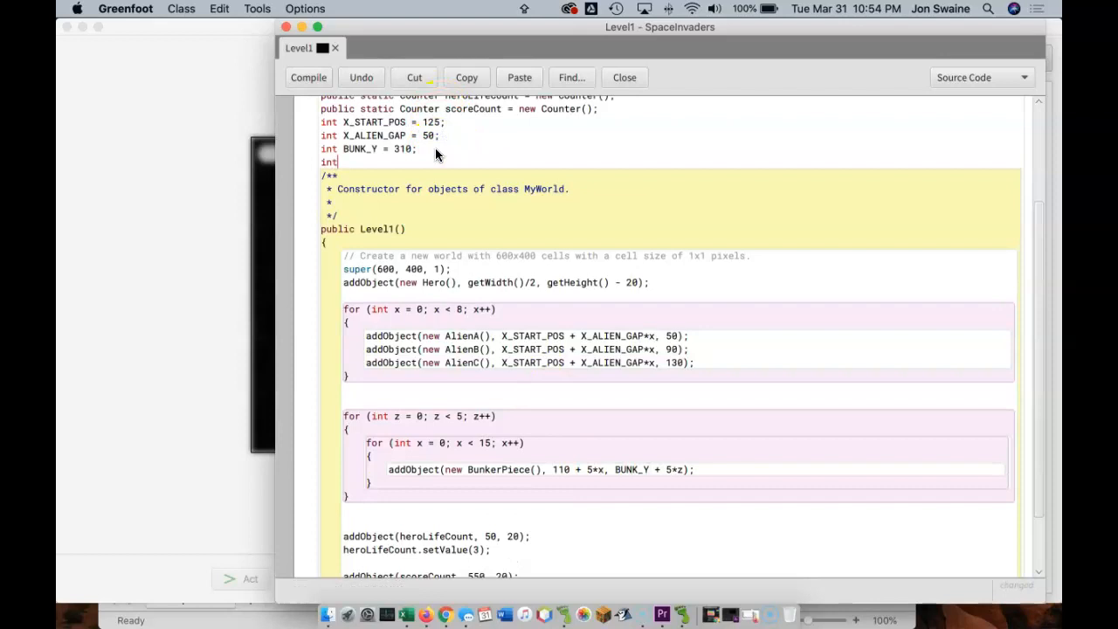
text(BU)
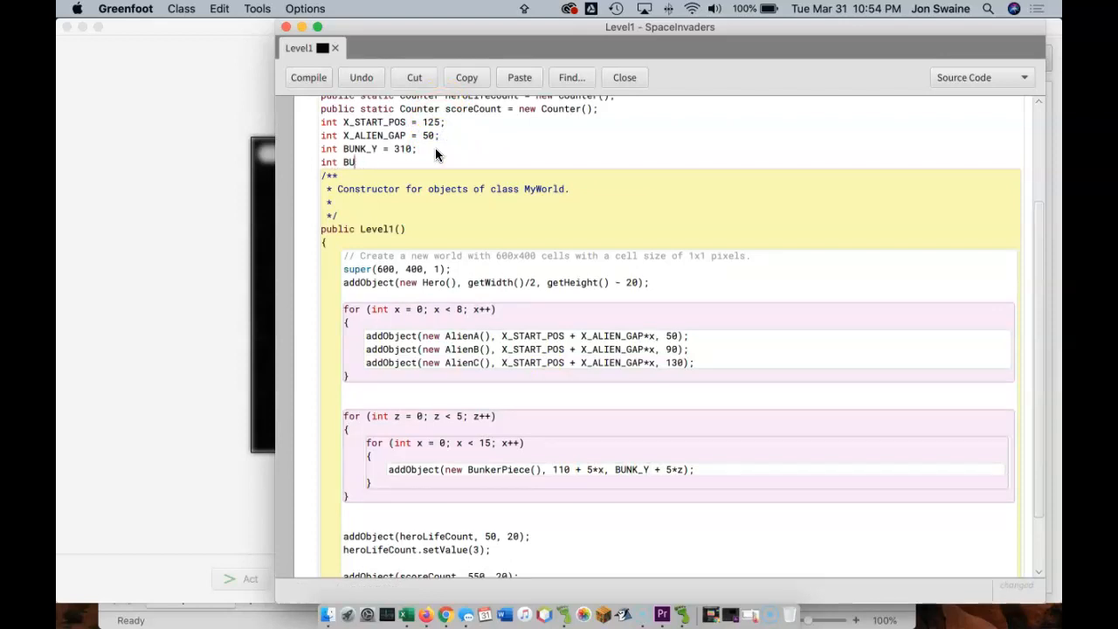
text(NK_)
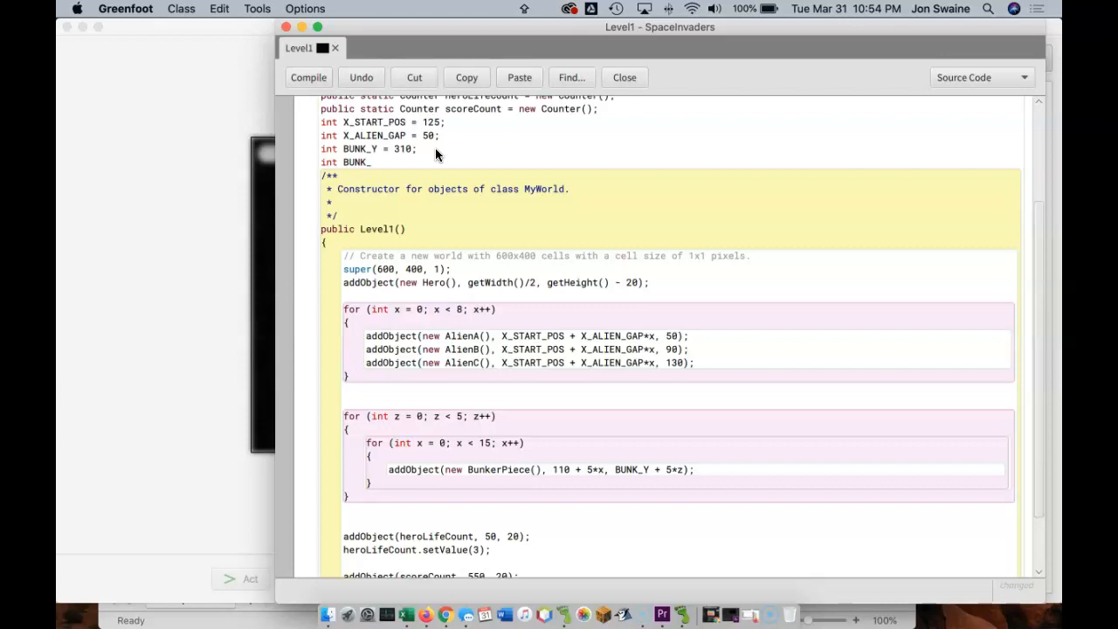
text(X1 = 110;)
click(541, 469)
text(BUNK_X)
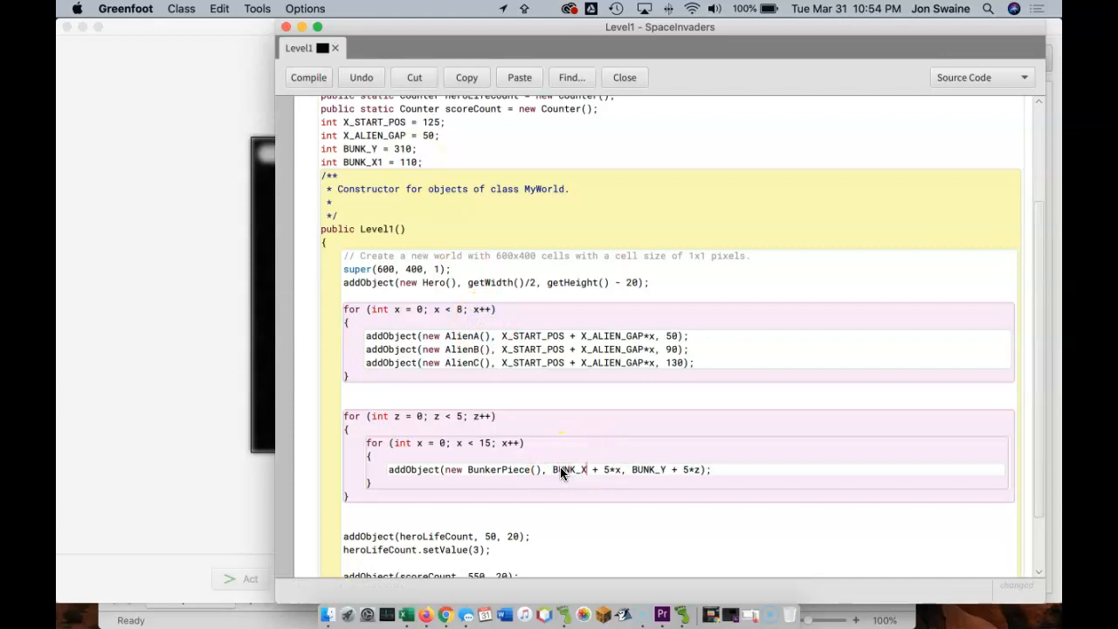
click(625, 77)
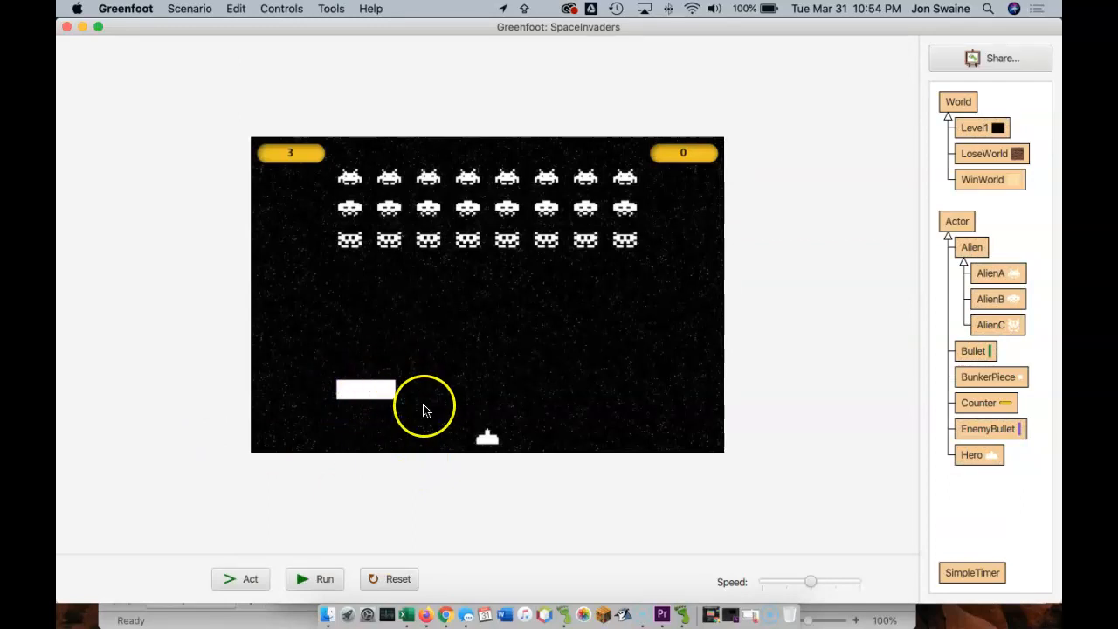
mouse_move(987, 118)
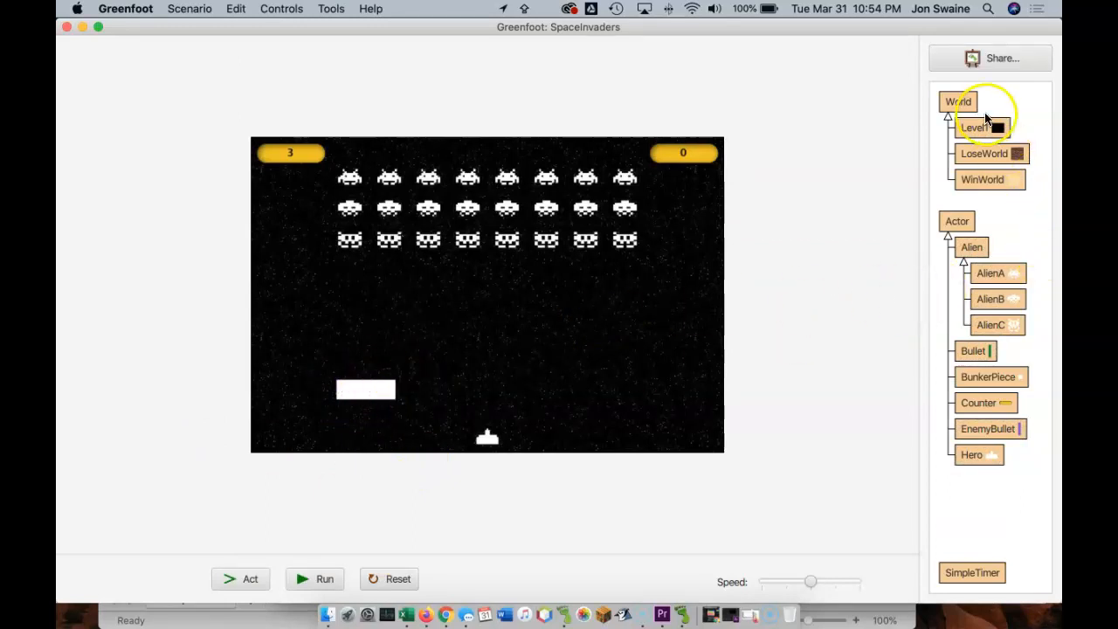
Reopen the Level1 world's source code after checking the lowered bunker
double_click(975, 127)
text(//)
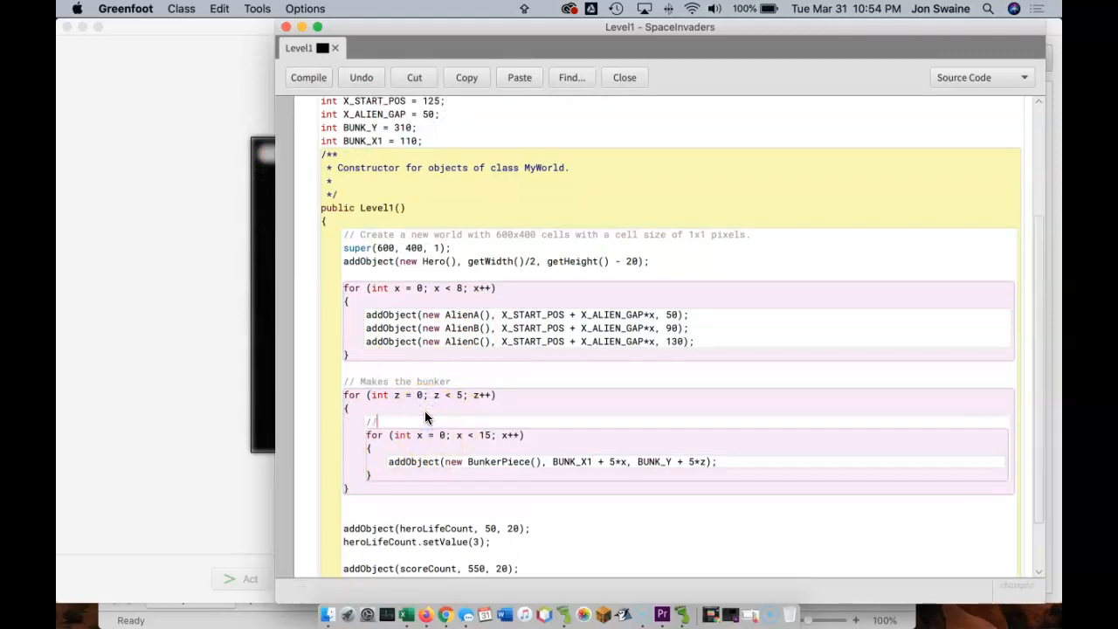
Label the inner loop 'Makes one row' and the outer 'Makes the bunker - makes multiple rows'
text(Ma)
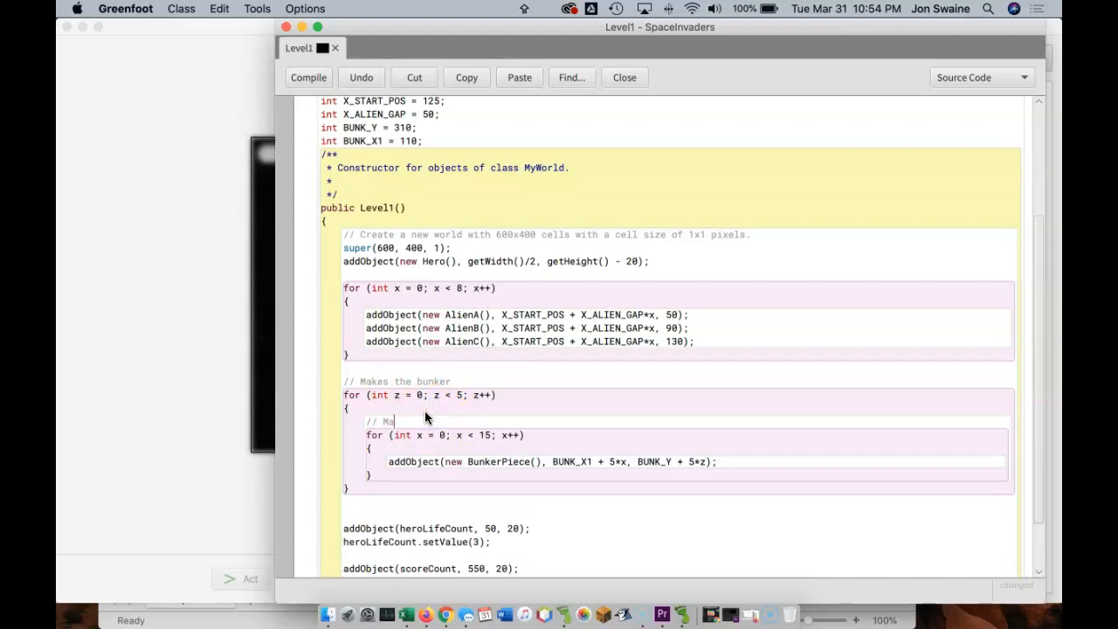
text(kes one row)
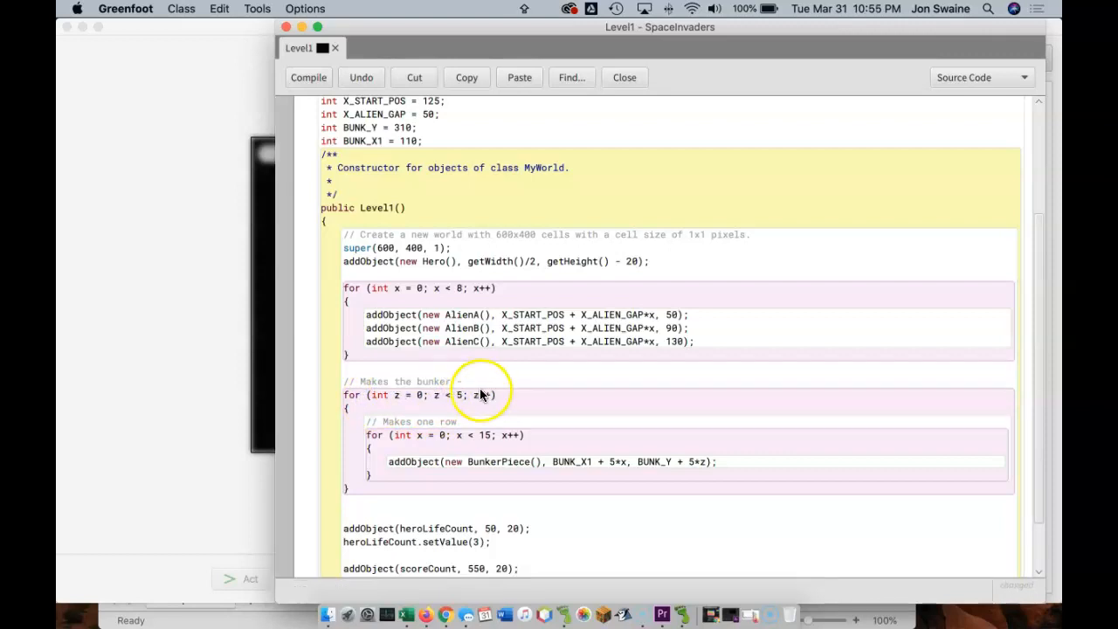
text(- makes m)
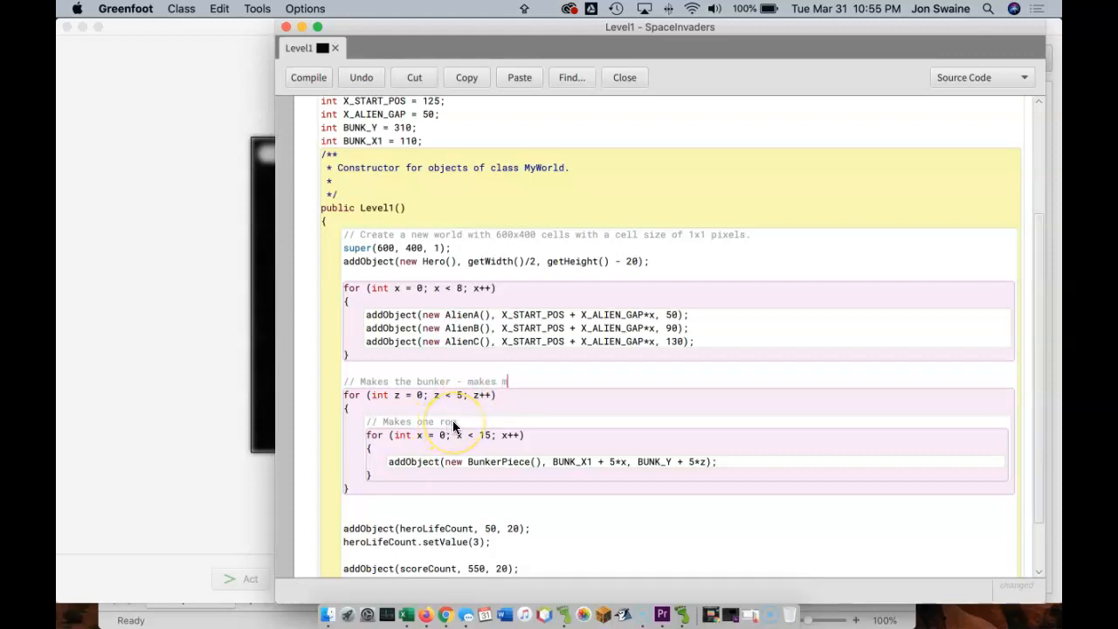
text(ultiple ro)
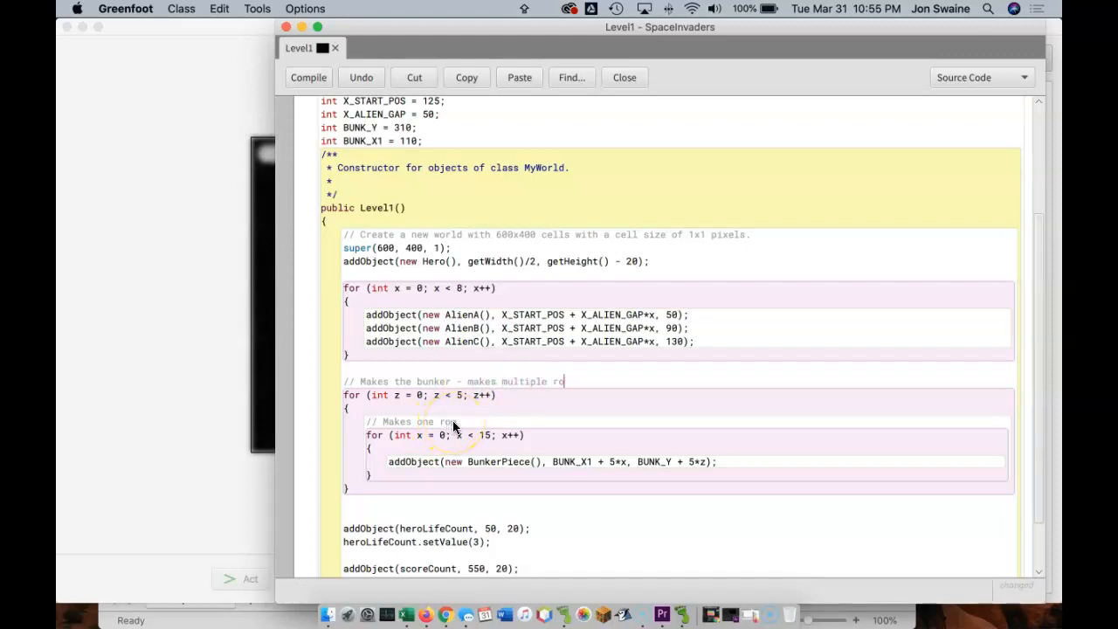
text(ws)
text(int)
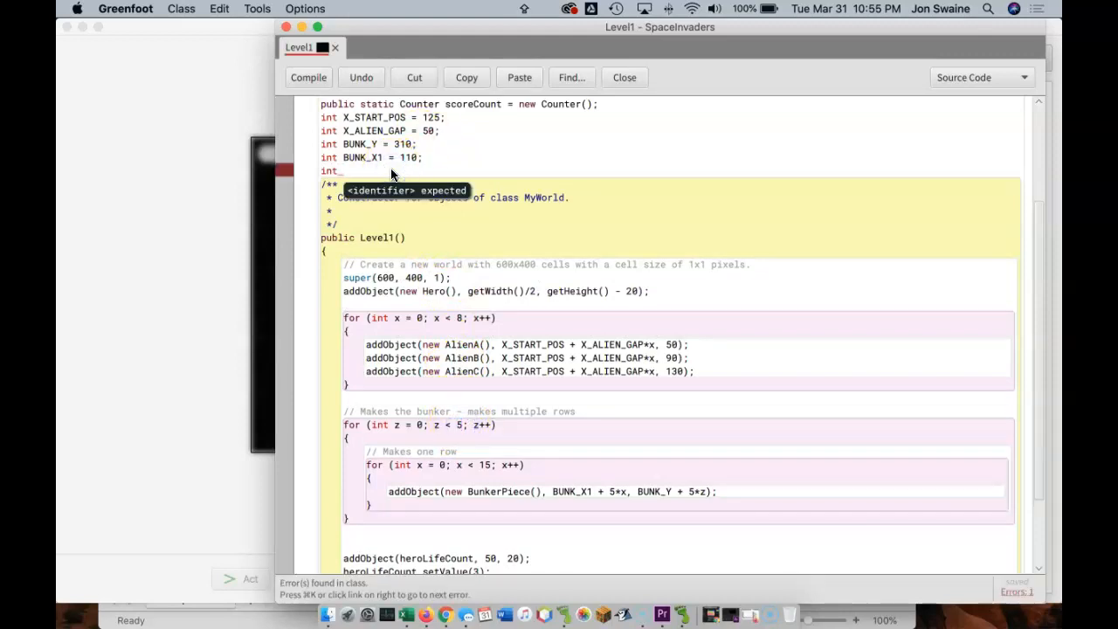
Use the NUM_BUNKER_ROWS constant instead of the literal 5 in the outer bunker loop
text(Nu)
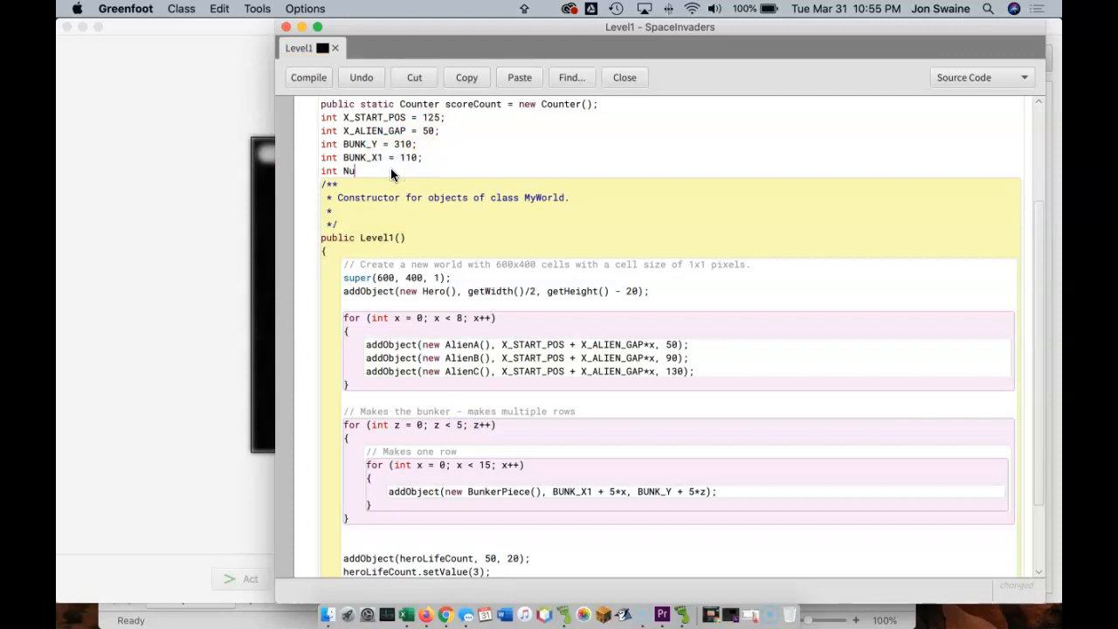
text(M)
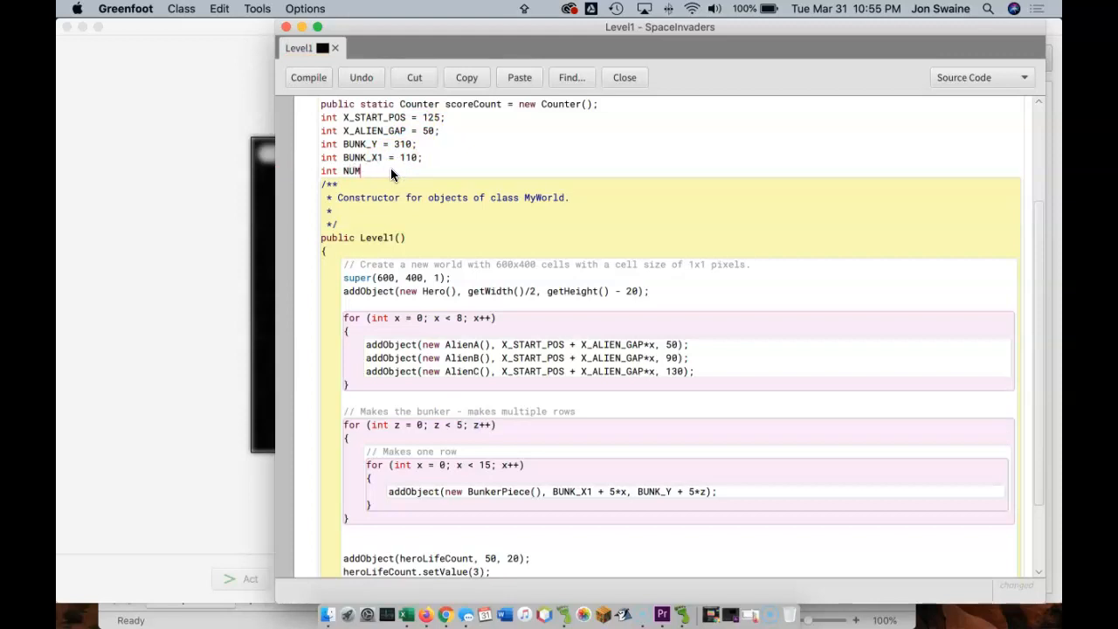
text(_BUNKER)
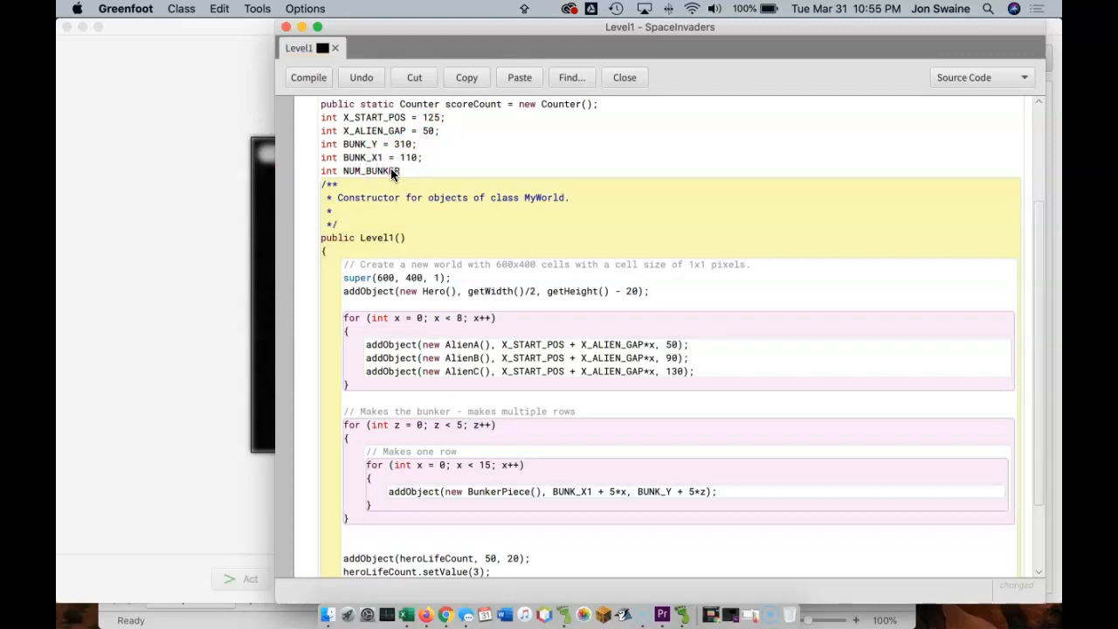
text(_ROWS = 5;)
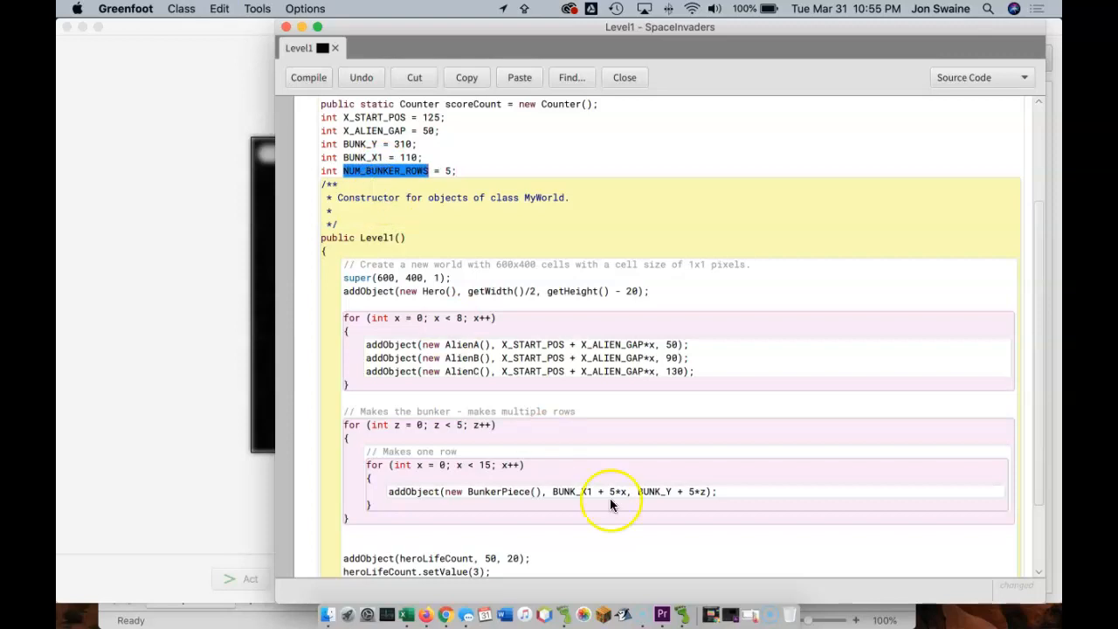
click(309, 77)
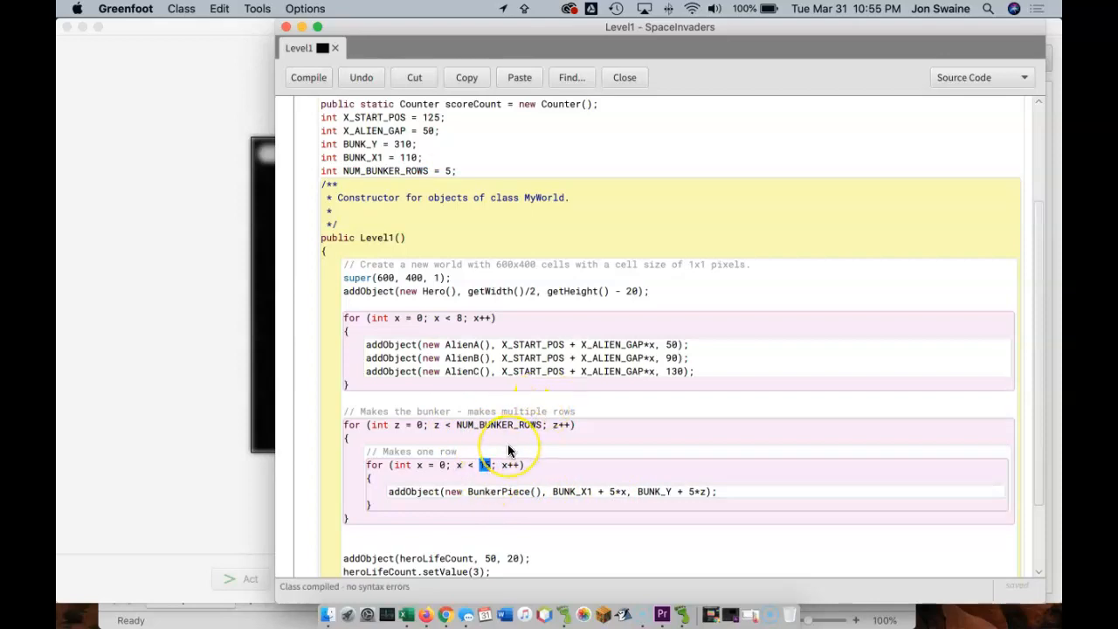
mouse_move(490, 485)
text(int BU)
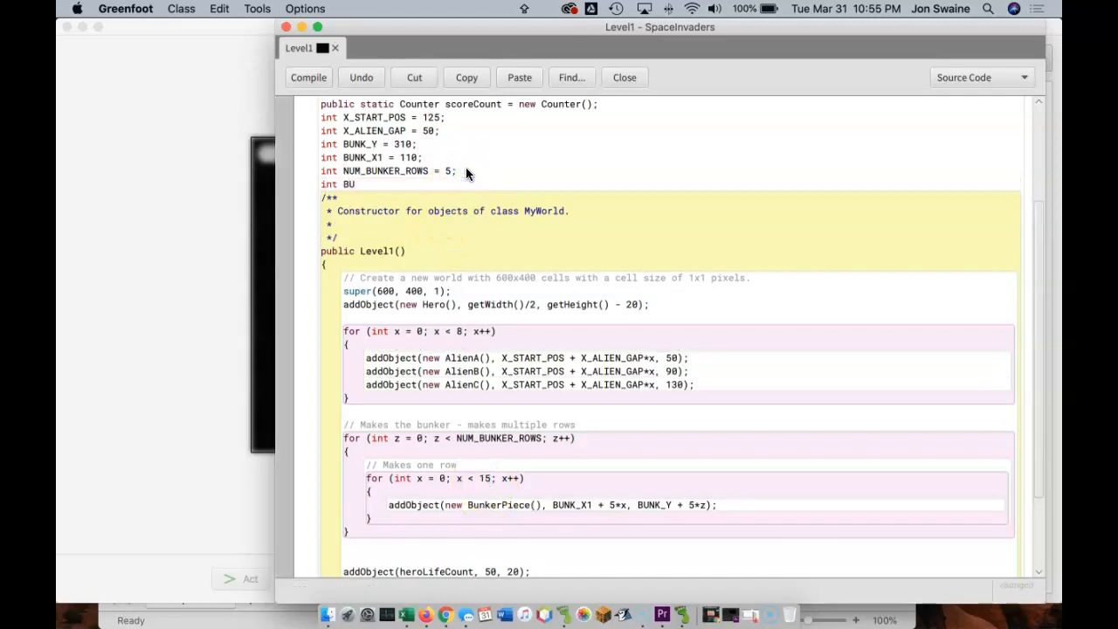
Declare BUNKER_WIDTH = 15 and use it as the inner loop's limit
text(NKER_WIDT)
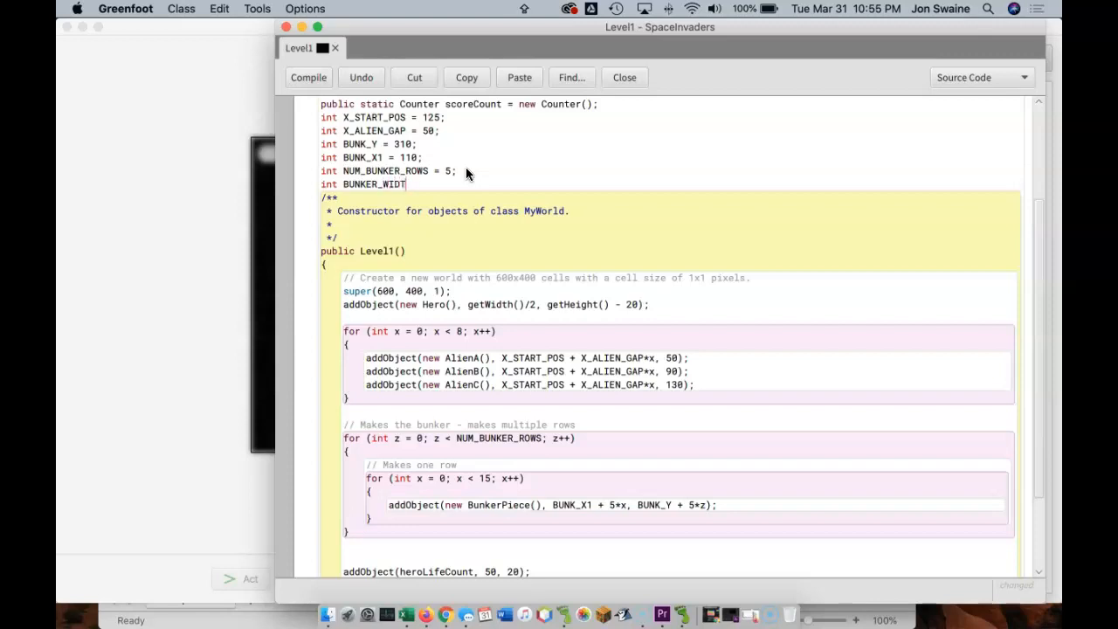
text(= 15;)
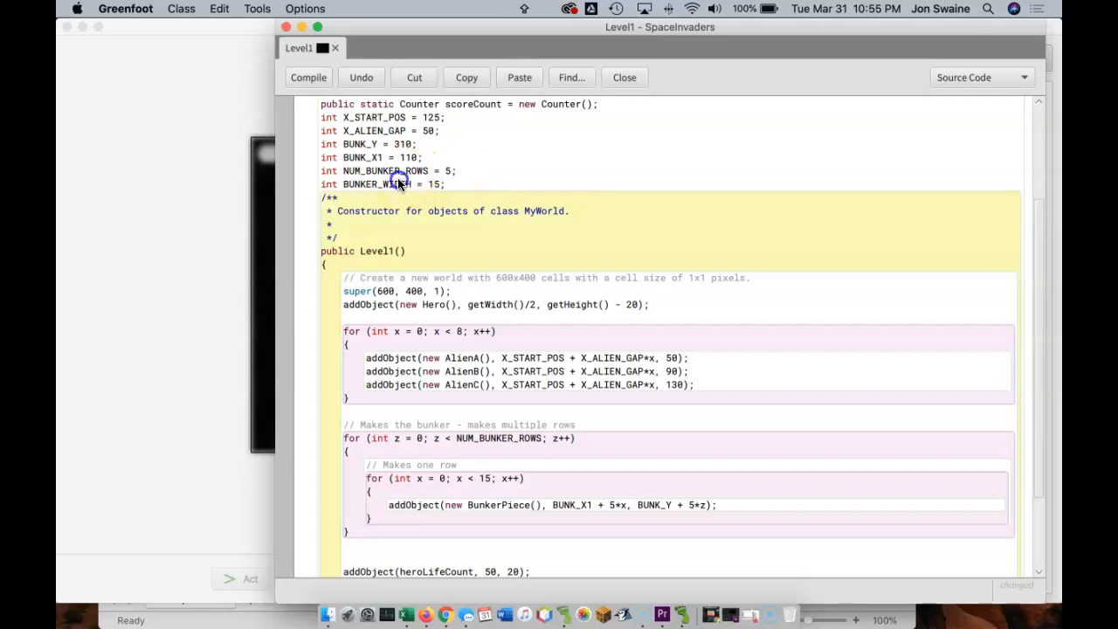
click(309, 77)
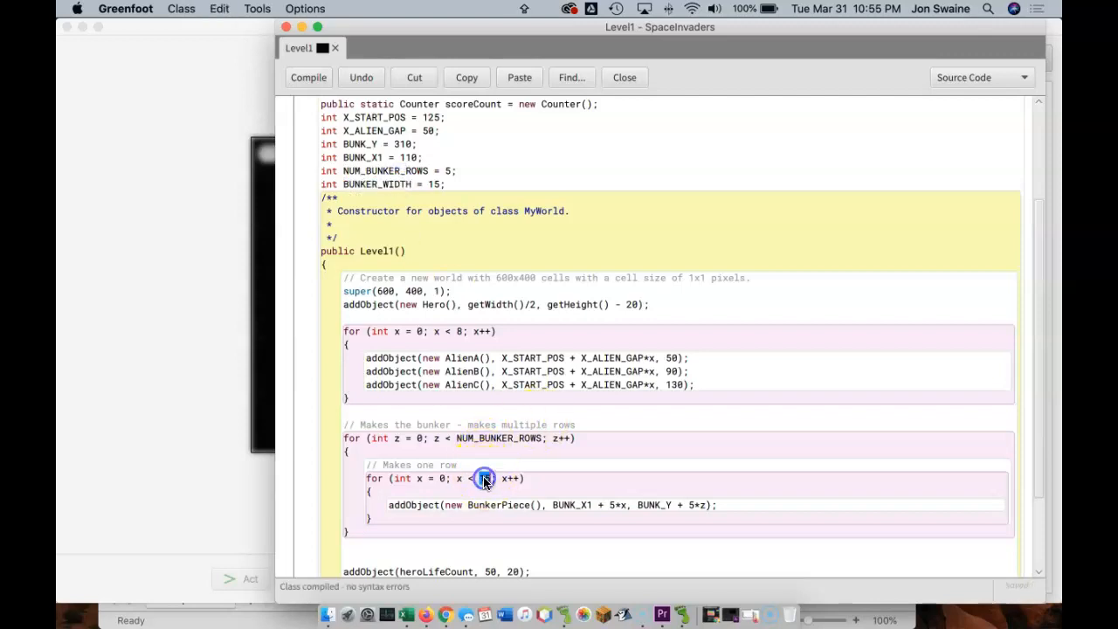
text(BUNKER_WIDTH)
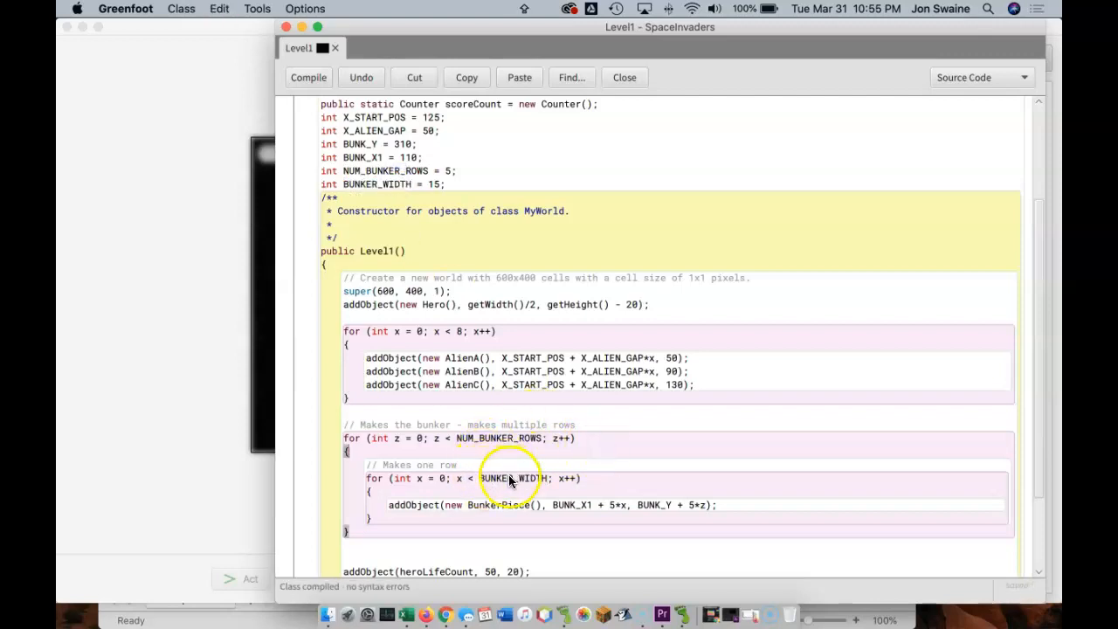
mouse_move(441, 179)
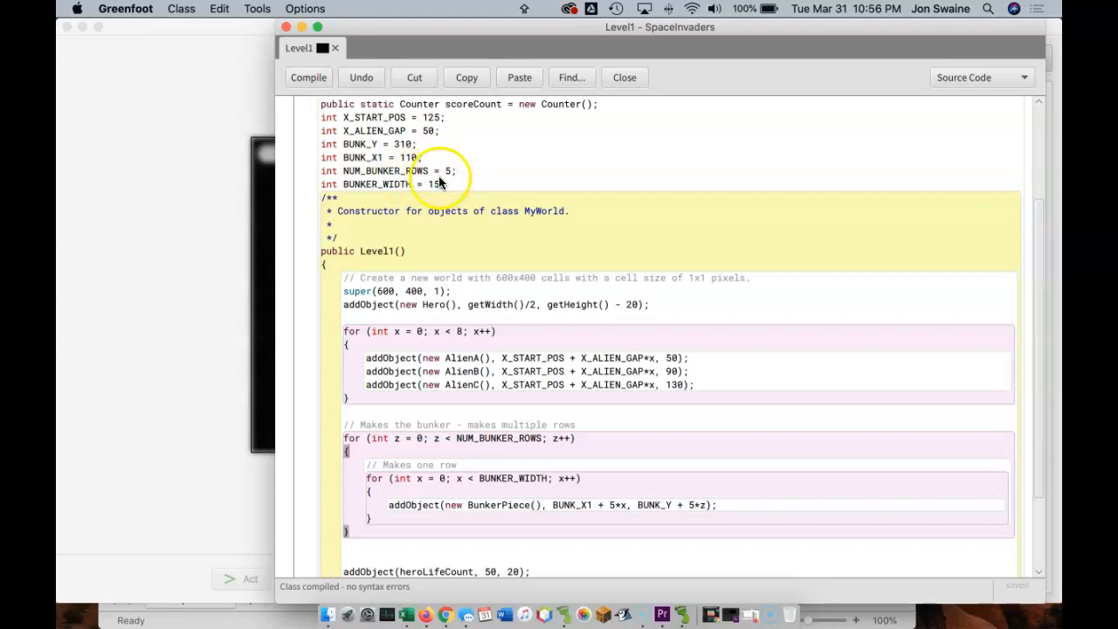
Run the recompiled world to test the constant-driven bunker block, then reset it
click(624, 77)
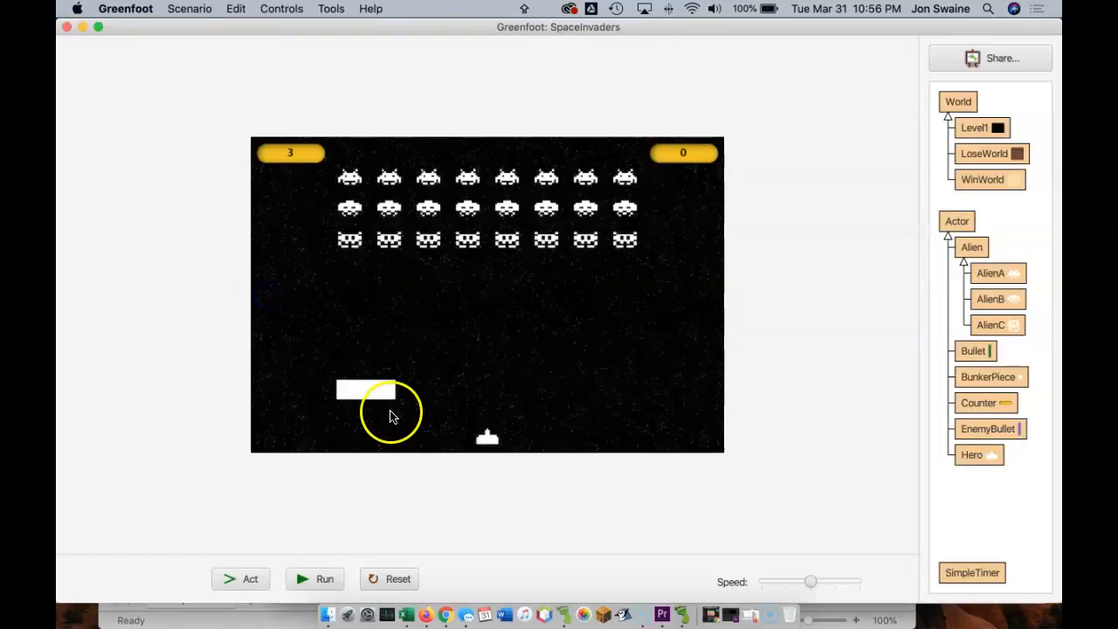
mouse_move(830, 253)
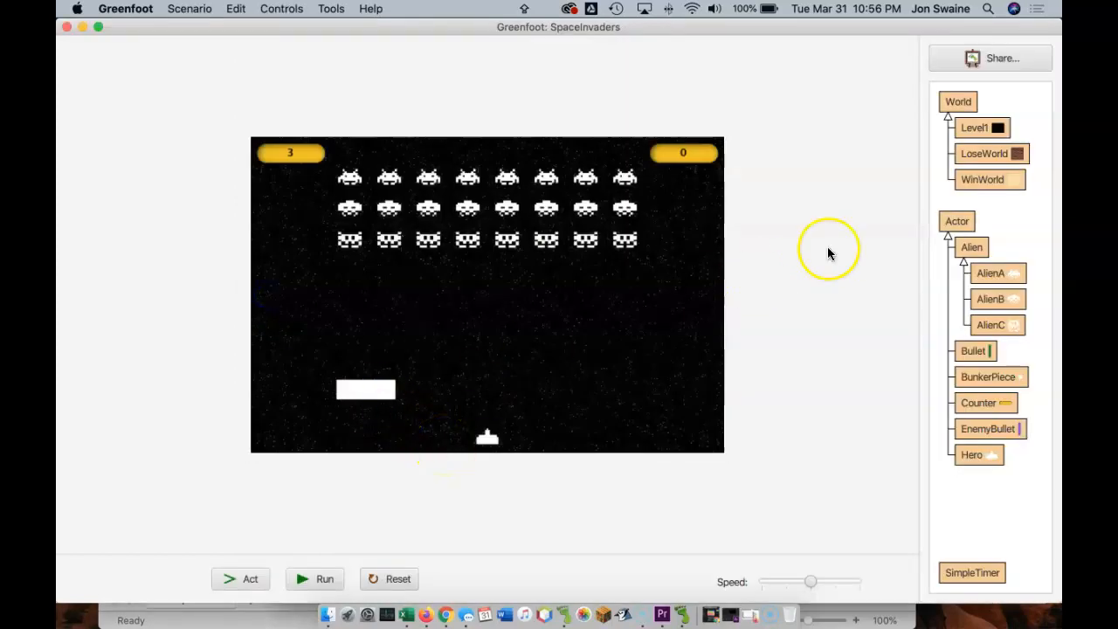
mouse_move(655, 341)
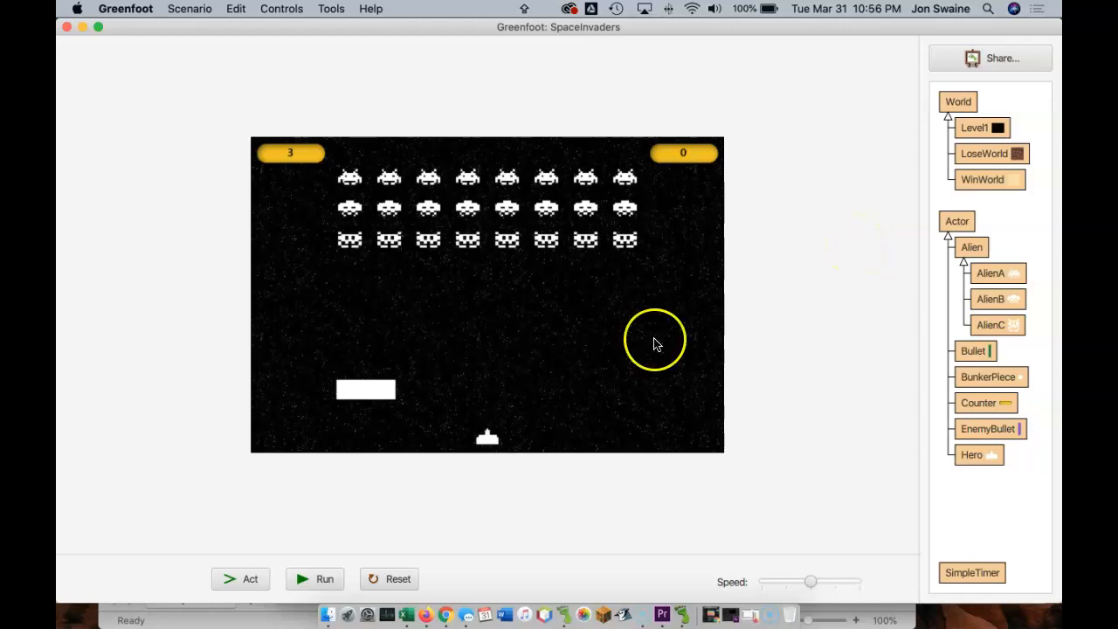
click(325, 578)
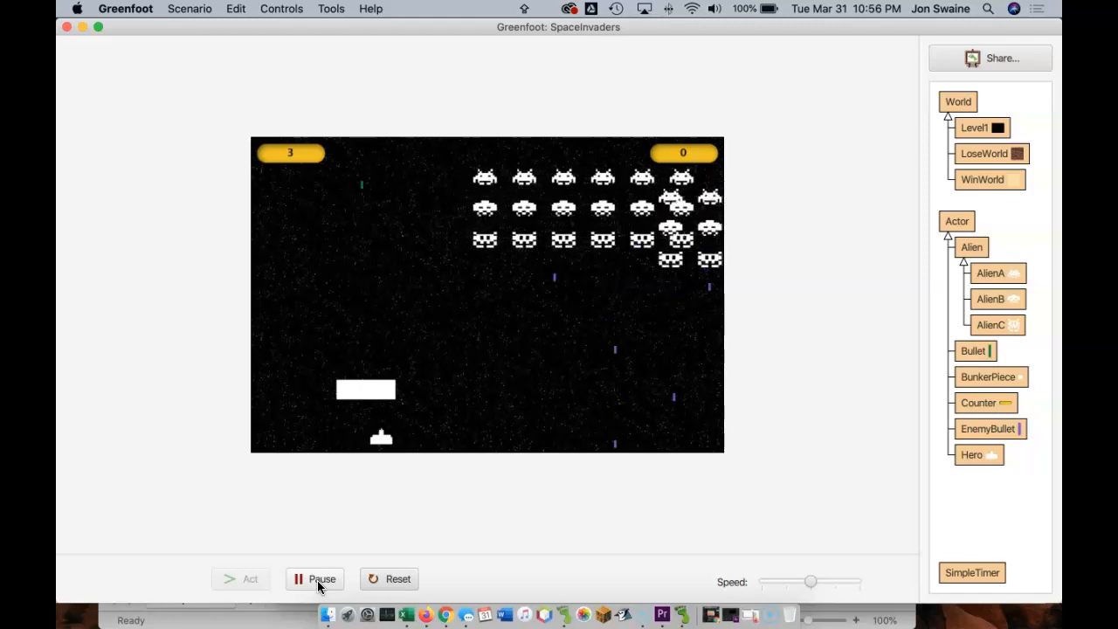
click(321, 579)
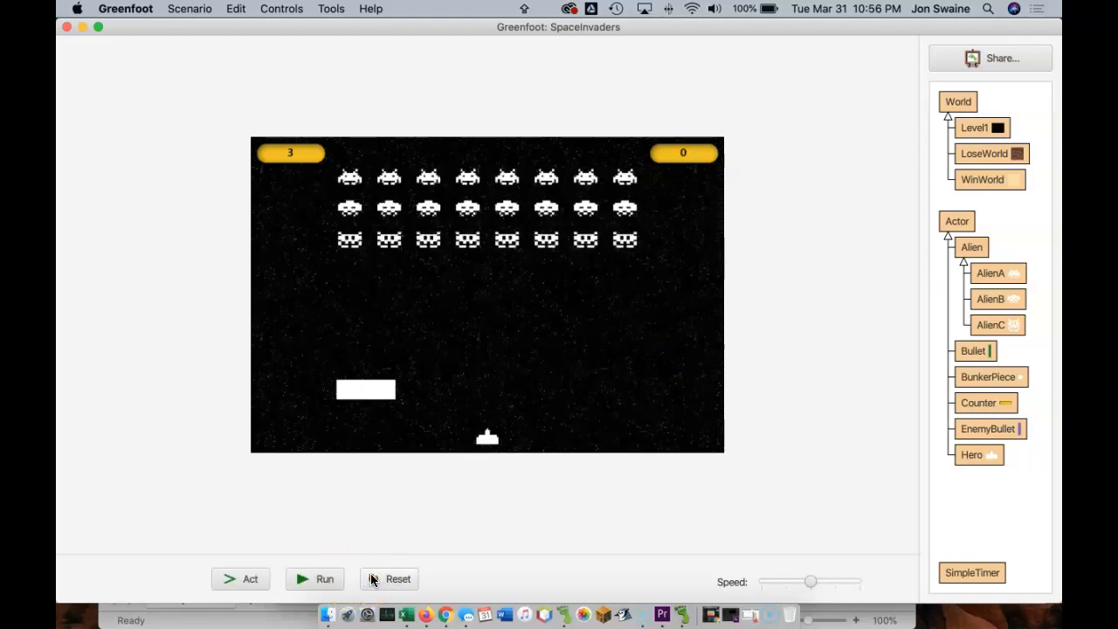
mouse_move(909, 326)
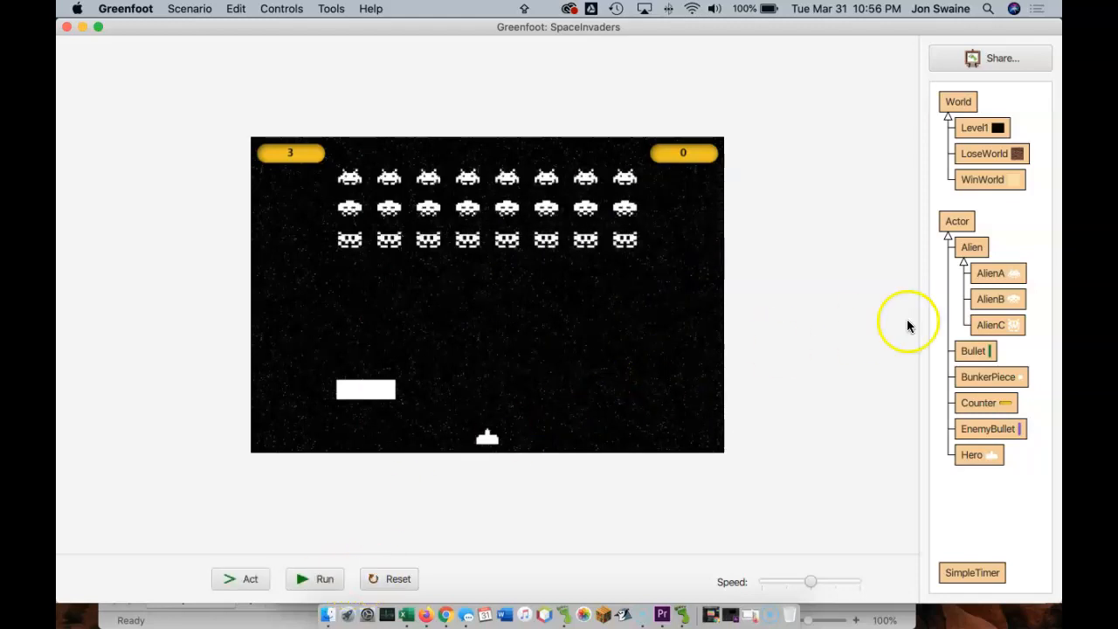
double_click(972, 350)
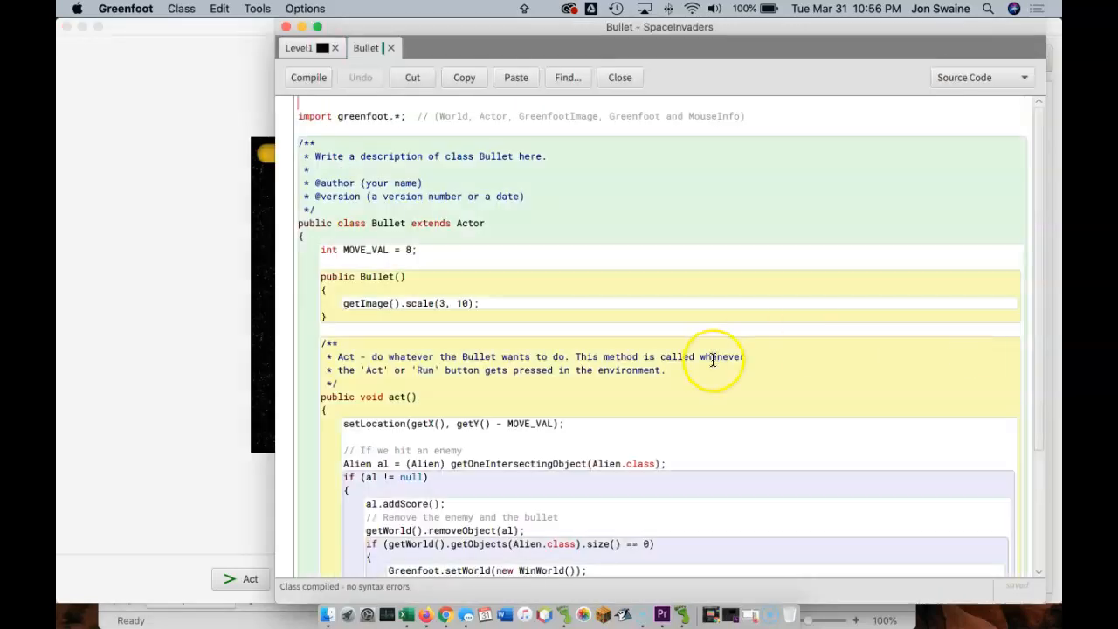
scroll(down, 3)
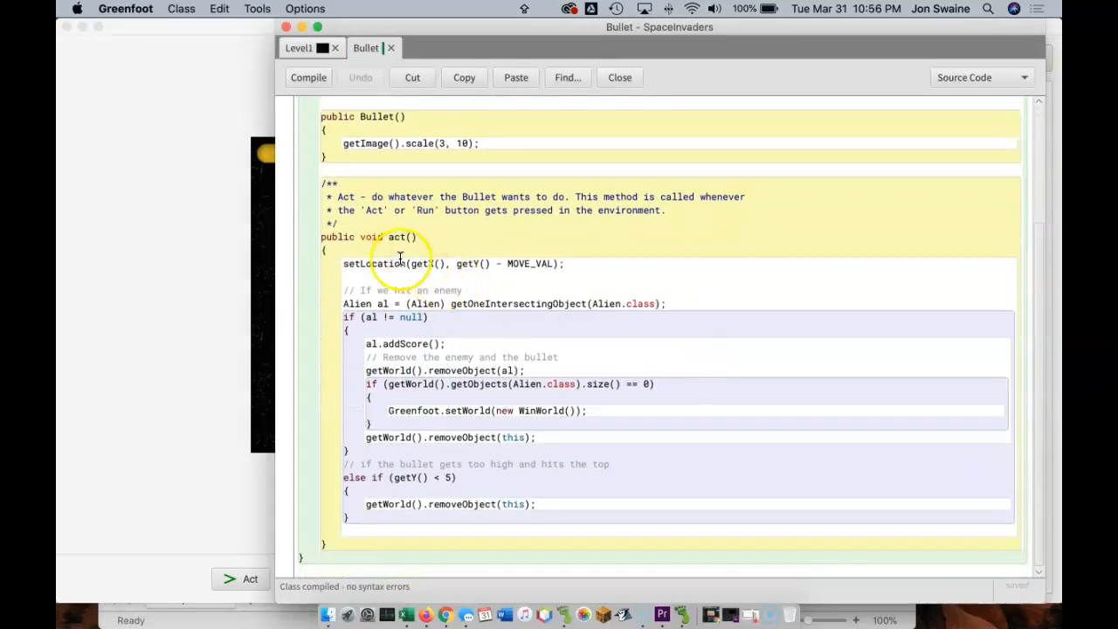
mouse_move(517, 286)
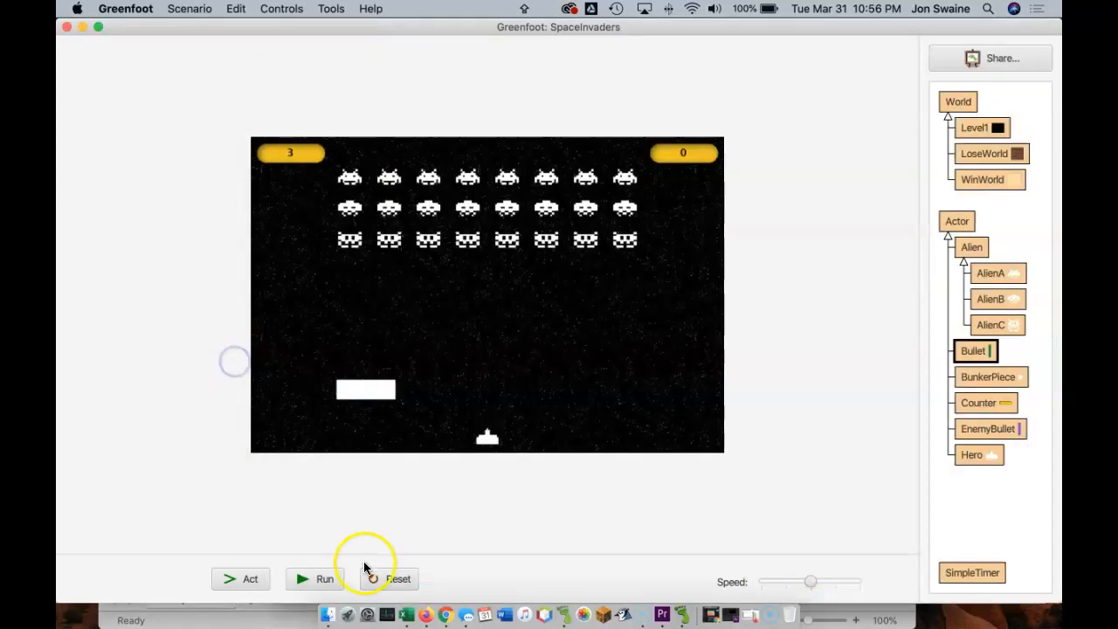
click(324, 579)
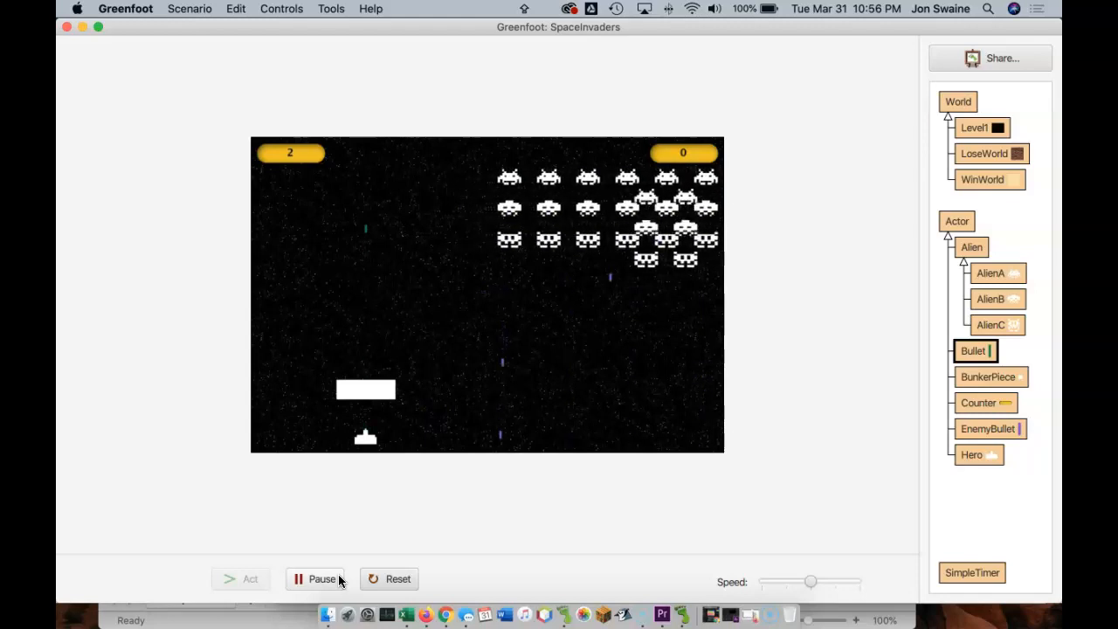
click(388, 579)
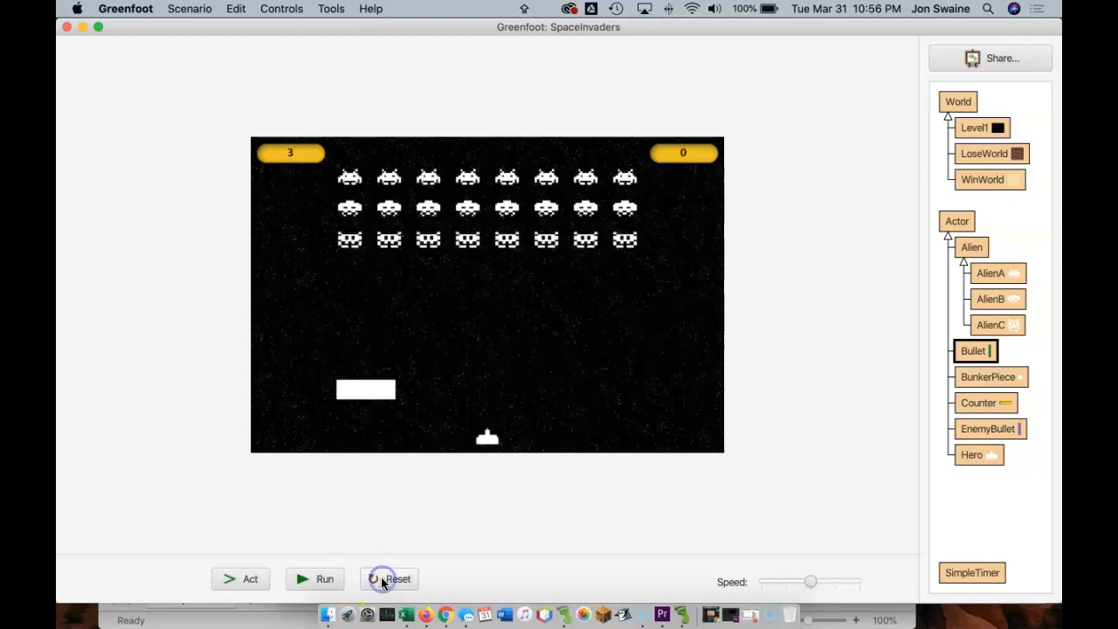
mouse_move(1021, 166)
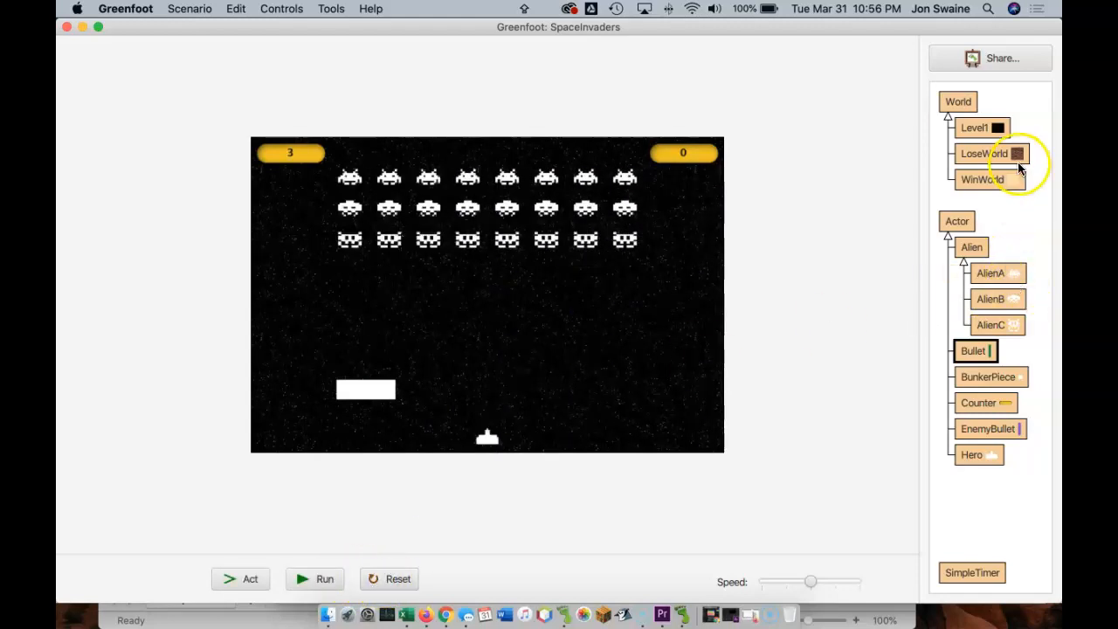
In Bullet.act(), declare BunkerPiece bp = (BunkerPiece) getOneIntersectingObject(BunkerPiece.class), renaming the duplicated variable
double_click(972, 351)
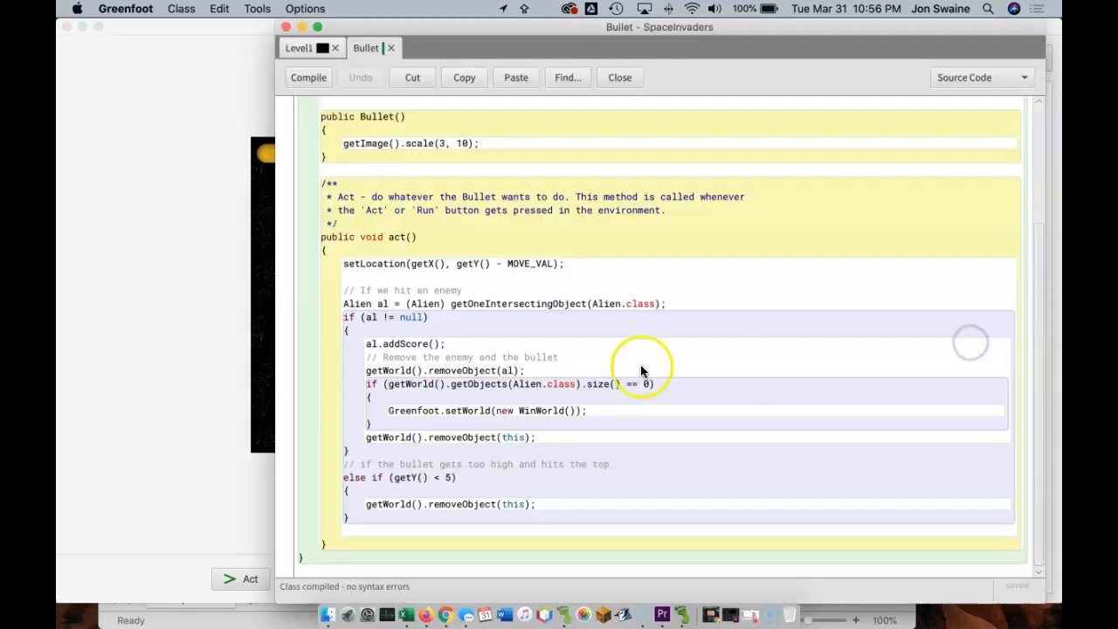
double_click(365, 303)
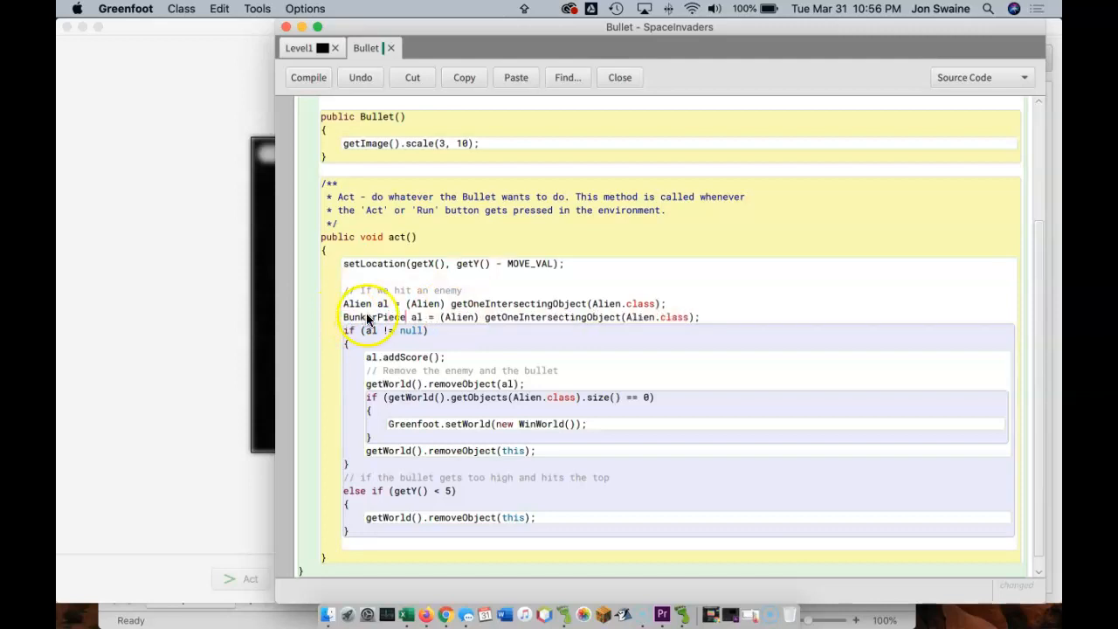
double_click(459, 317)
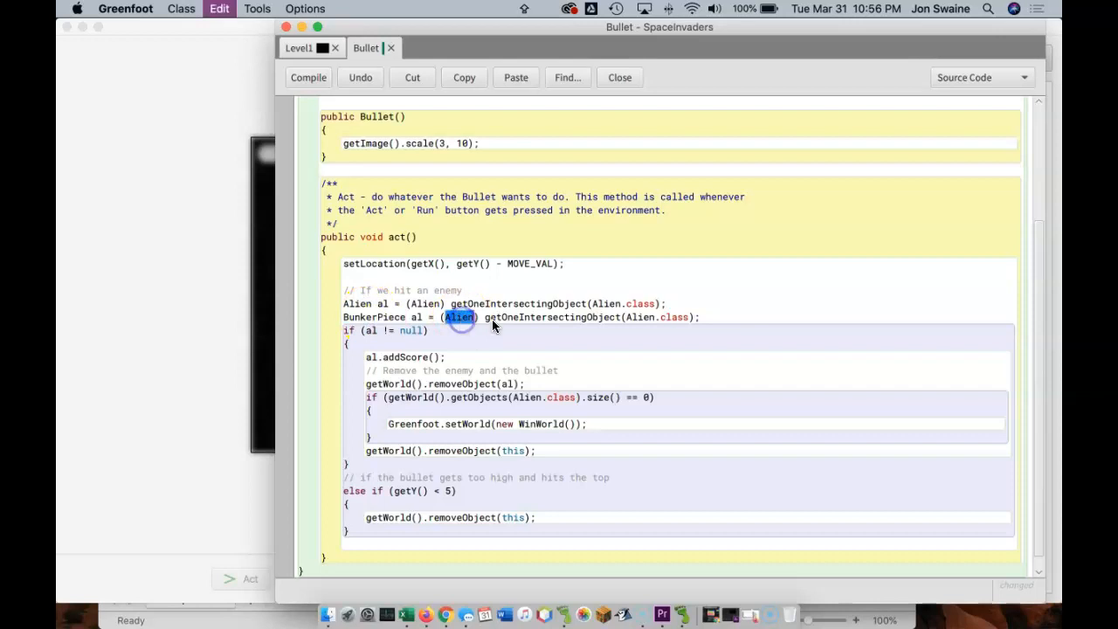
text(BunkerPiece)
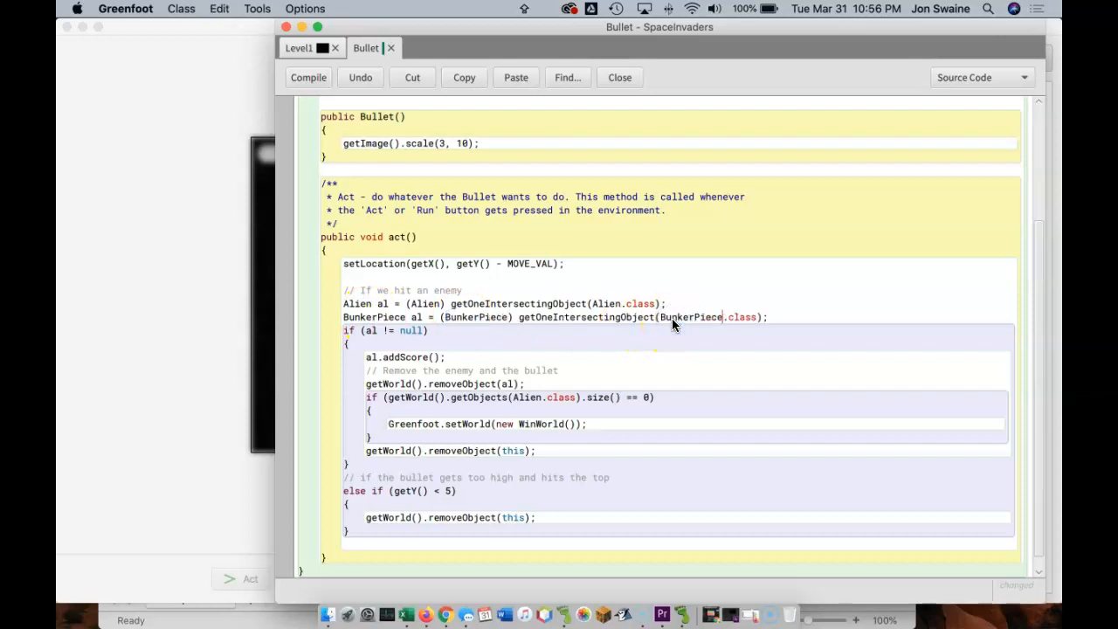
click(309, 77)
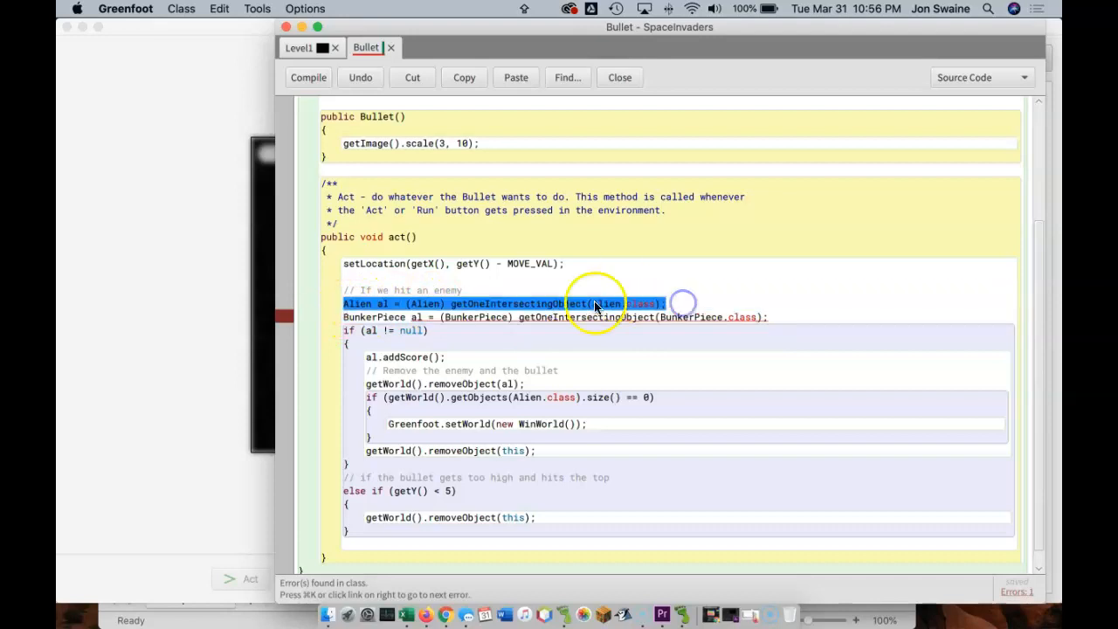
mouse_move(415, 148)
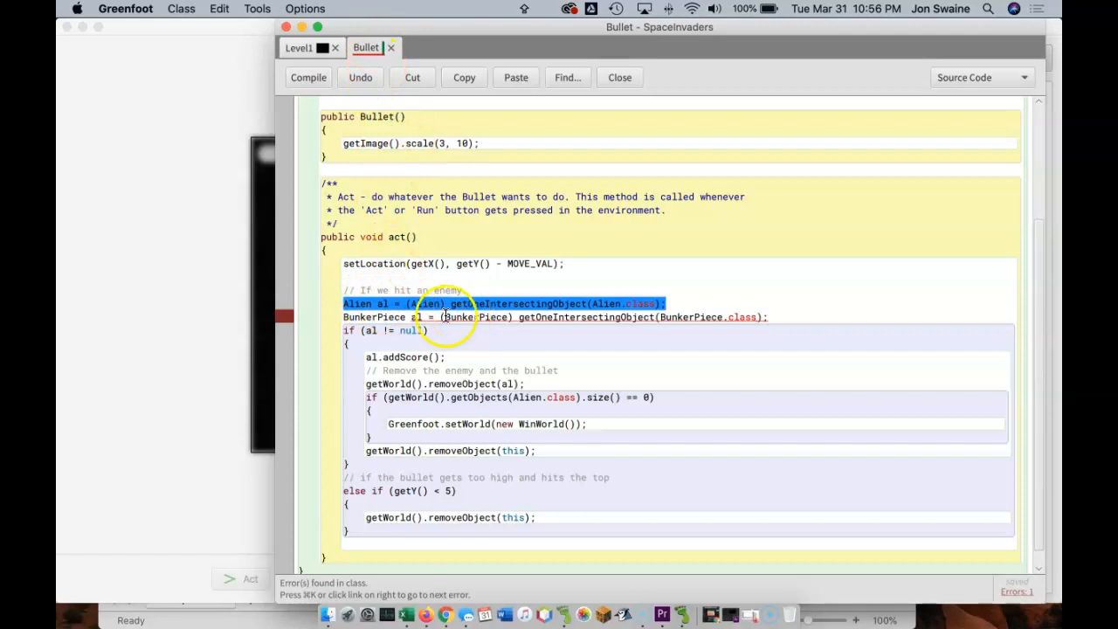
click(417, 317)
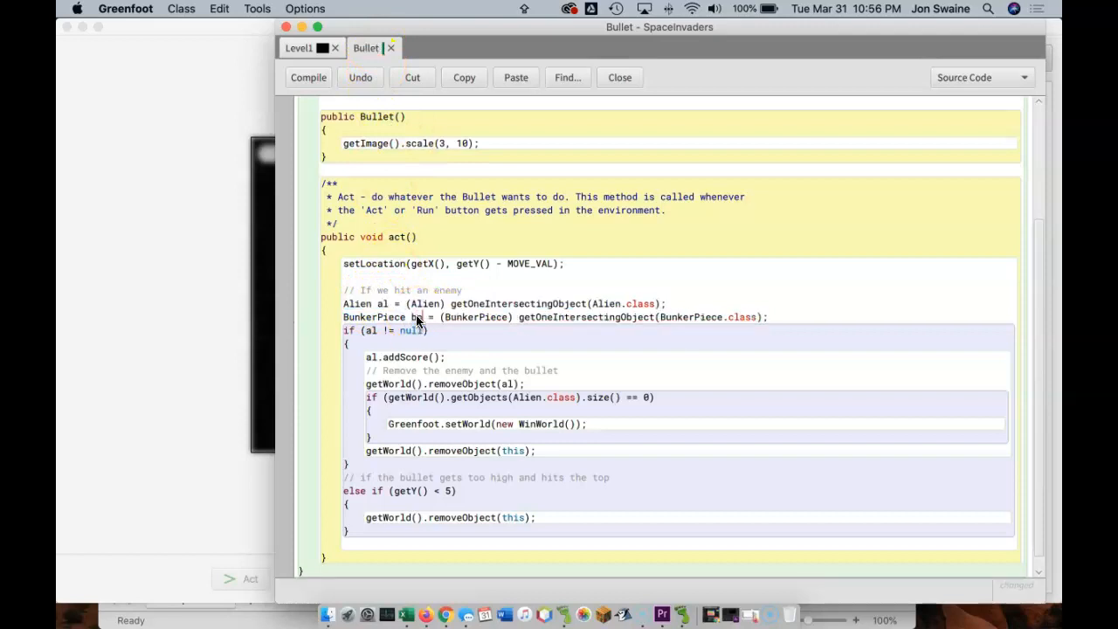
click(308, 77)
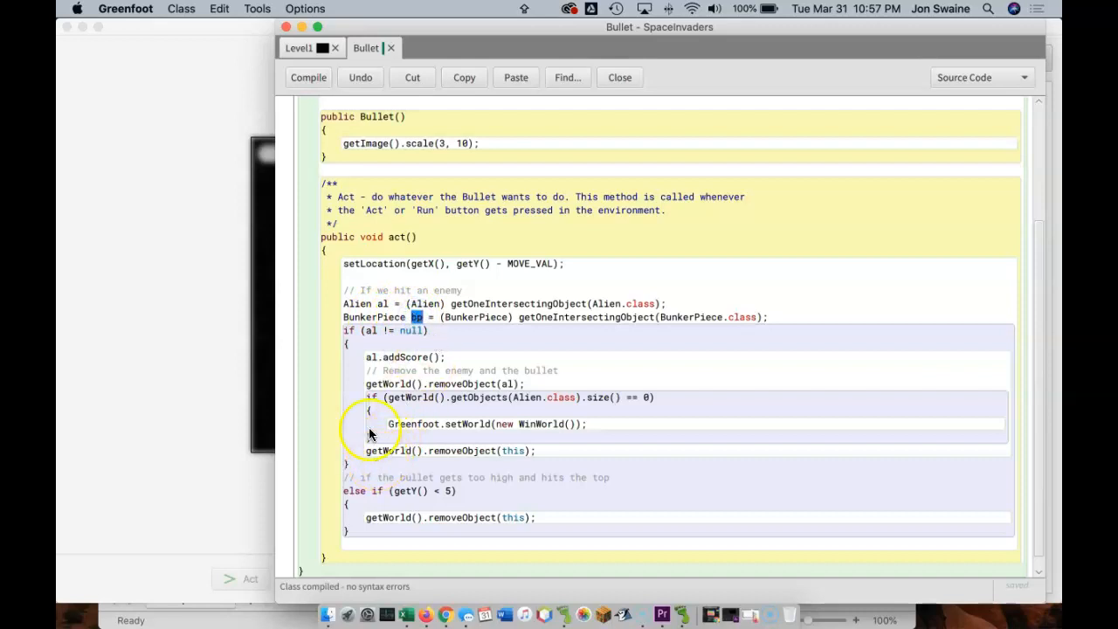
Add an 'else if (bp != null)' branch after Bullet's alien-hit block
drag(343, 330, 368, 463)
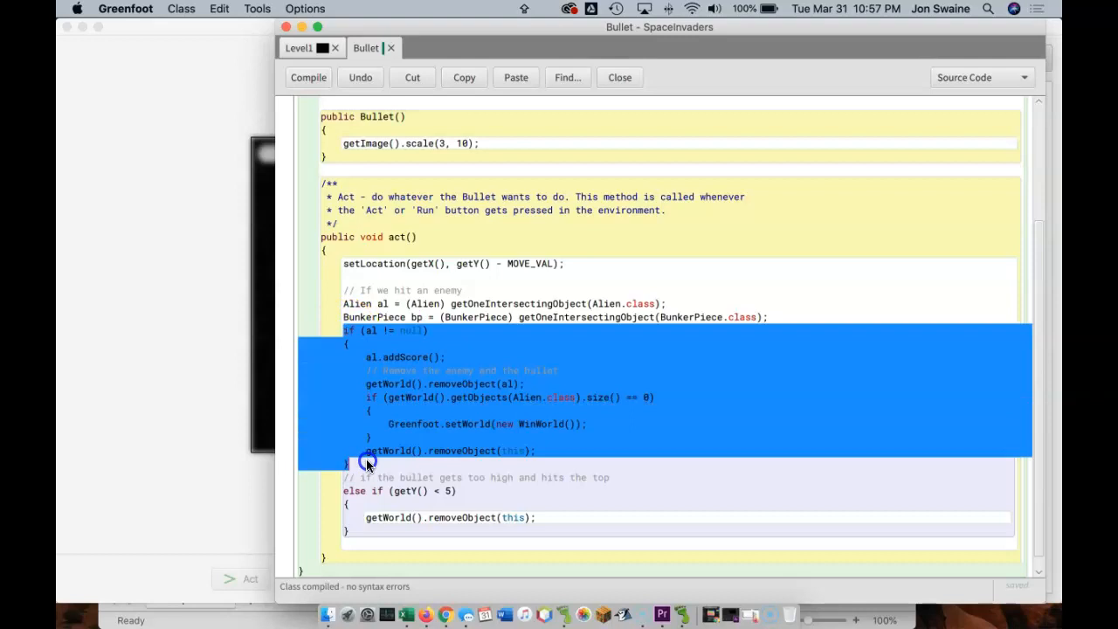
mouse_move(398, 363)
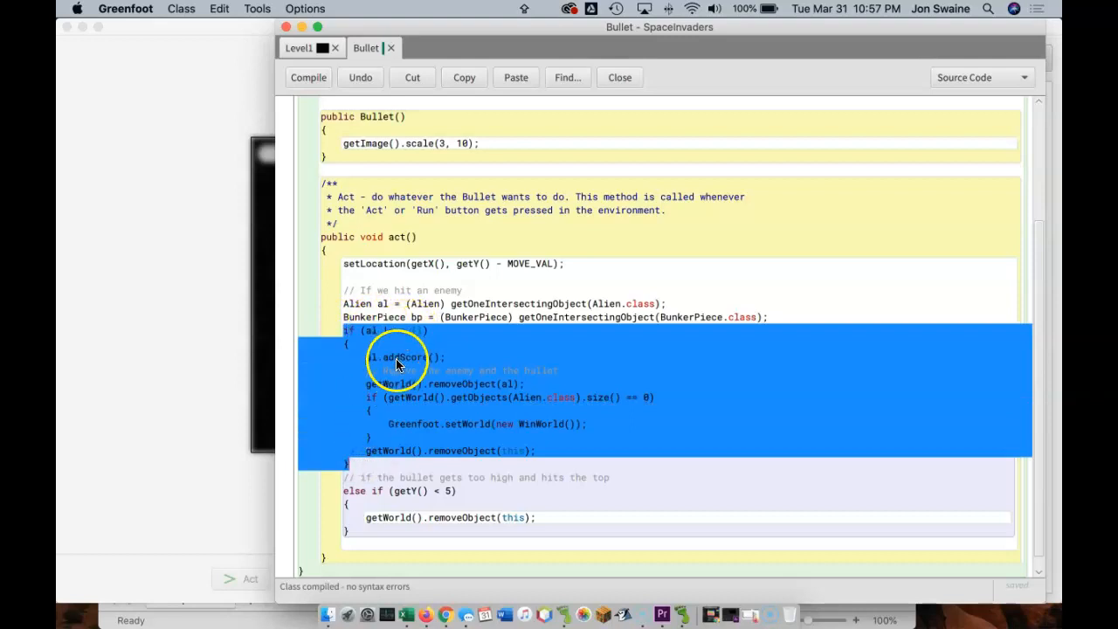
click(382, 450)
text(else)
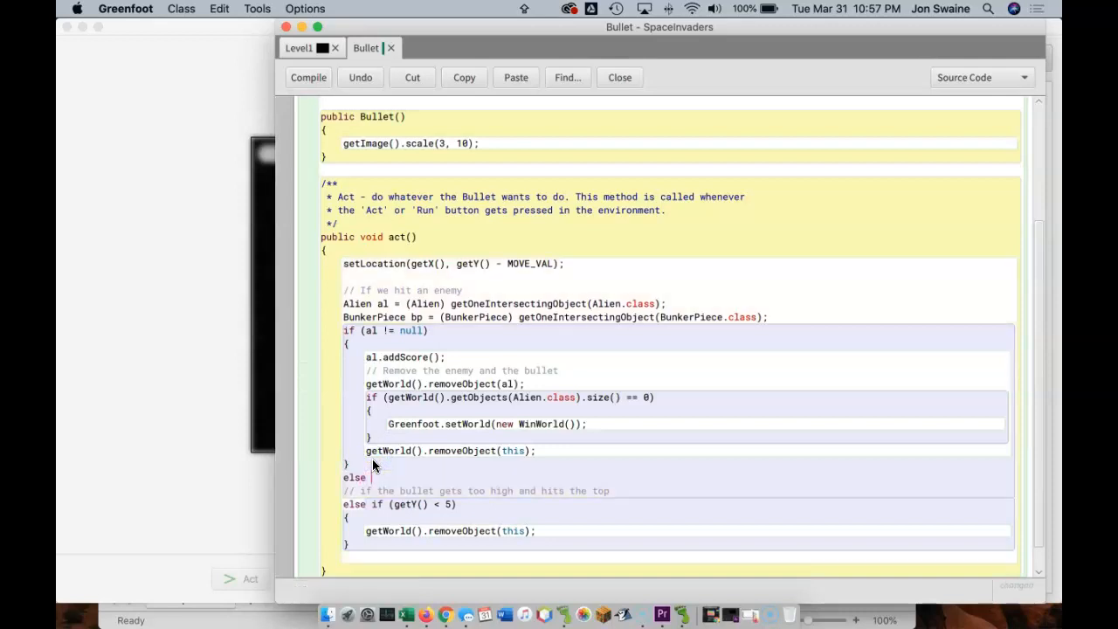
text(if)
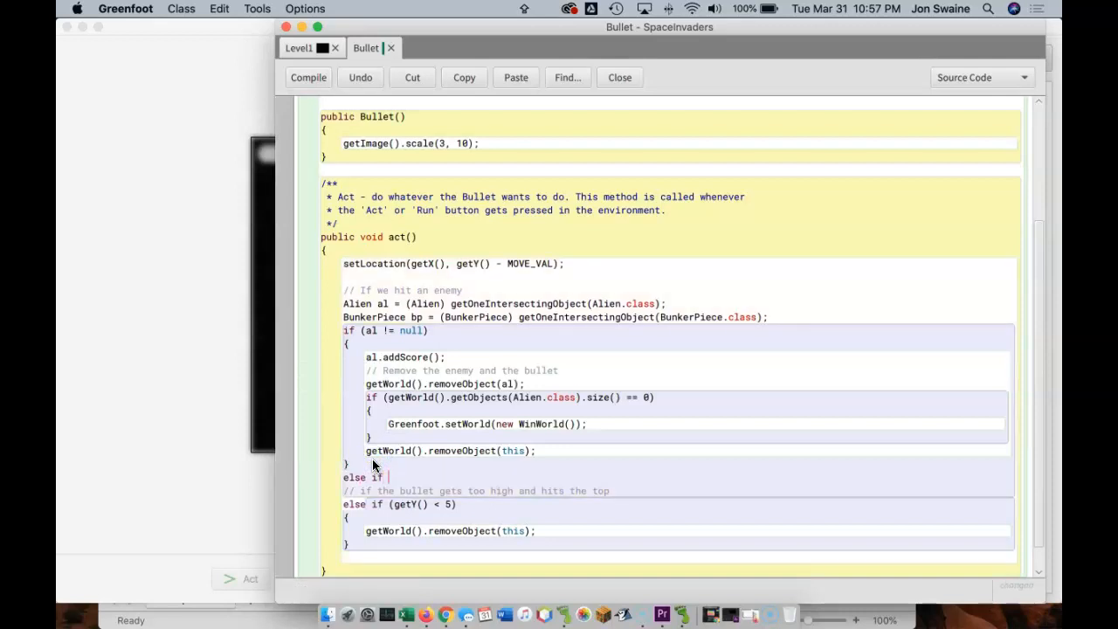
text((bp !)
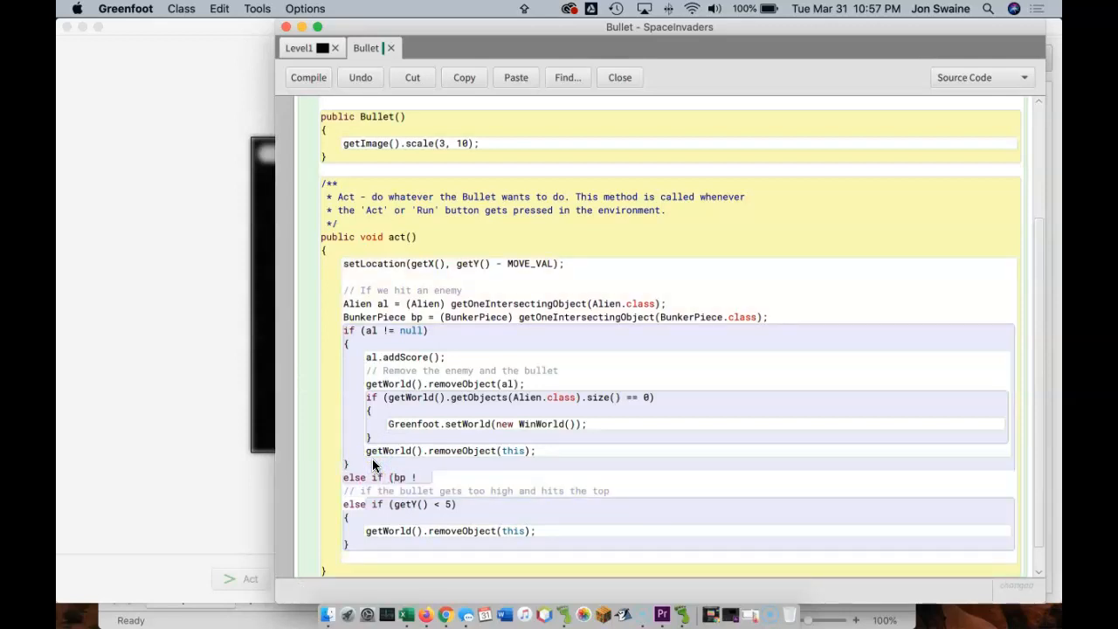
text(= null))
text({)
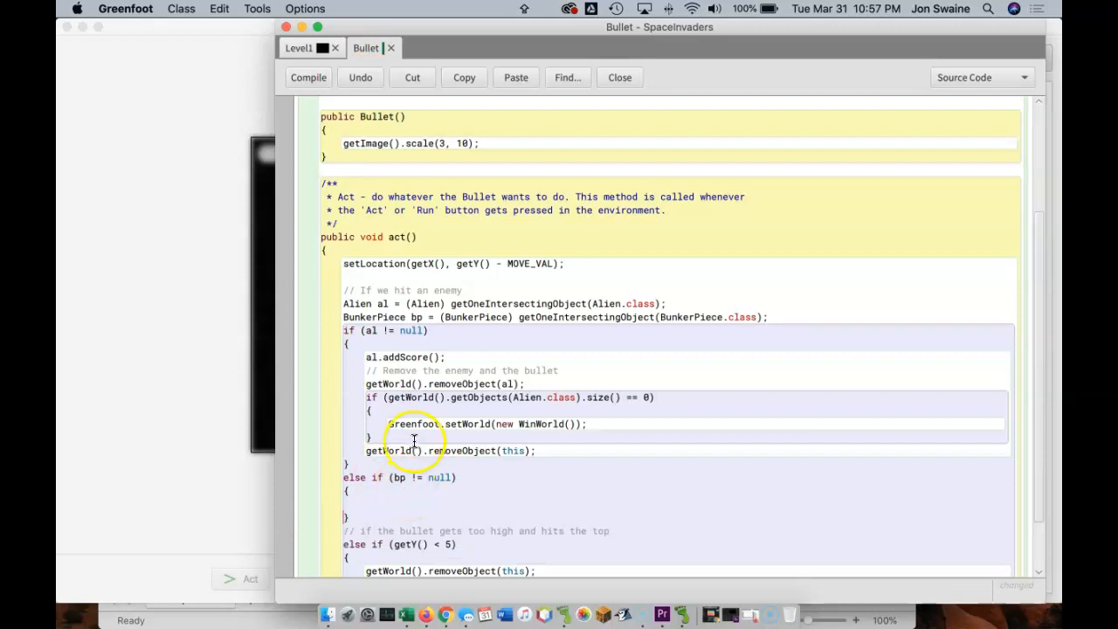
Make the branch call getWorld().removeObject(bp), then test-run and reset the game
double_click(437, 383)
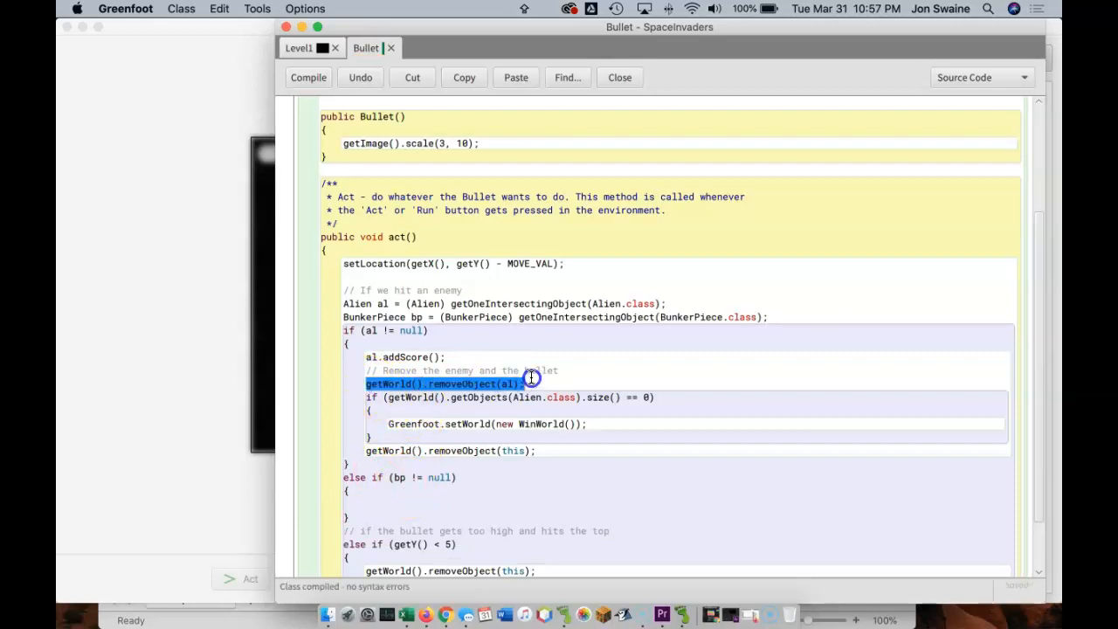
click(441, 503)
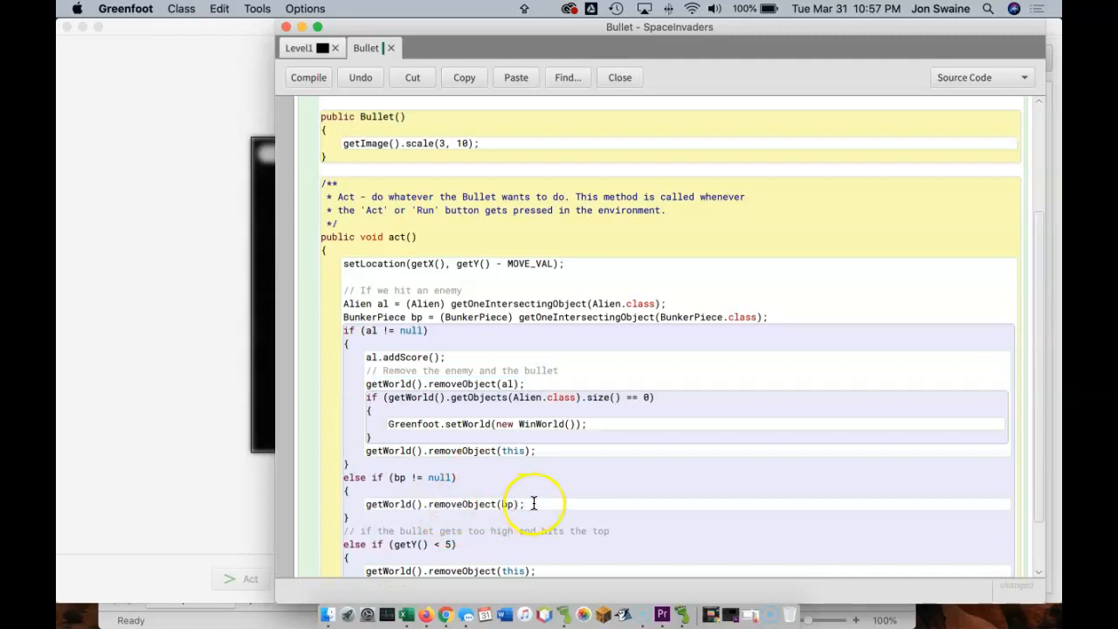
click(308, 77)
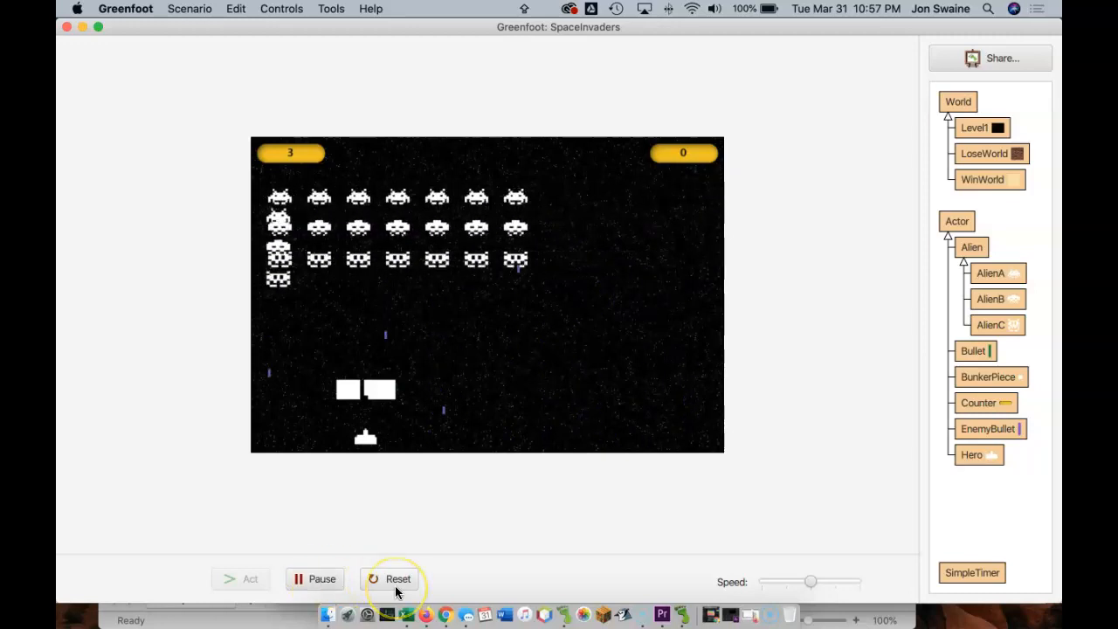
click(397, 578)
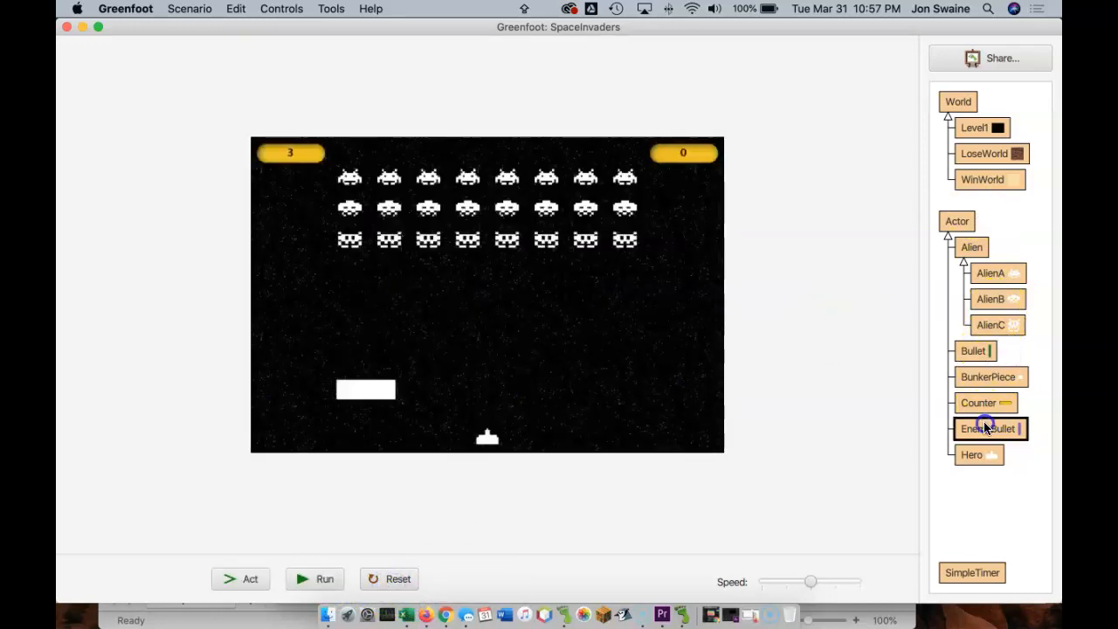
Copy the BunkerPiece bp declaration from Bullet into EnemyBullet
double_click(987, 428)
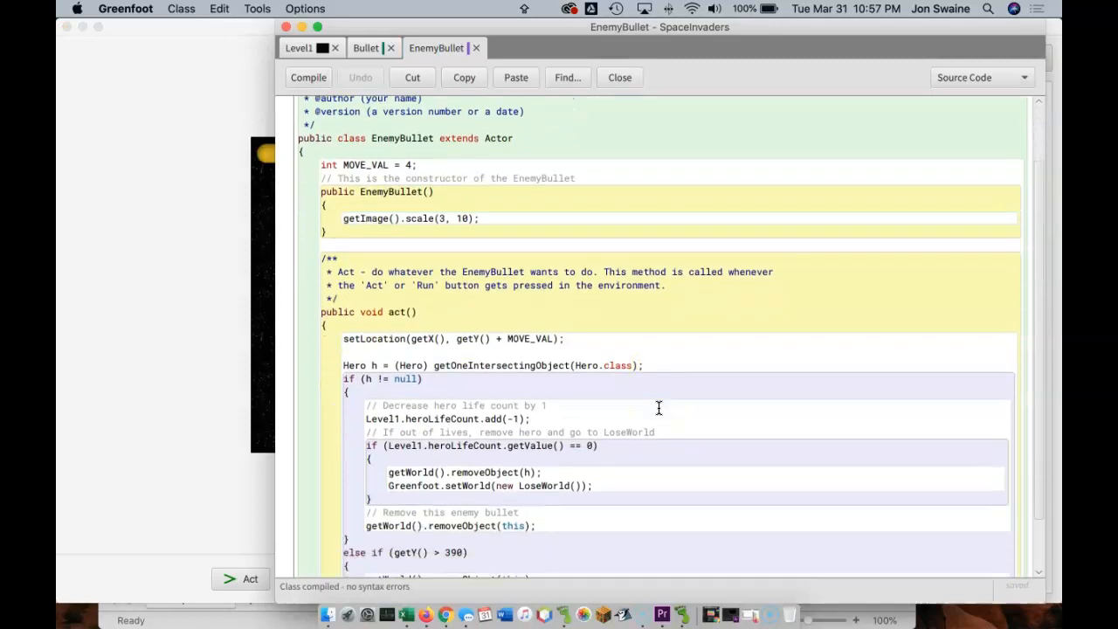
click(366, 48)
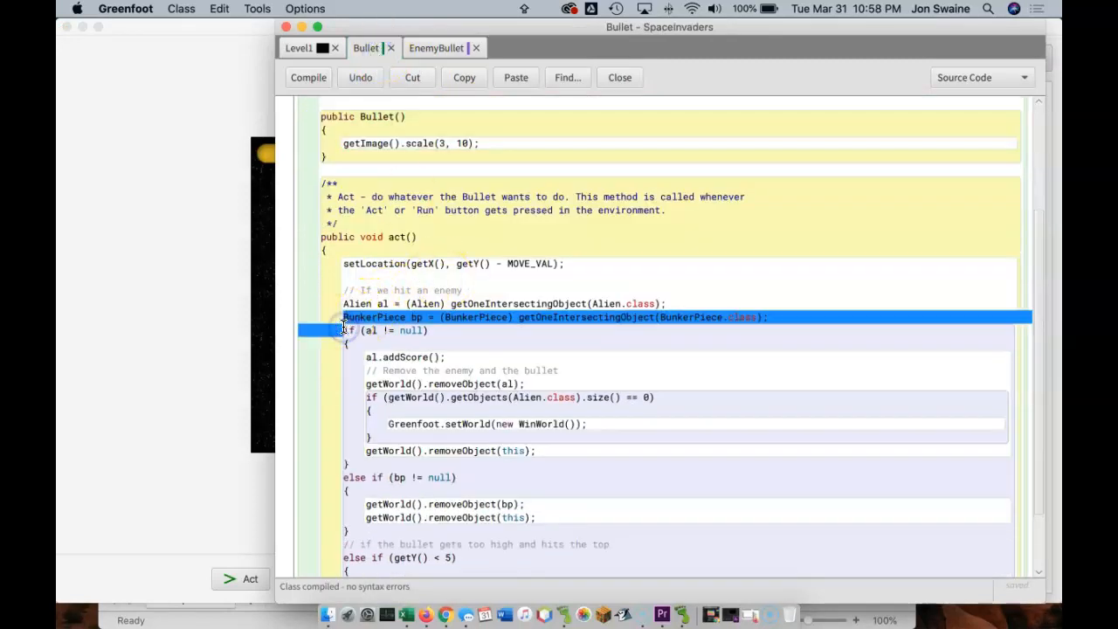
click(436, 47)
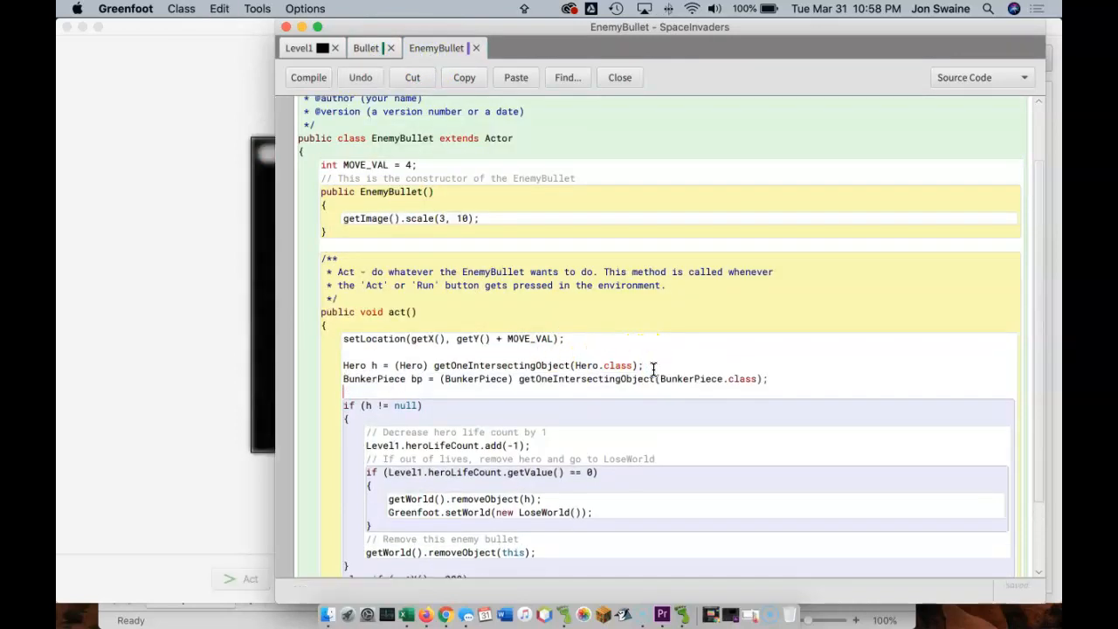
click(308, 77)
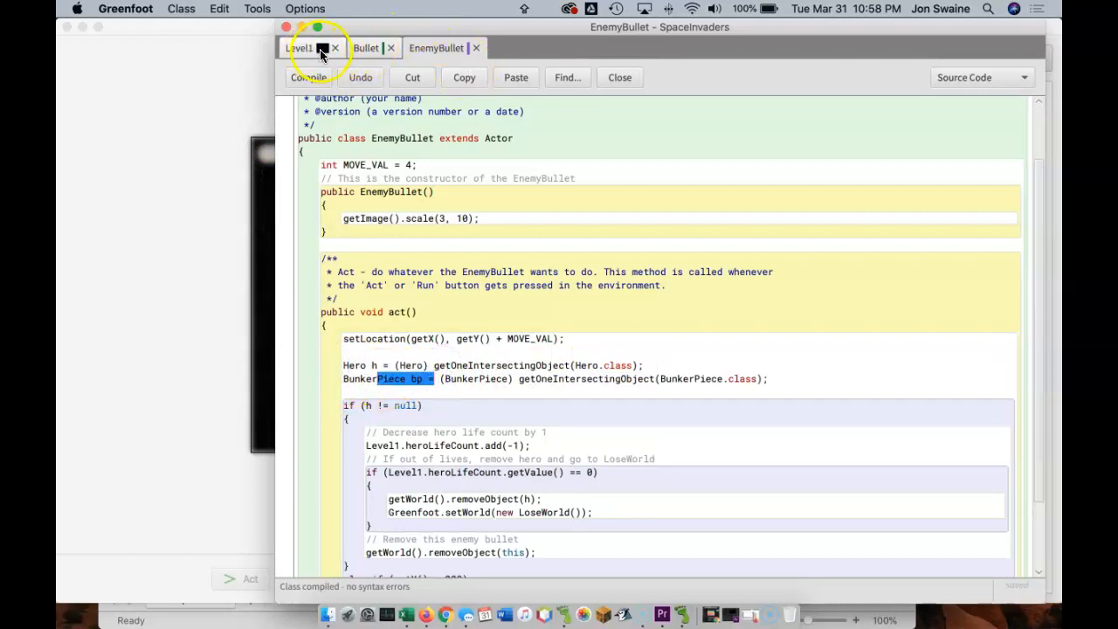
Paste the bunker-hit else-if block into EnemyBullet and fix its line formatting
click(365, 48)
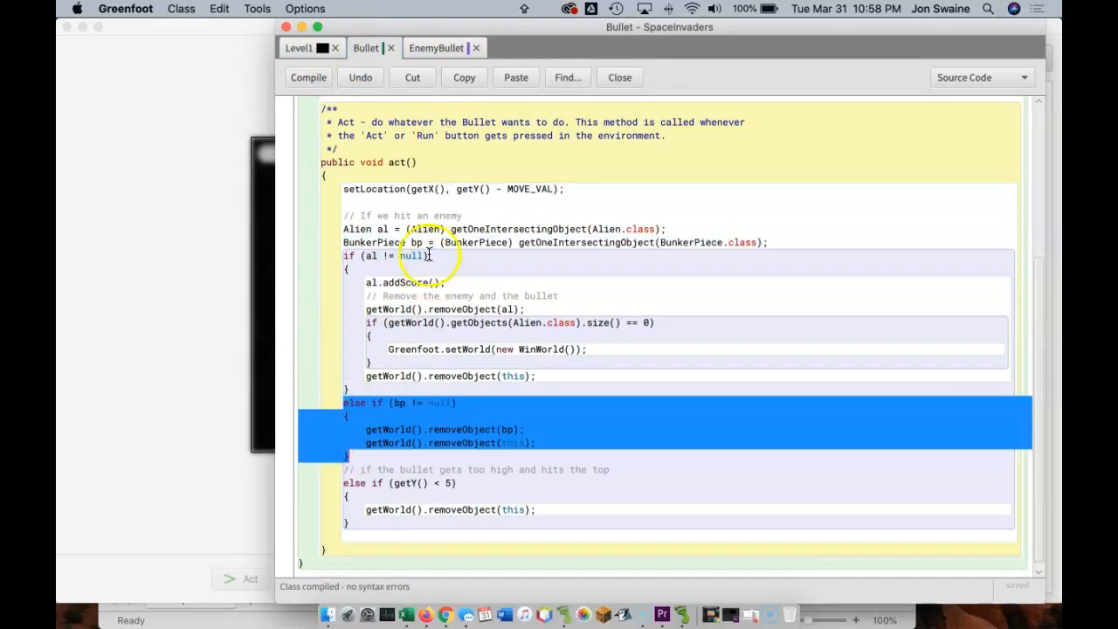
click(436, 47)
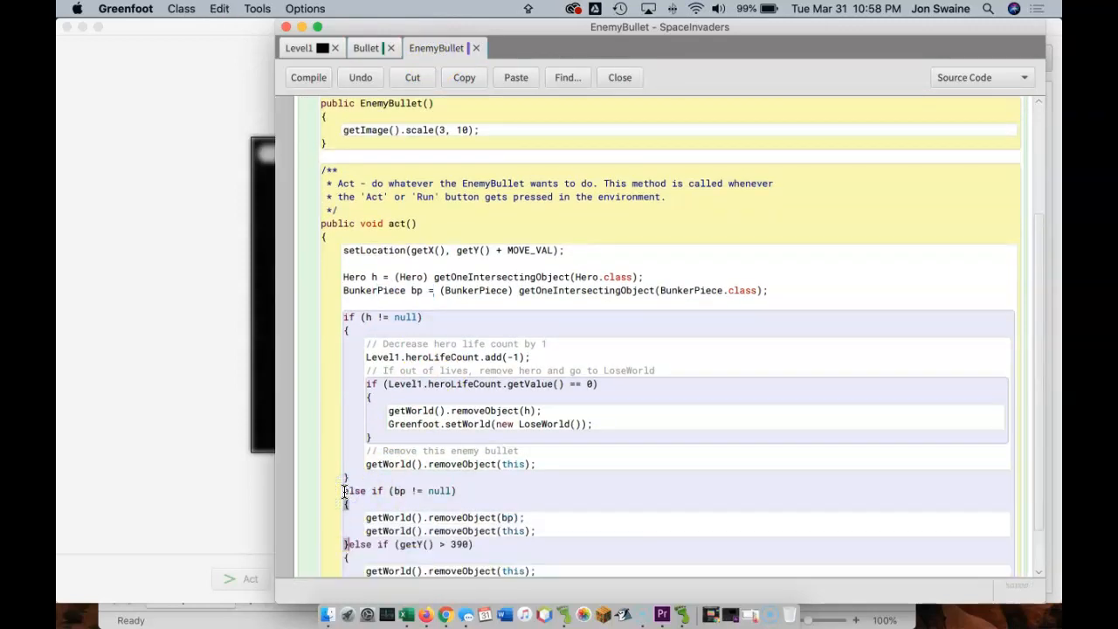
click(309, 77)
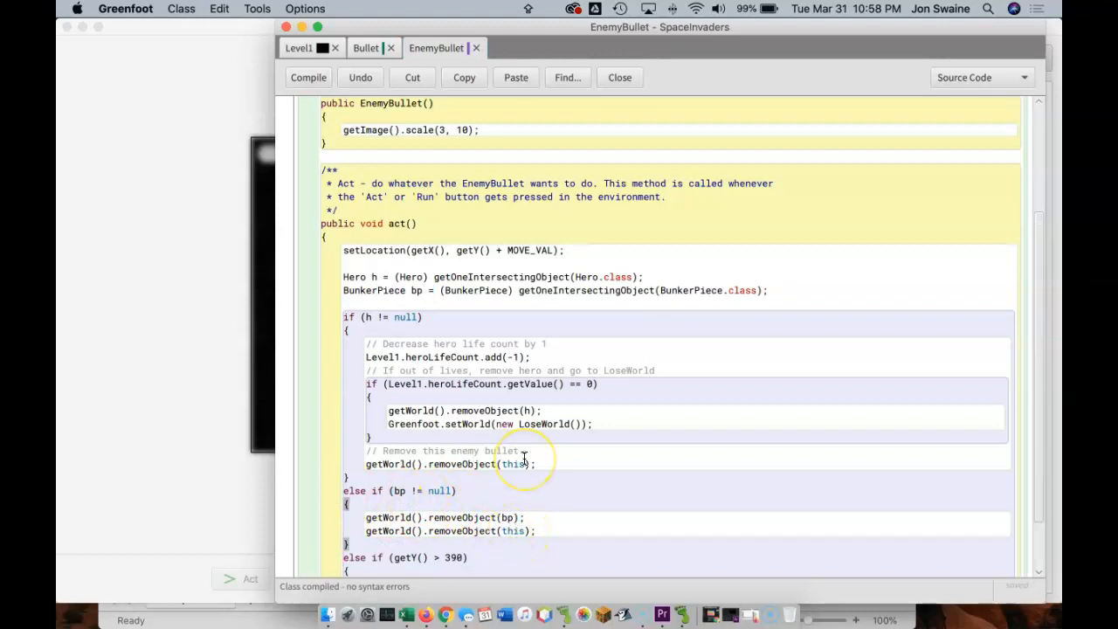
click(619, 77)
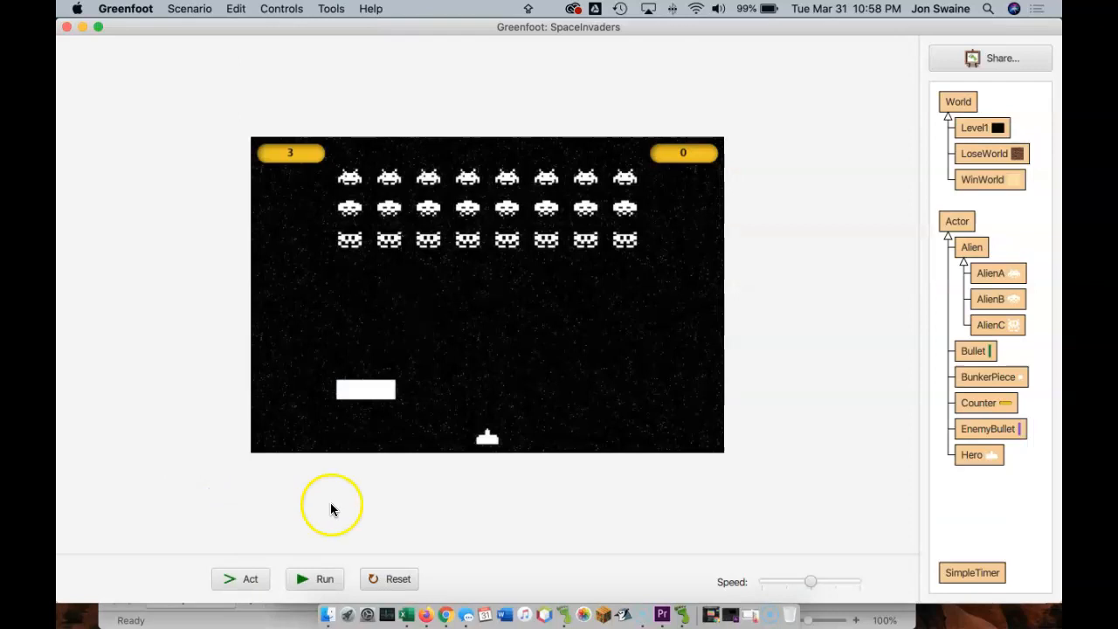
Play until shots chip the bunker and the lose screen appears, then reset the world
click(325, 579)
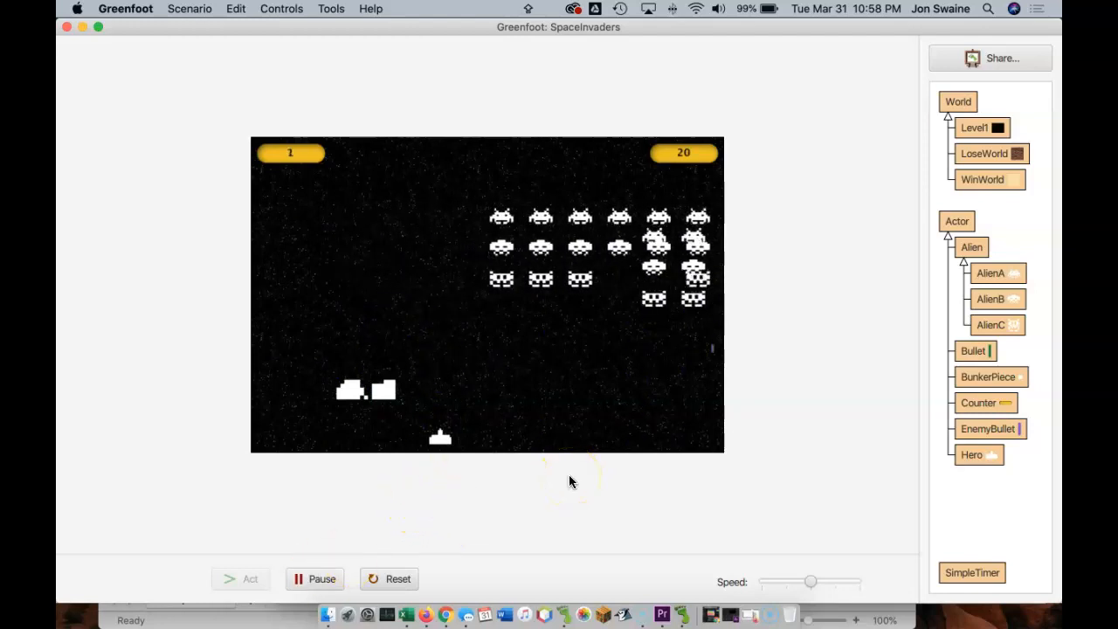
click(398, 579)
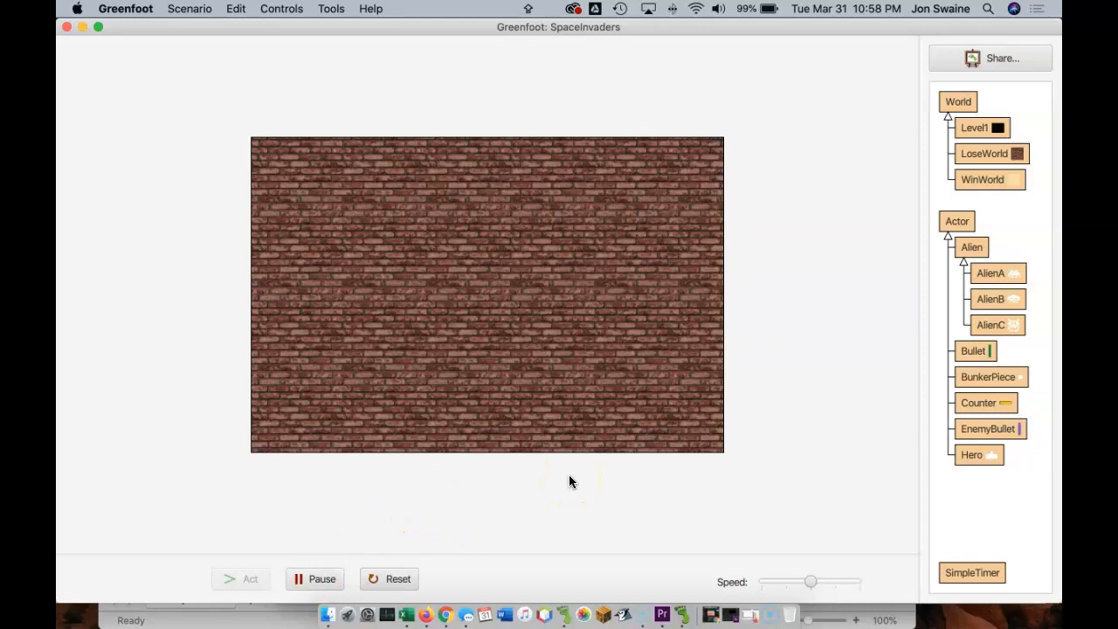
click(397, 579)
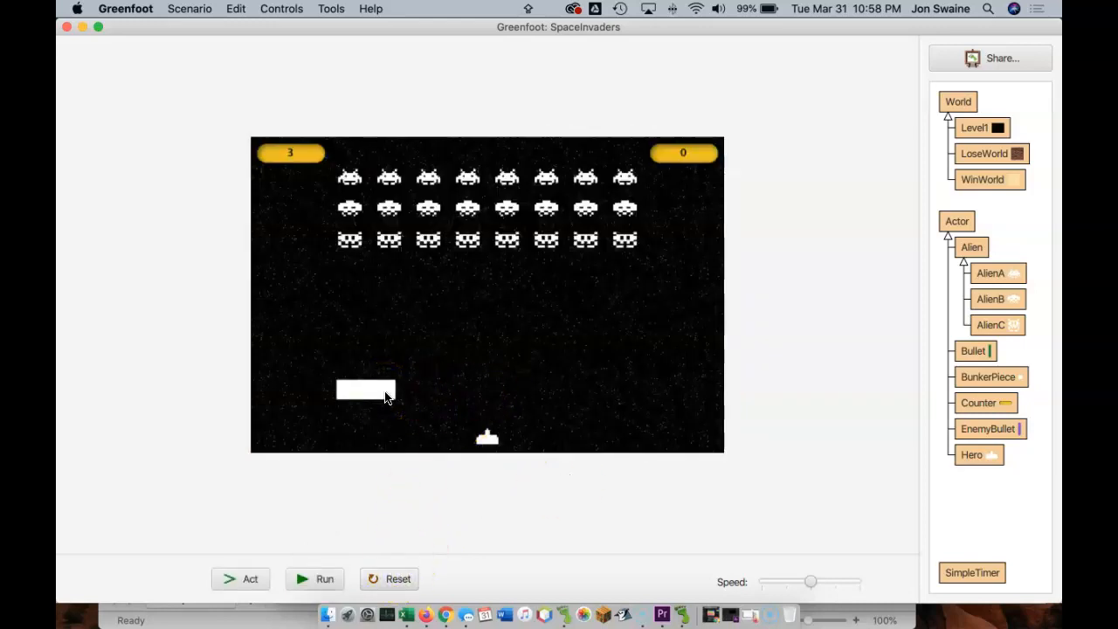
mouse_move(777, 278)
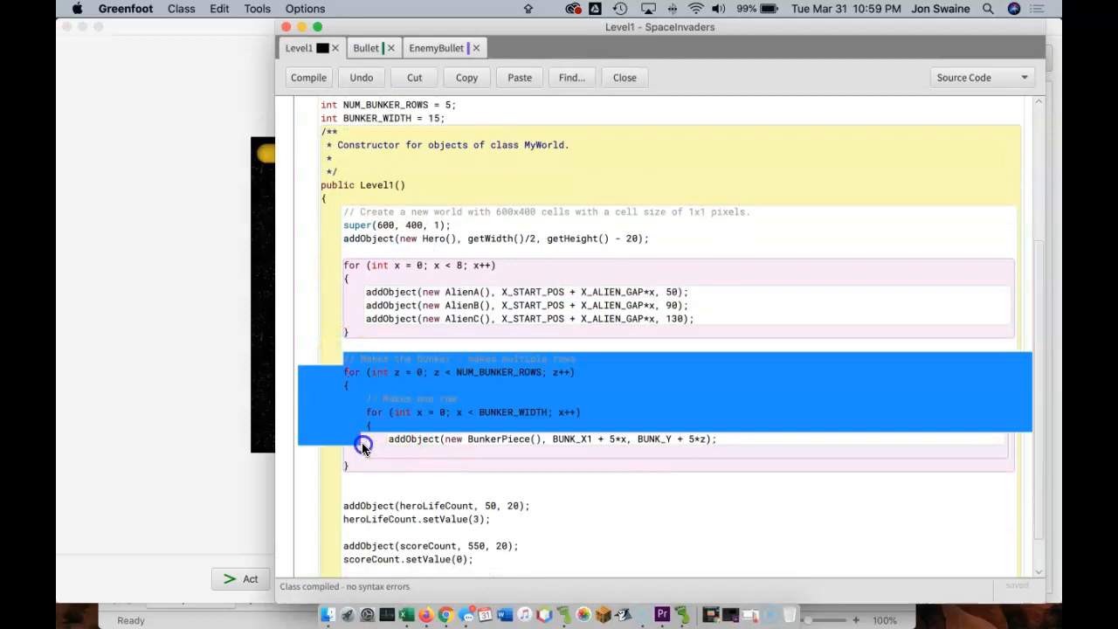
Review Level1's bunker loops and locate the BUNK_X1 declaration (110)
click(511, 438)
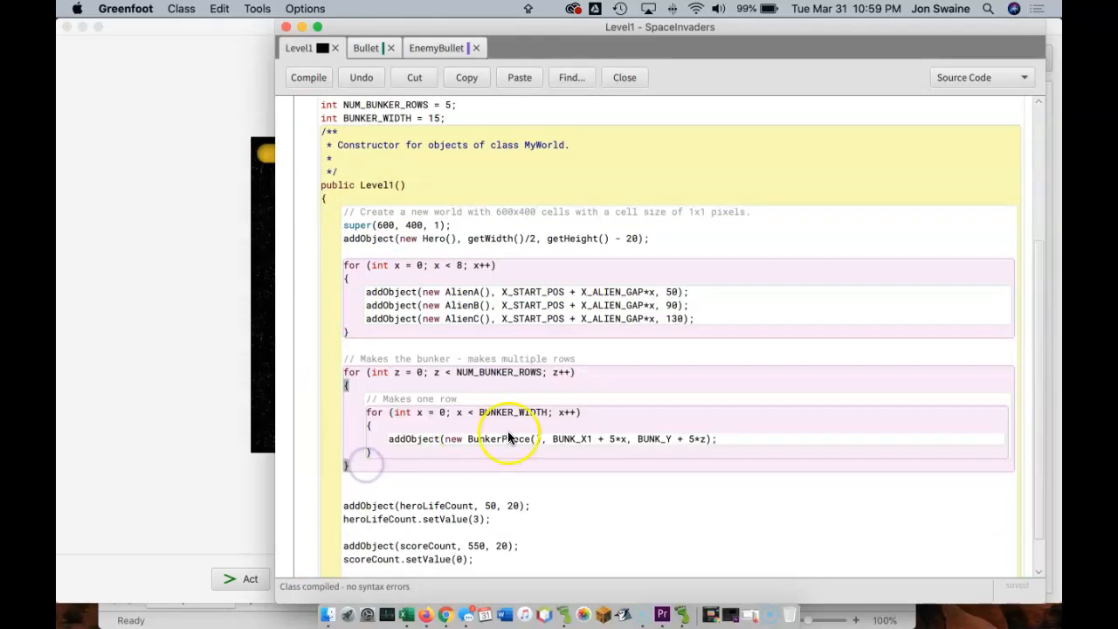
mouse_move(352, 398)
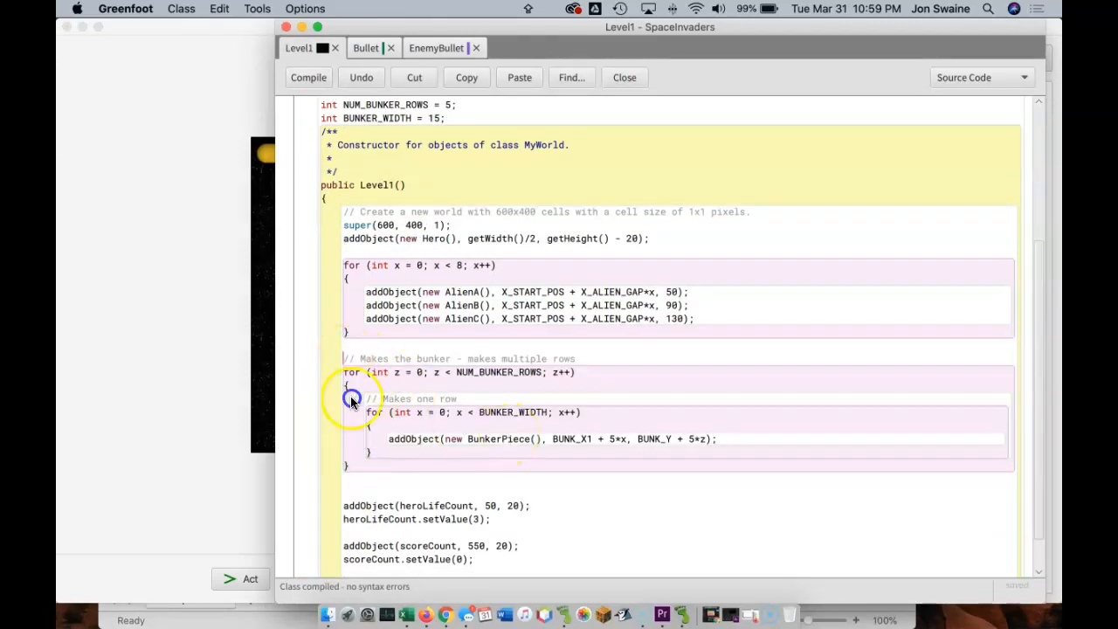
mouse_move(581, 445)
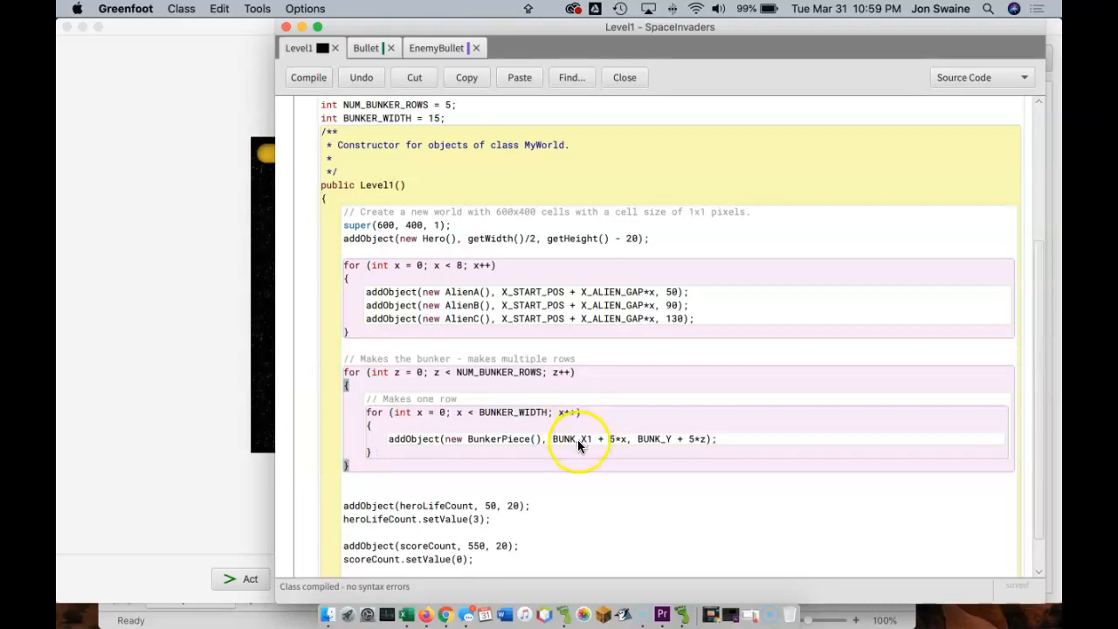
double_click(573, 439)
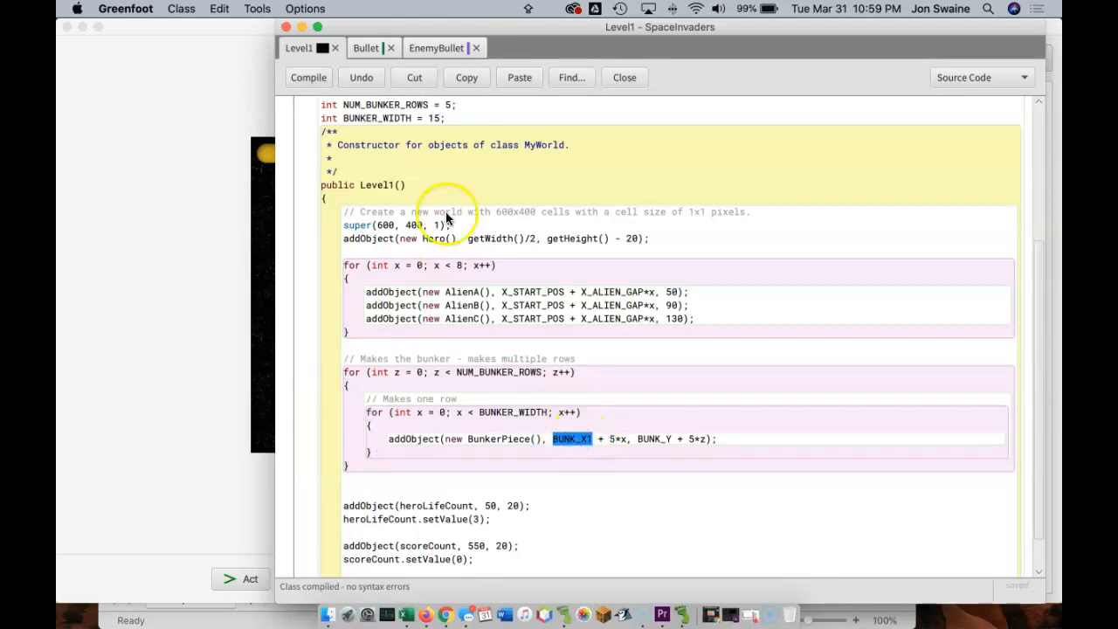
scroll(up, 3)
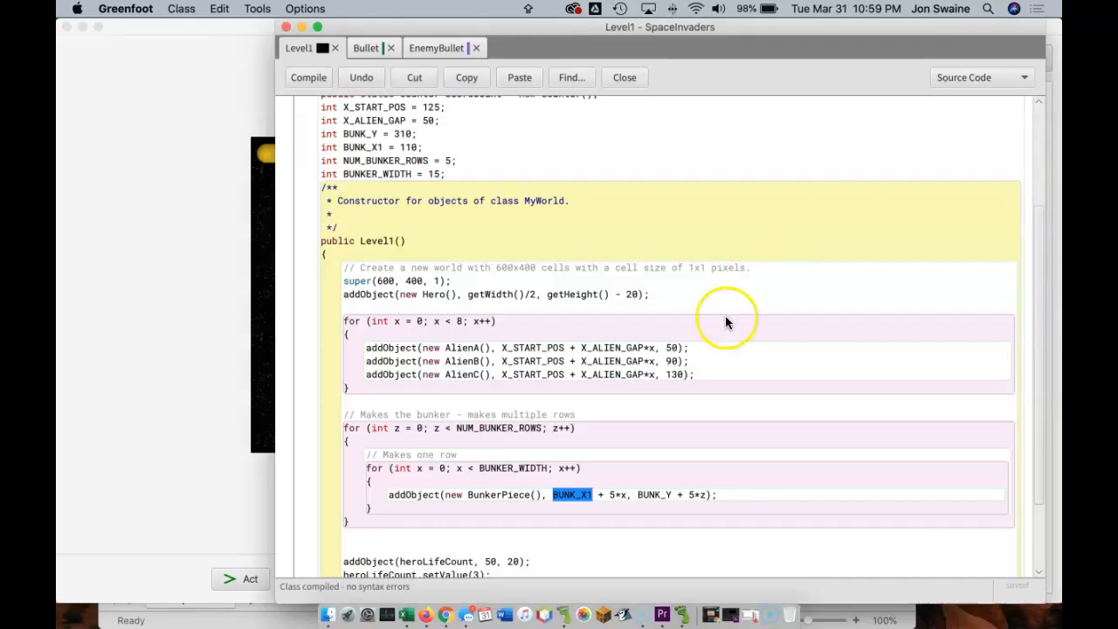
scroll(down, 3)
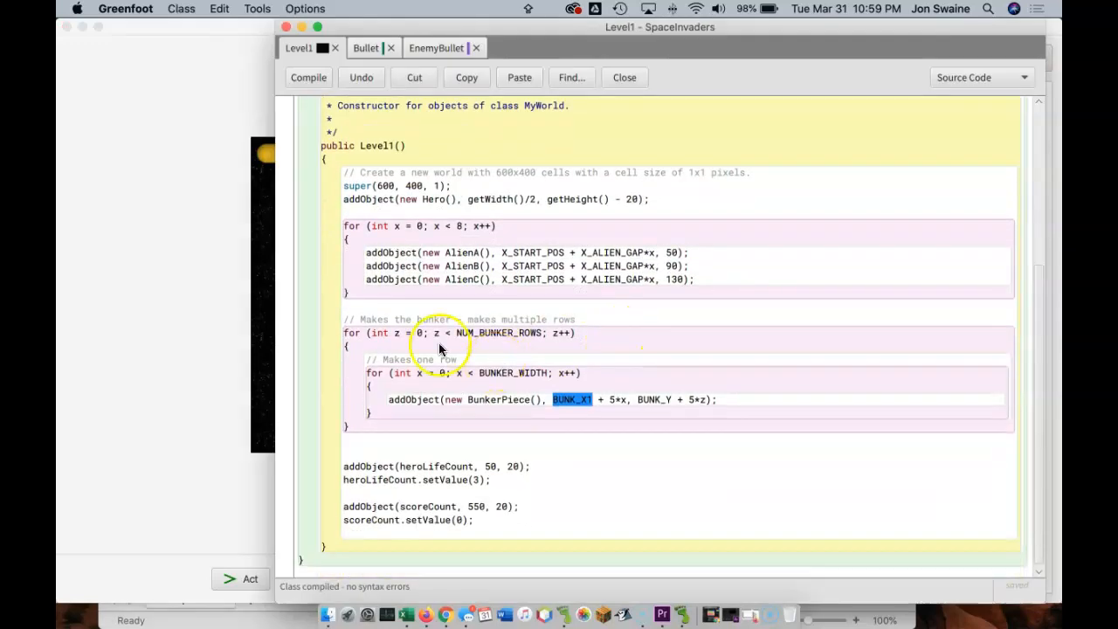